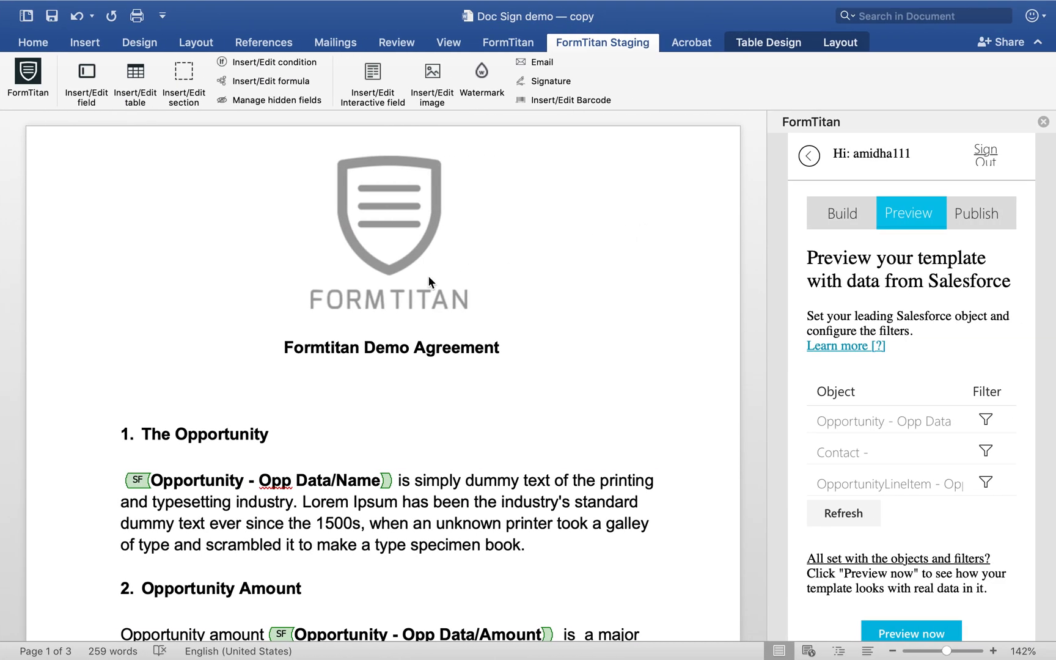
# Scroll to the signature page and open the signature insertion options
pyautogui.scroll(-3)
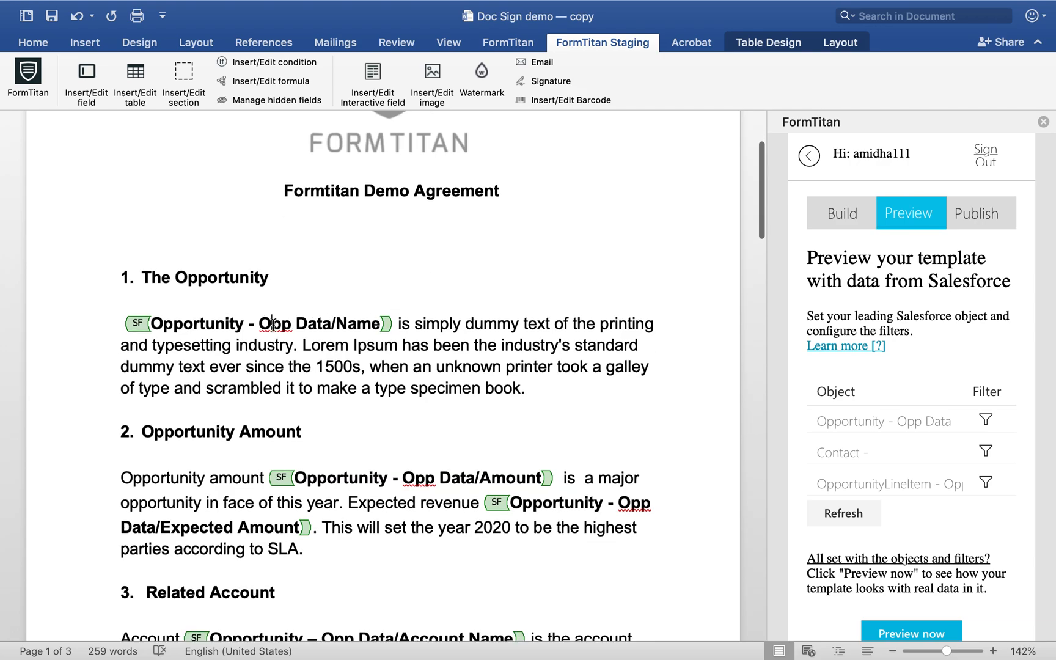
pyautogui.scroll(-3)
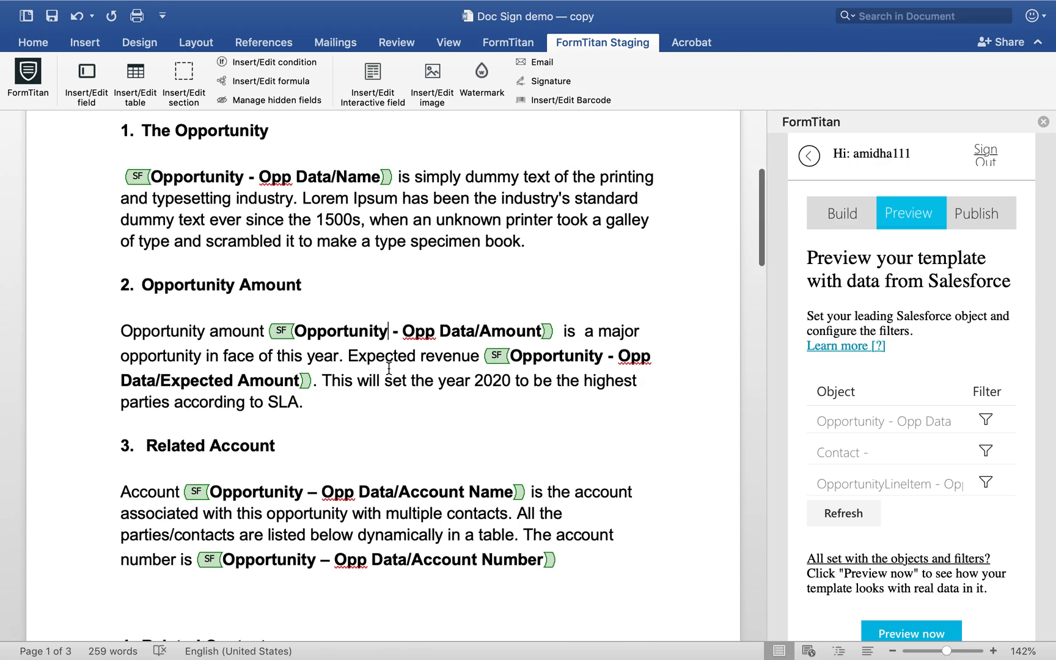
pyautogui.scroll(-3)
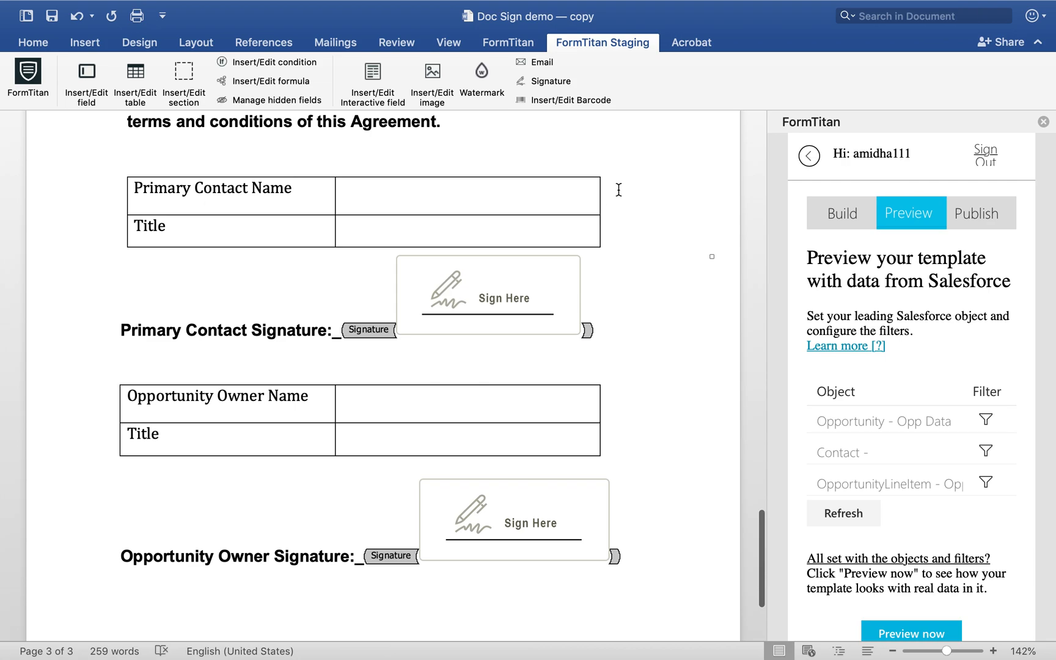
pyautogui.click(551, 80)
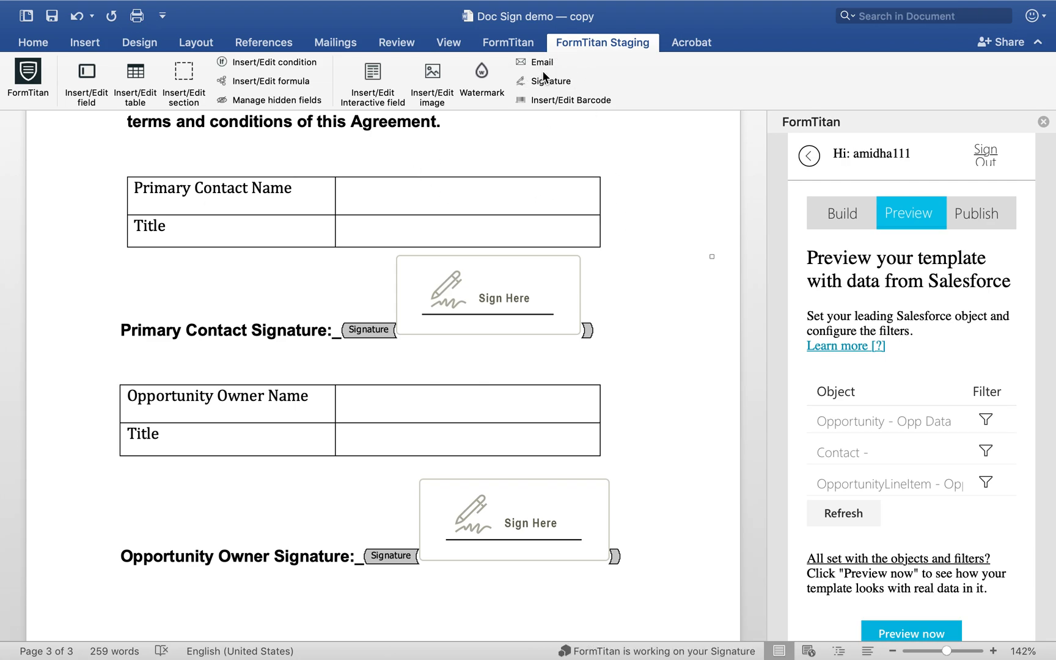
pyautogui.click(910, 634)
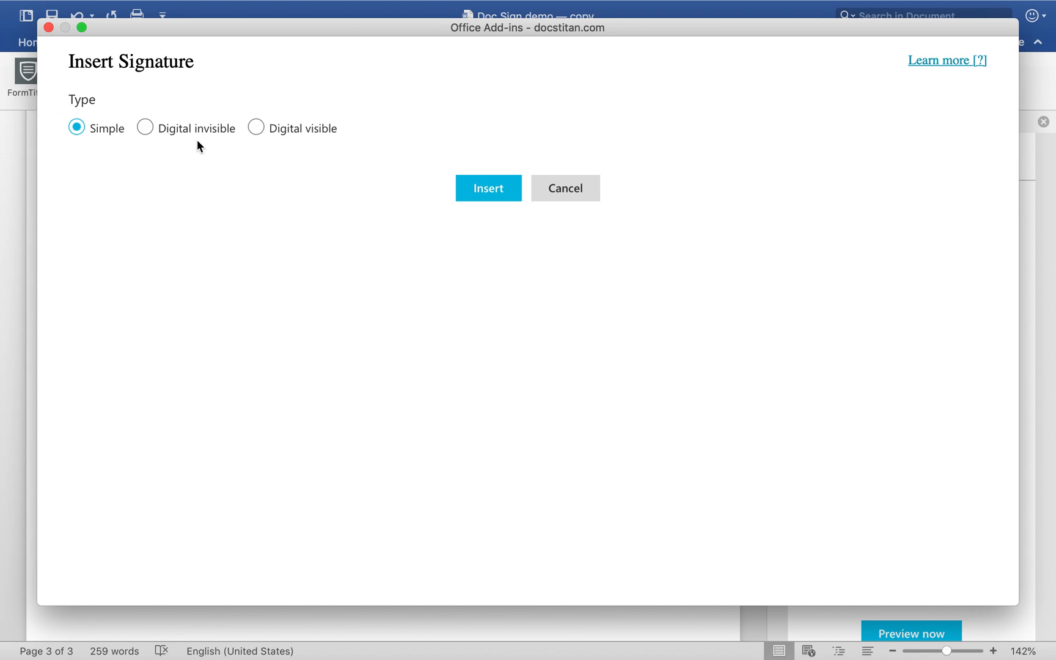
pyautogui.click(488, 187)
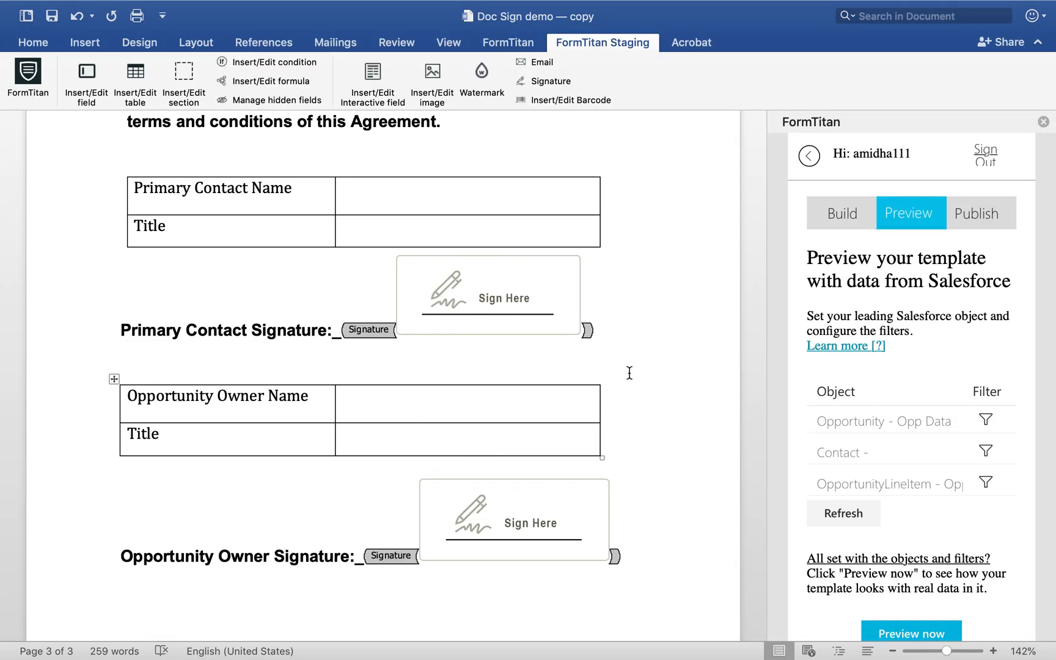
pyautogui.scroll(-3)
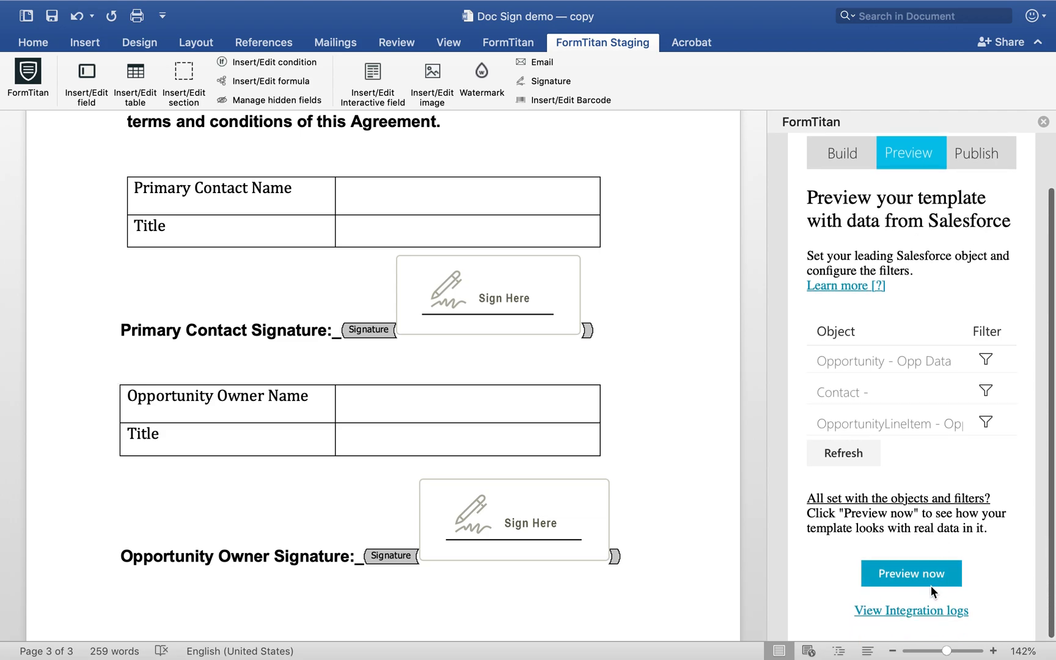
# Generate the Salesforce-filled preview, scroll through it, and return to the template
pyautogui.click(911, 573)
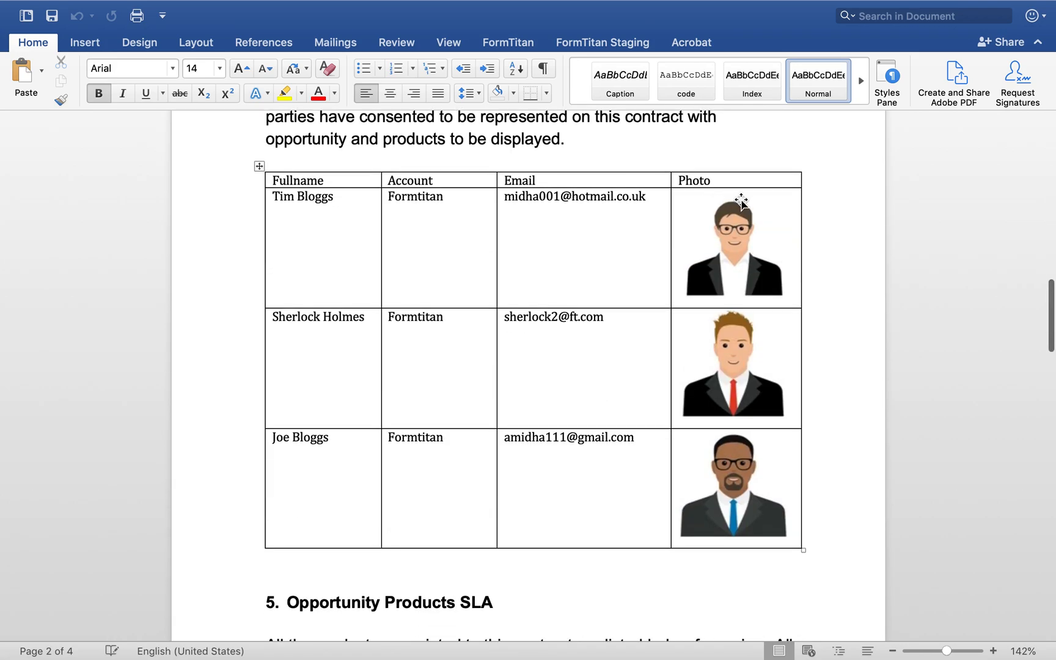
pyautogui.click(734, 246)
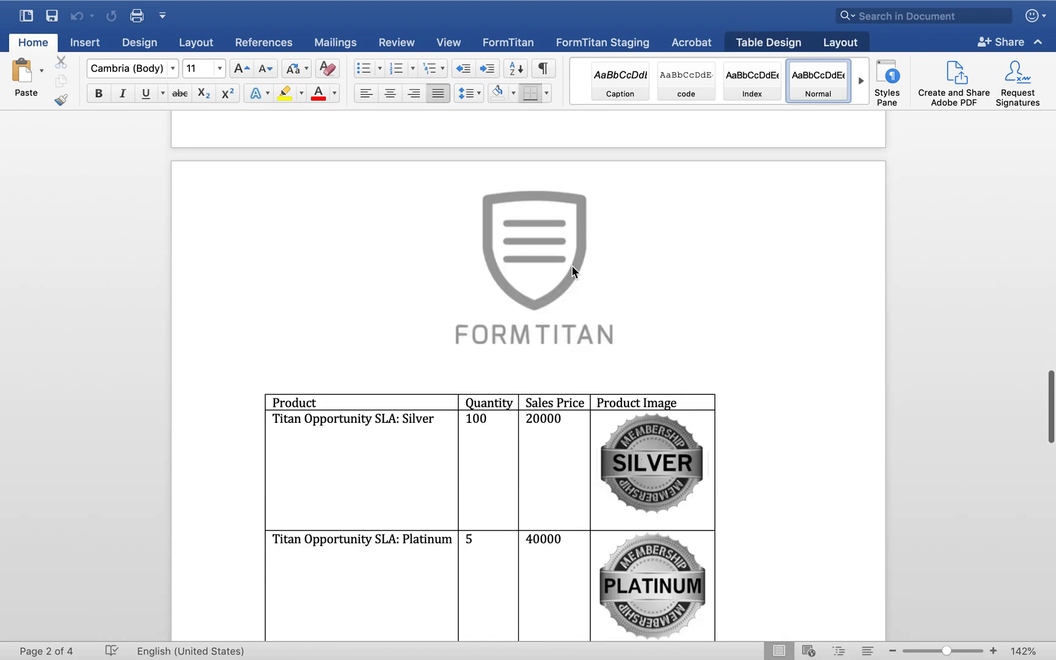
pyautogui.scroll(-3)
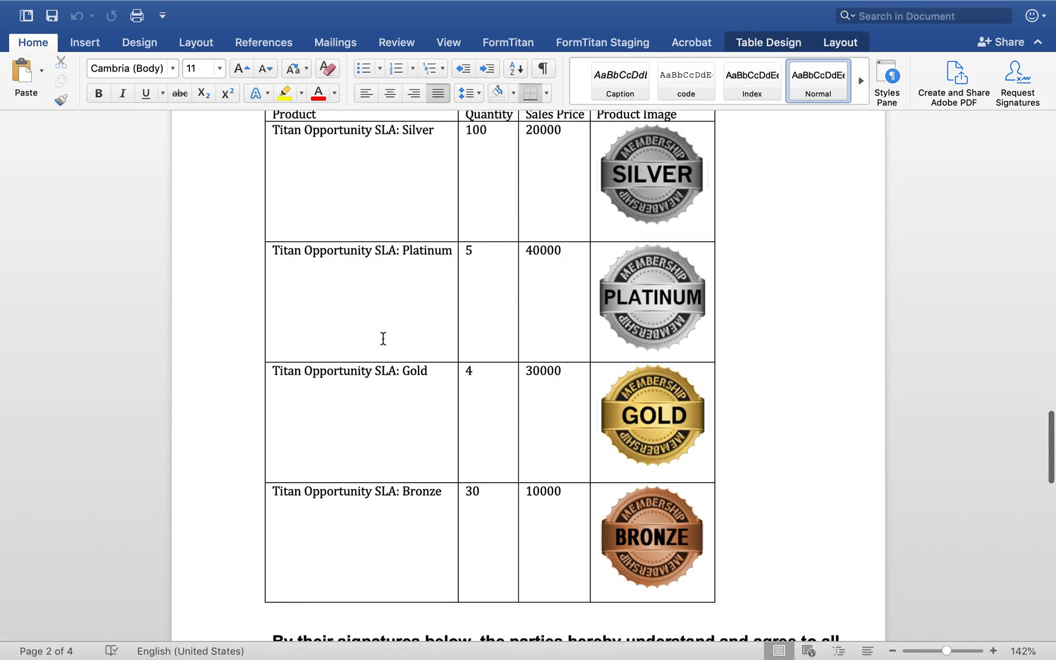
pyautogui.scroll(-3)
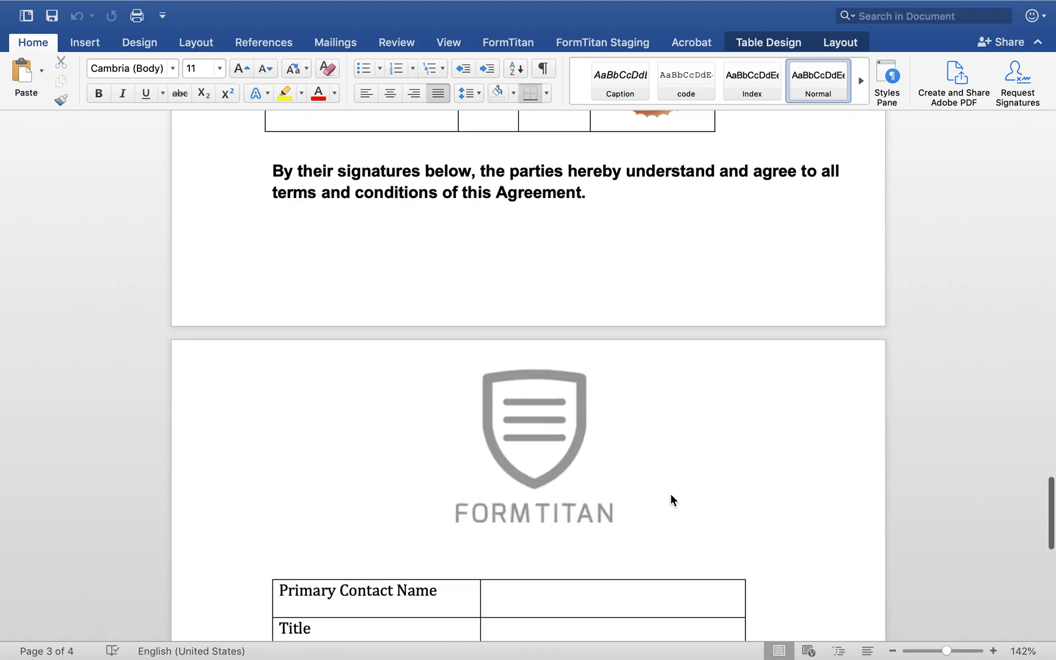
pyautogui.scroll(-3)
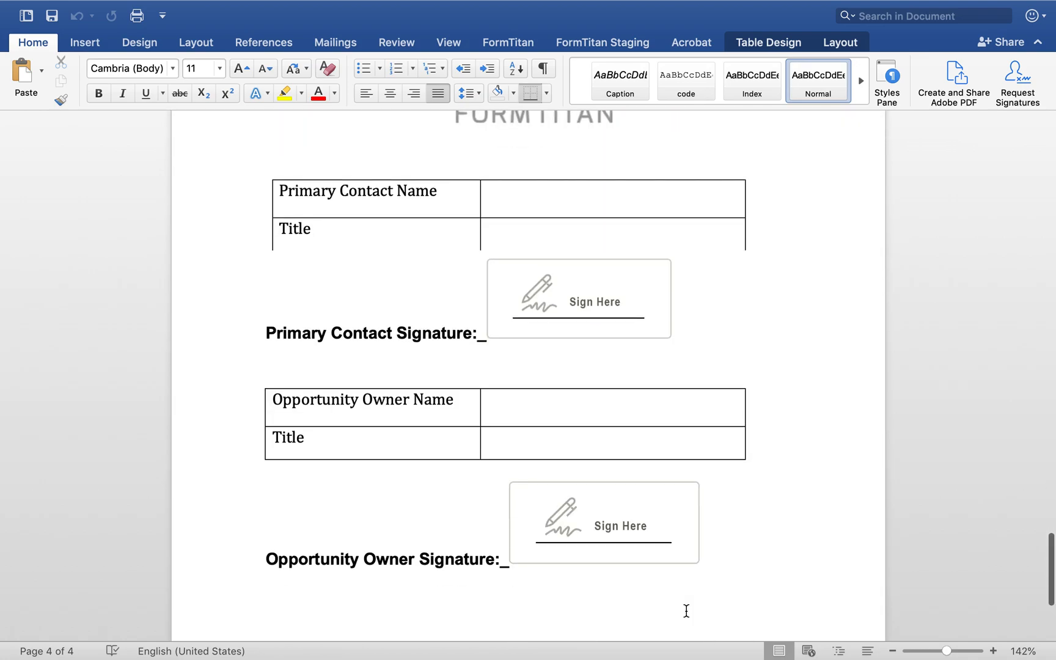
pyautogui.click(603, 41)
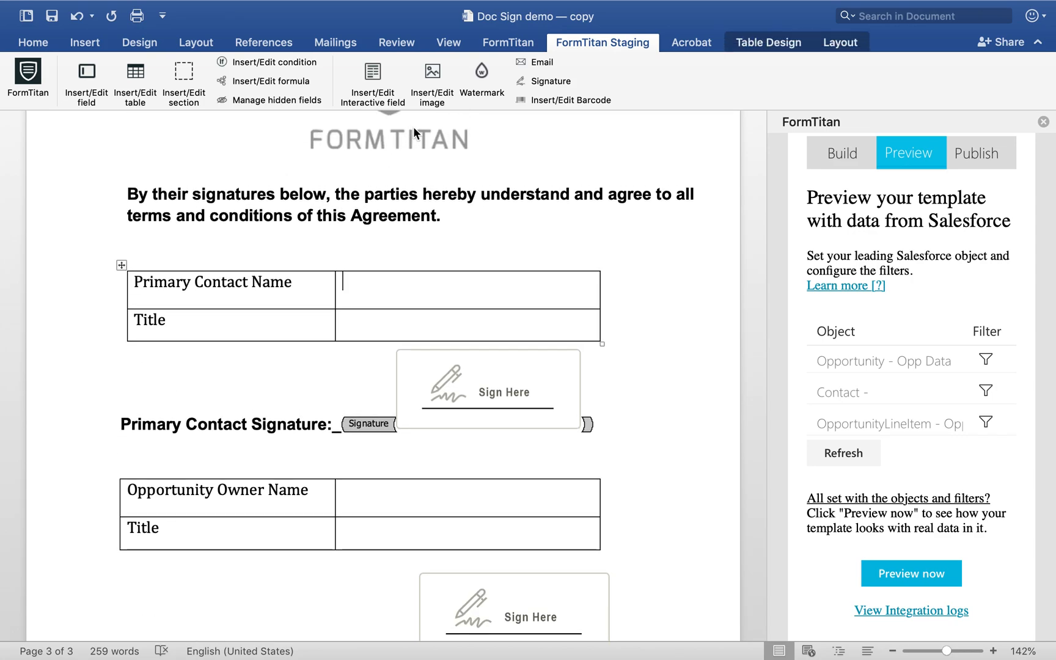
# Insert an interactive input field in the primary contact's Name cell, then select the Title row
pyautogui.click(371, 80)
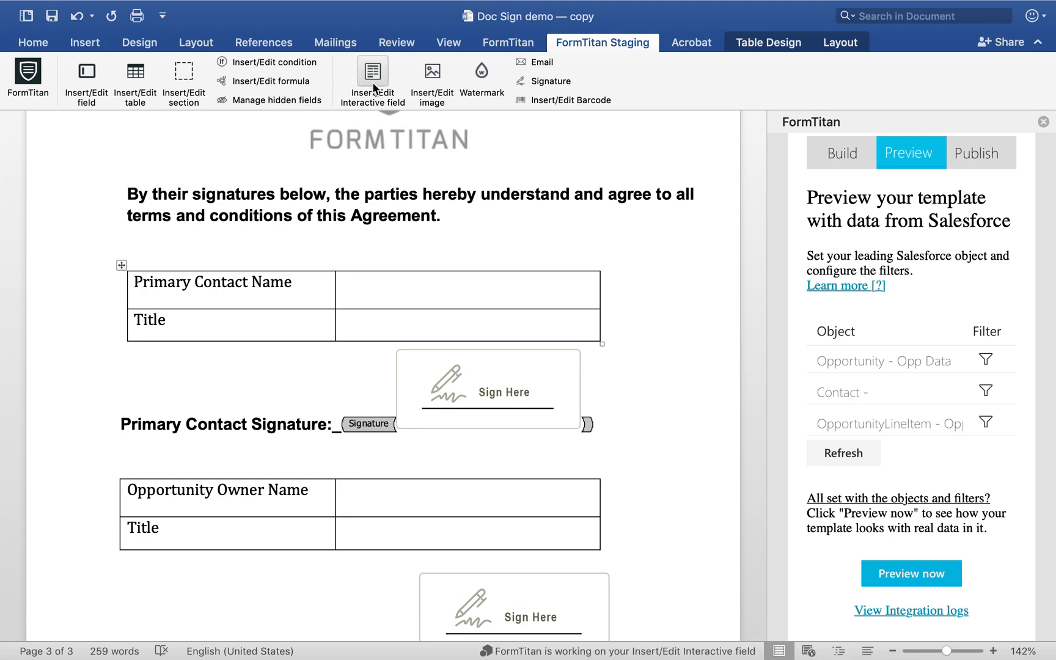
pyautogui.click(371, 80)
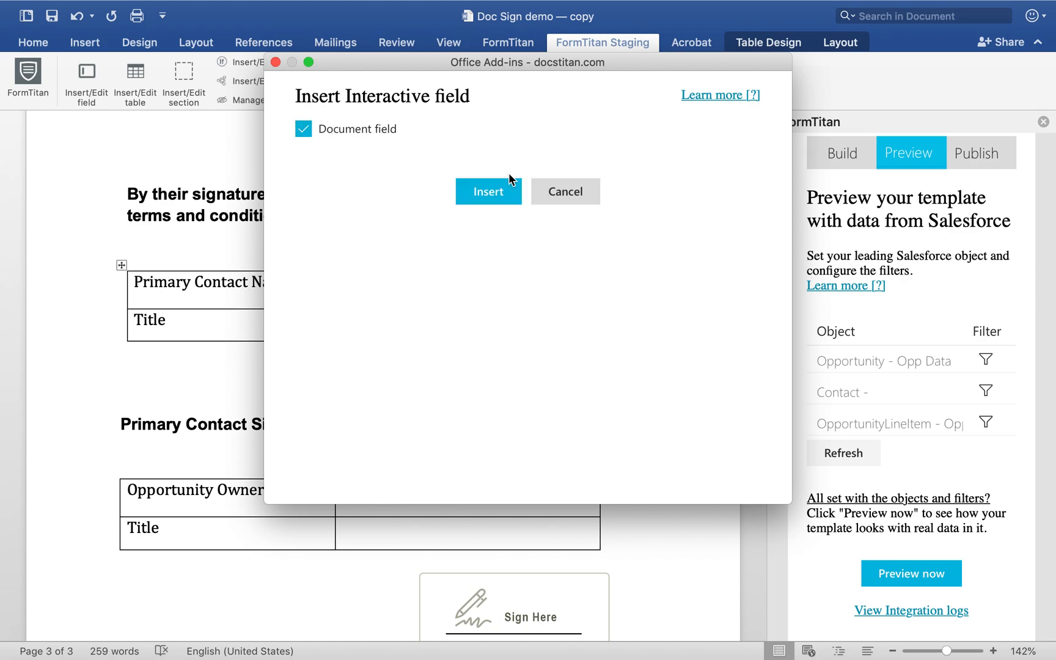
pyautogui.click(488, 191)
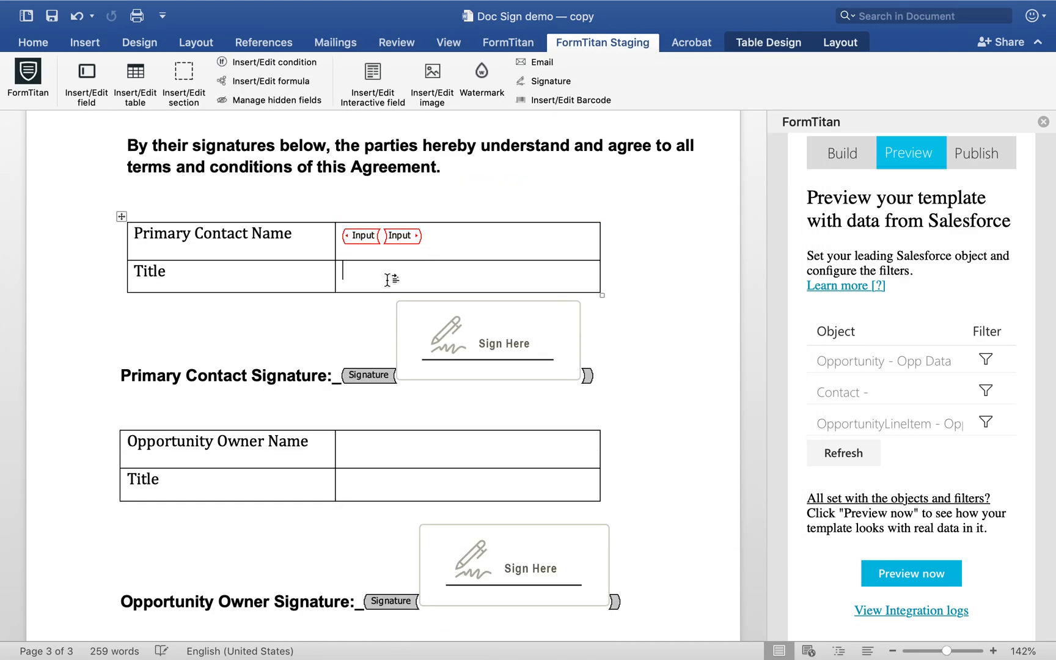
pyautogui.click(371, 80)
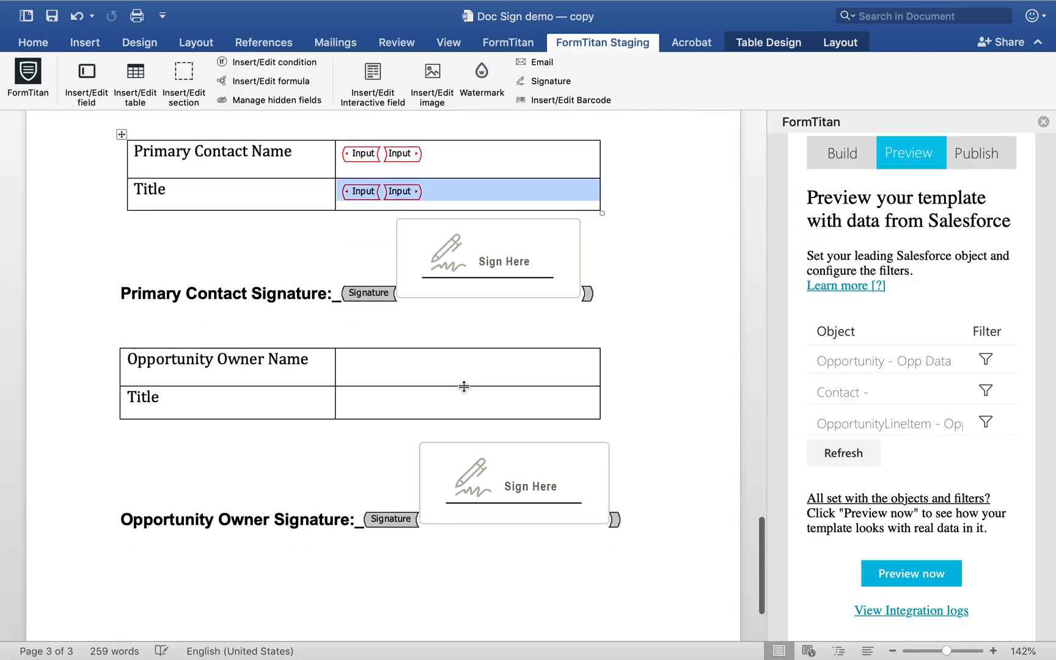
# Insert interactive input fields in the opportunity owner's Name and Title cells
pyautogui.click(371, 77)
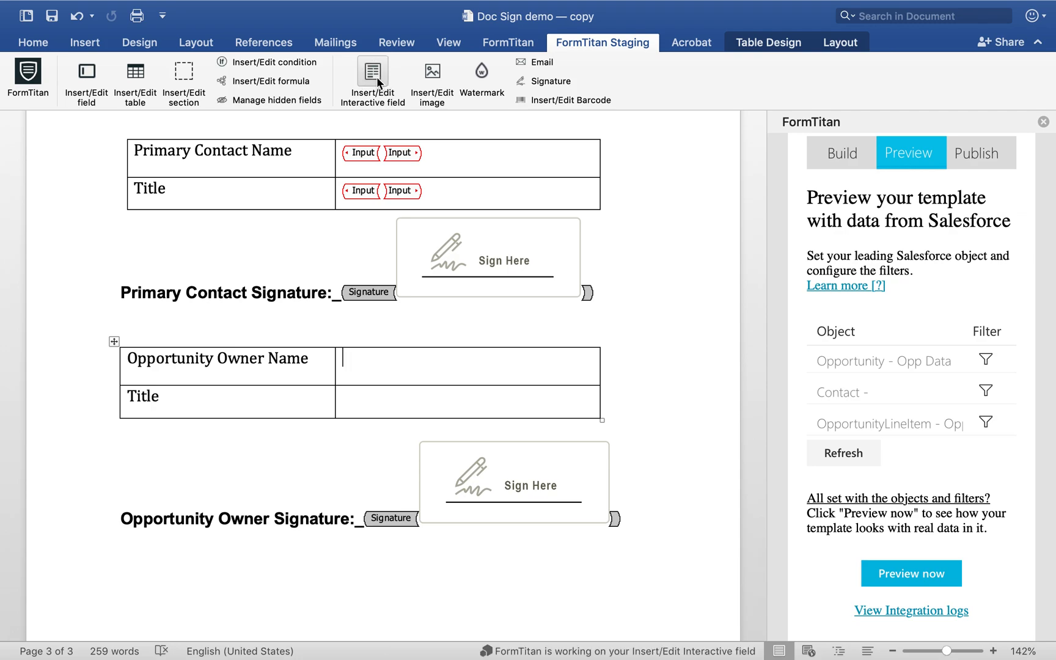
pyautogui.click(371, 79)
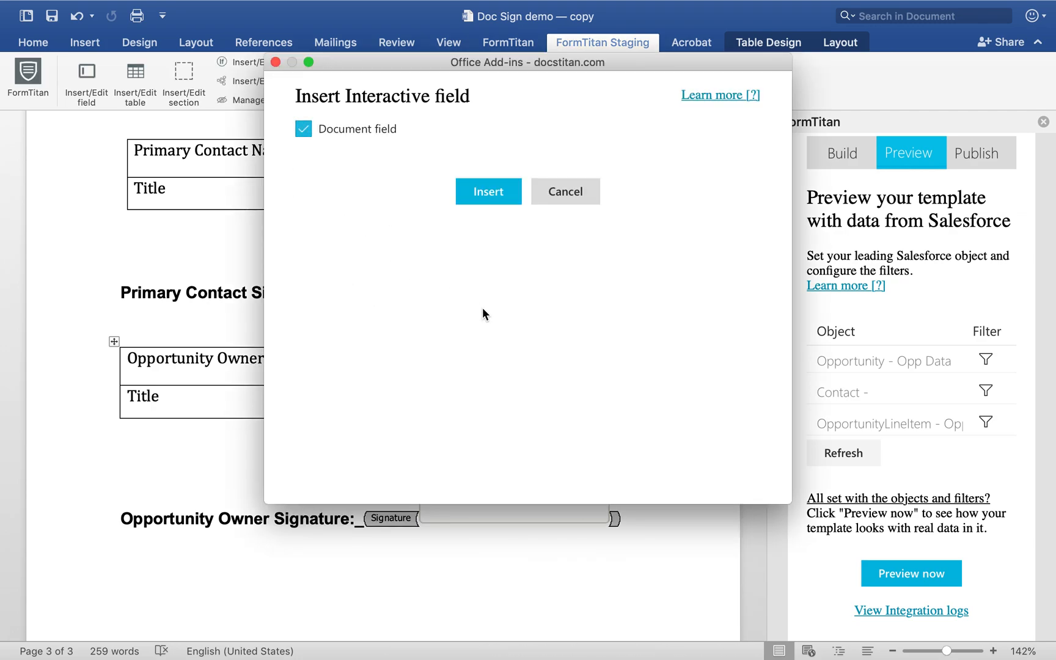
pyautogui.click(488, 191)
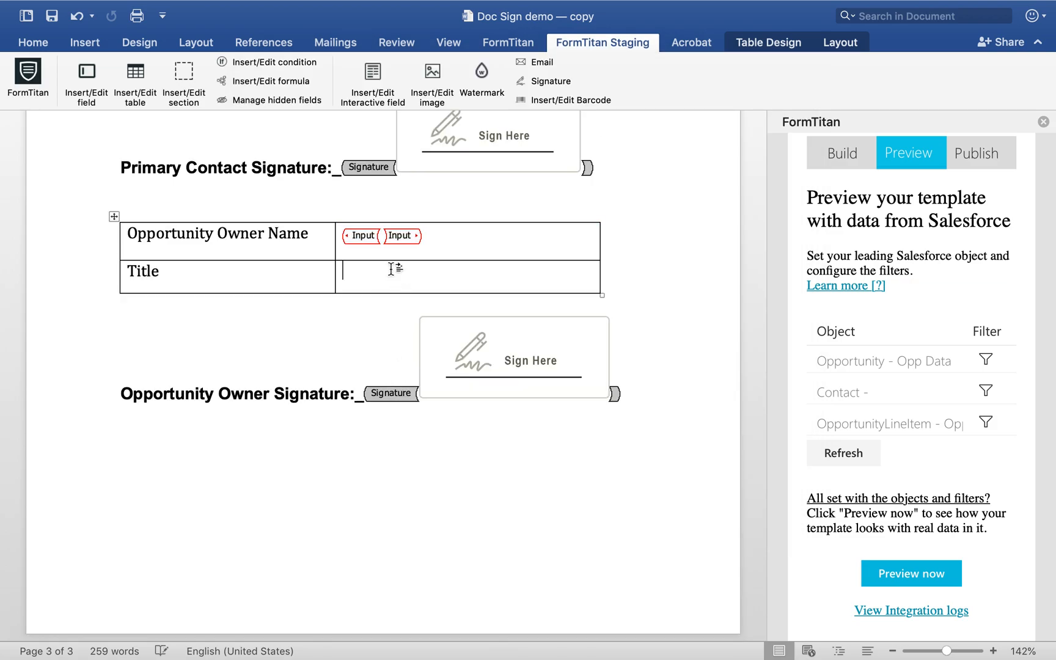
pyautogui.click(372, 76)
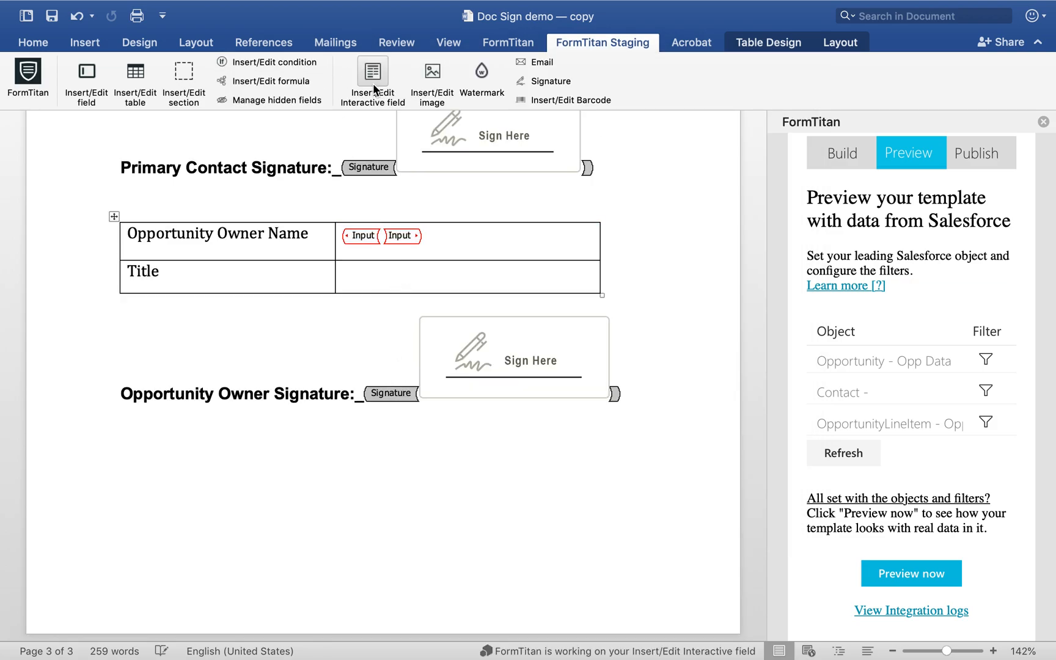
pyautogui.click(371, 78)
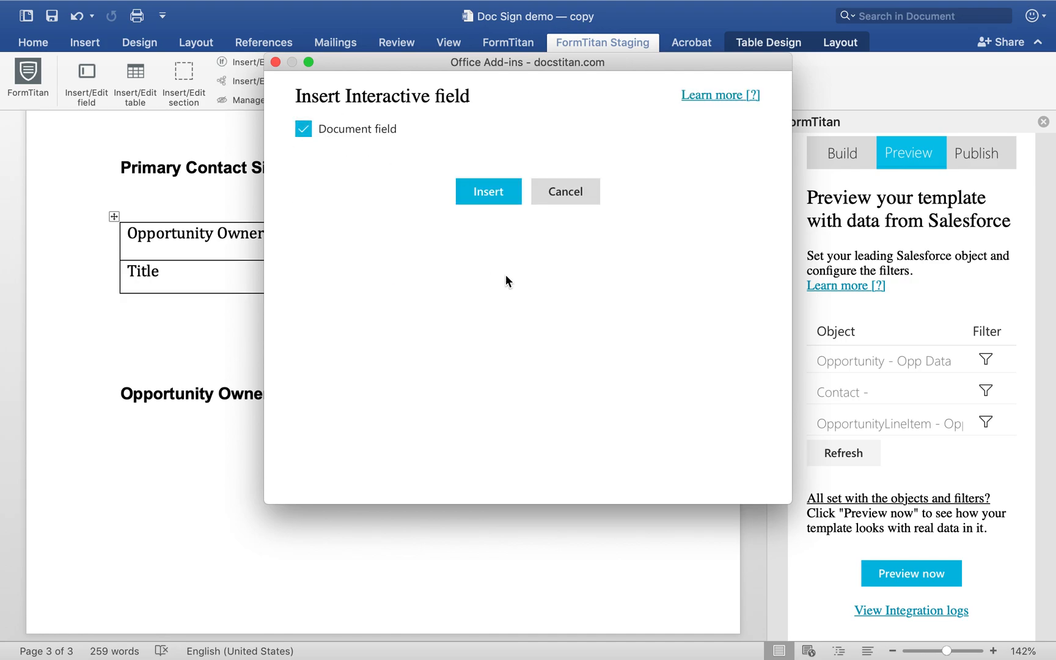
pyautogui.click(488, 191)
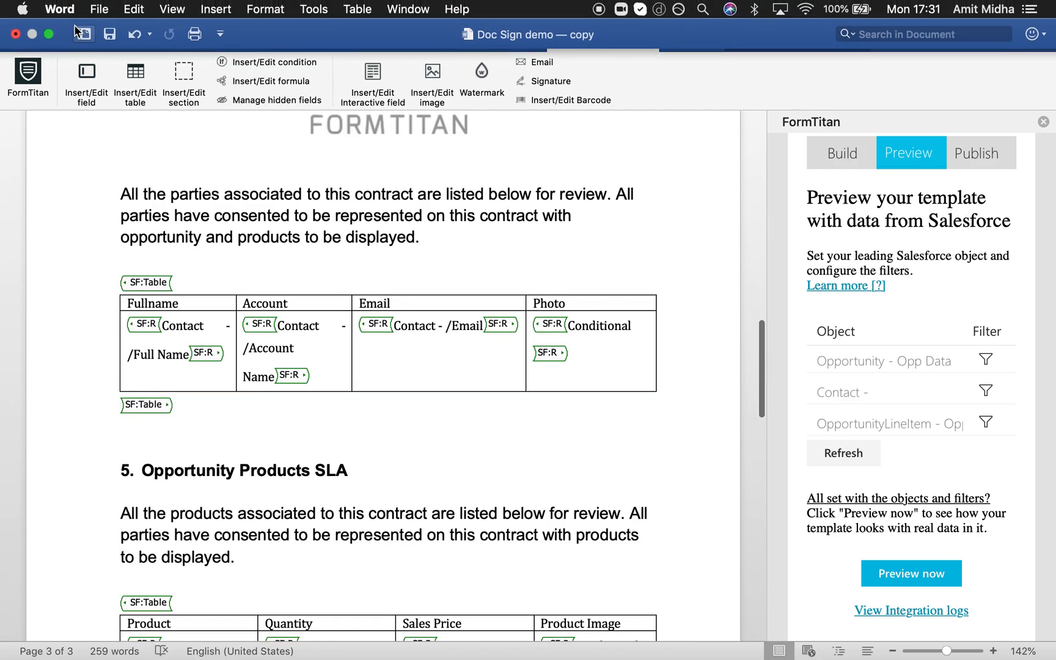
# Upload Doc Sign demo — copy.docx from Downloads to the DocSign prepare page
pyautogui.scroll(-3)
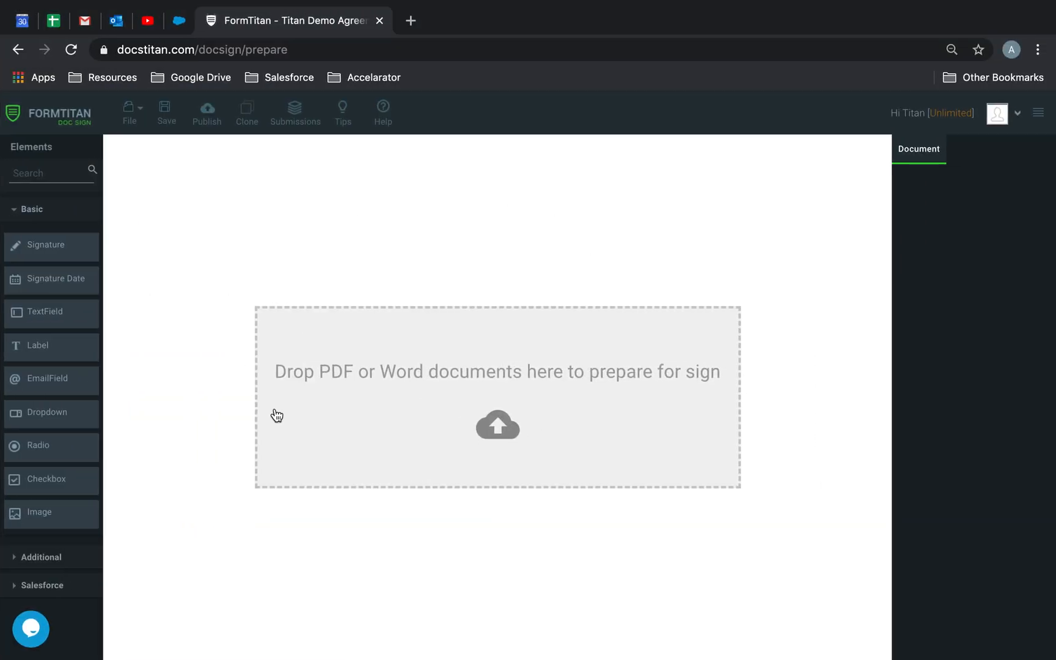
pyautogui.click(497, 425)
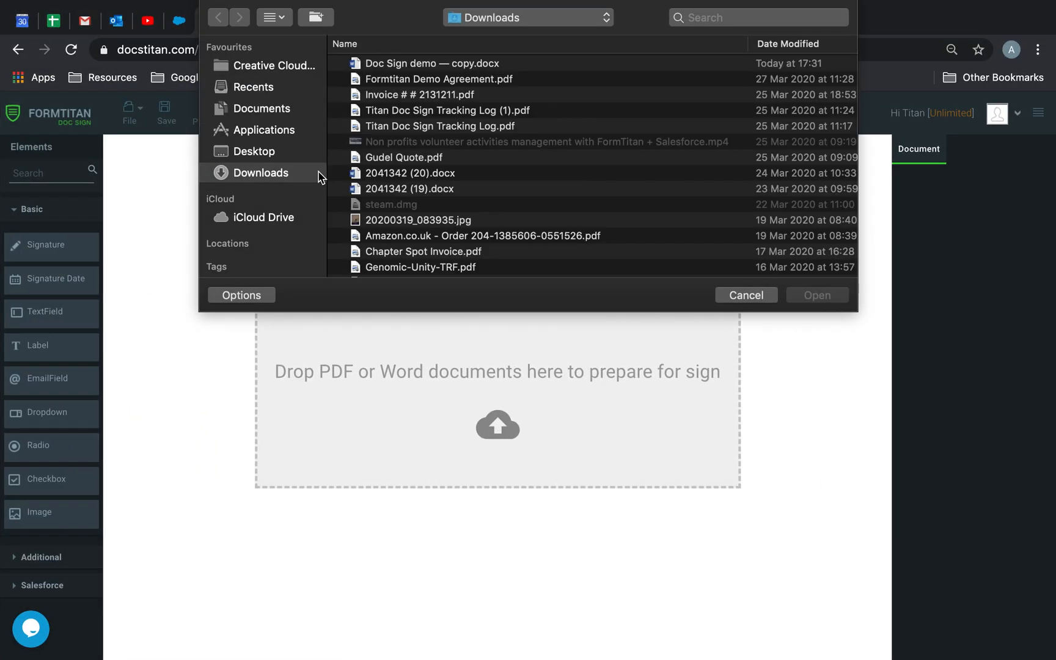
pyautogui.doubleClick(438, 79)
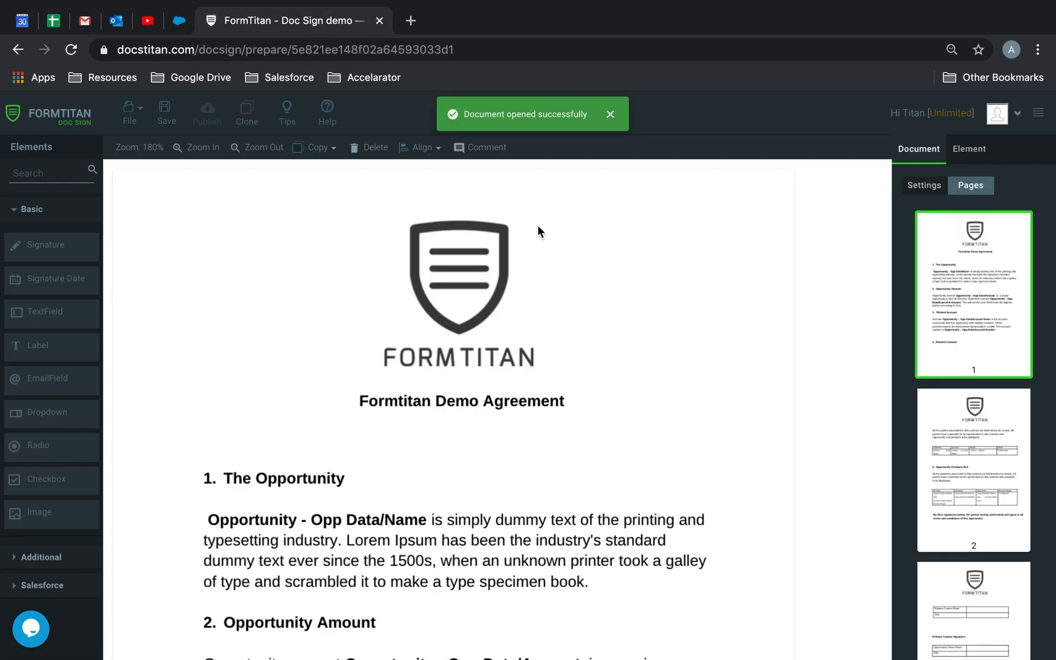
# Scroll to the signature page and set name Docsign Titan Dynamic, type Dynamic template
pyautogui.scroll(-3)
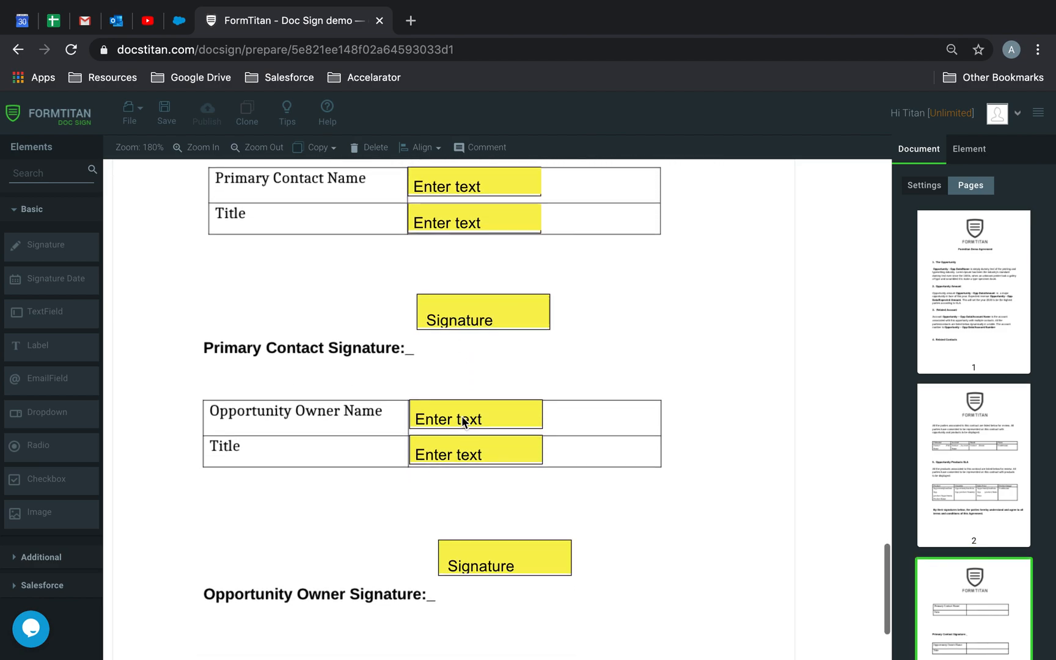
pyautogui.click(923, 185)
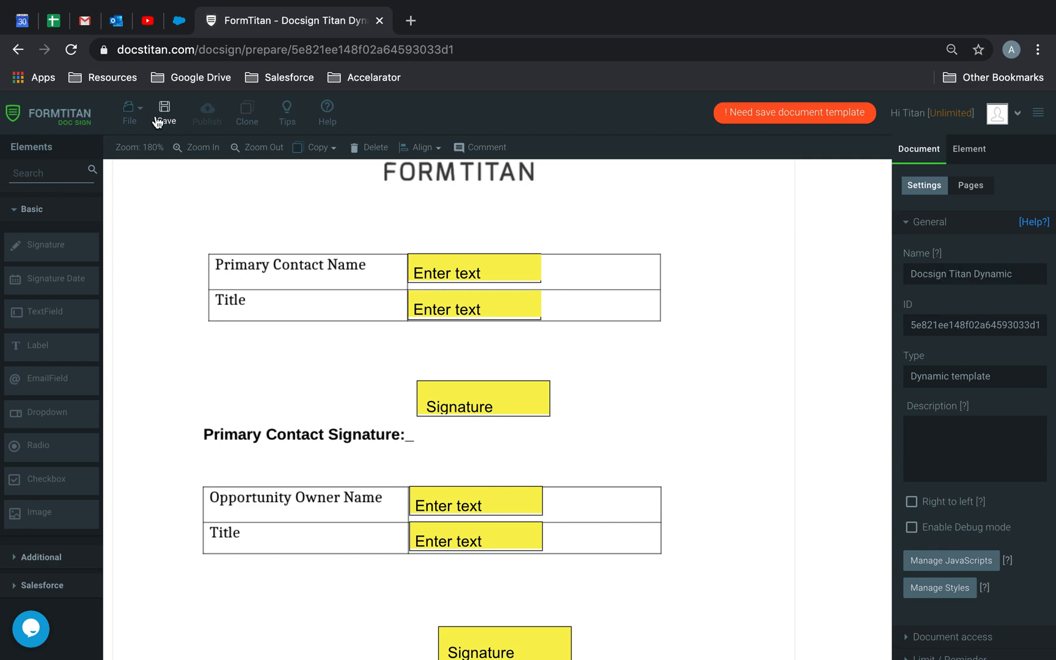
# Save the template and link it to Opportunity with the Salesforce button allowed
pyautogui.click(164, 111)
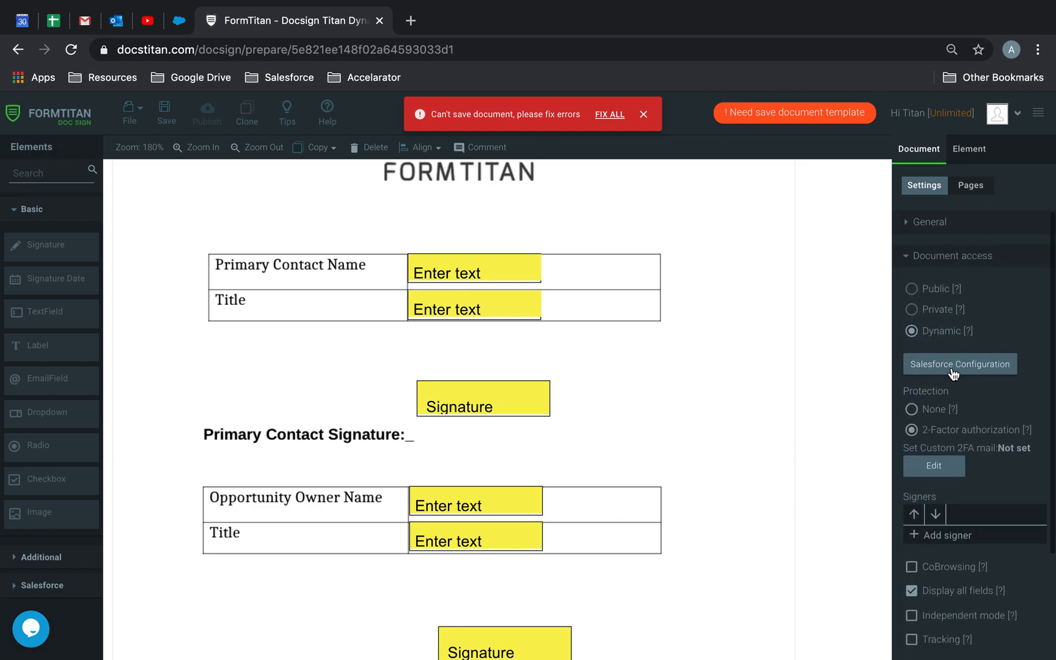
pyautogui.click(959, 364)
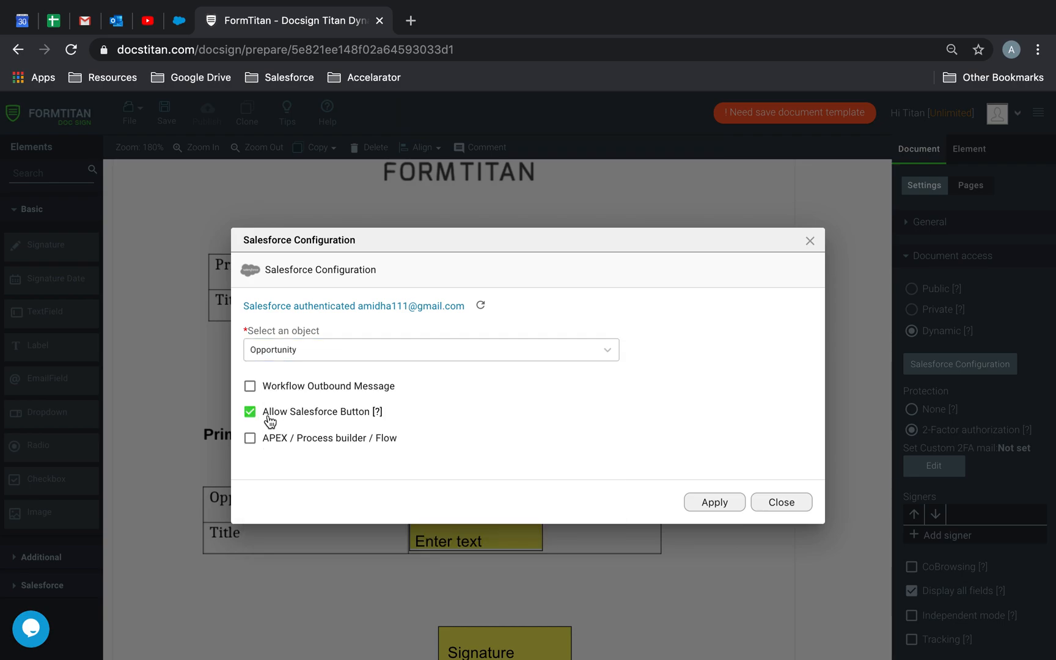
pyautogui.click(781, 501)
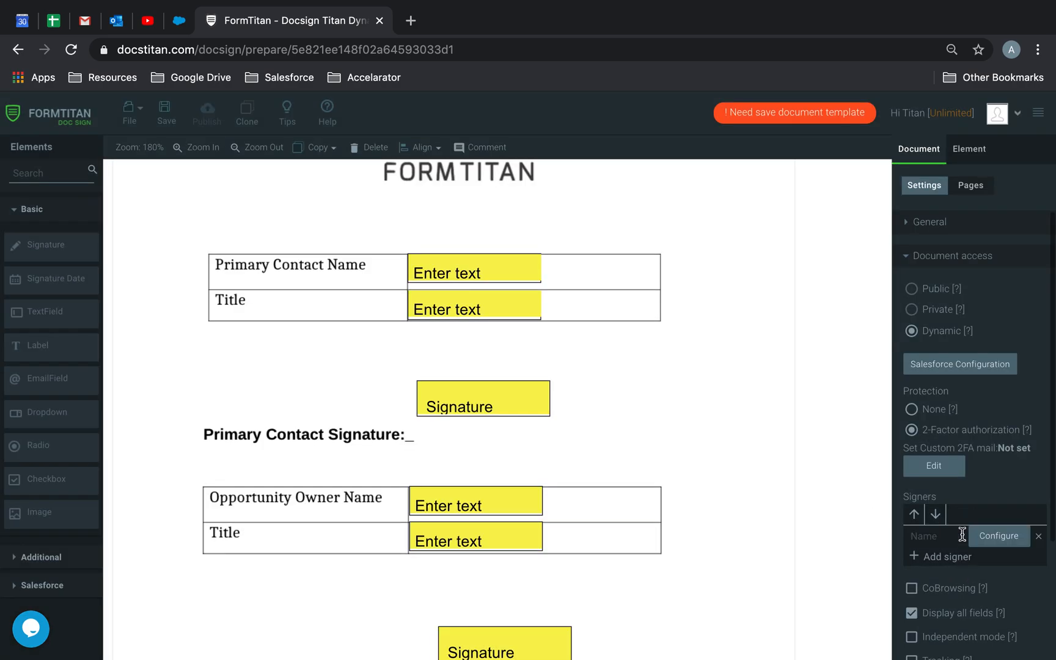
# Add two signers named PCN and OON
pyautogui.write('Contact')
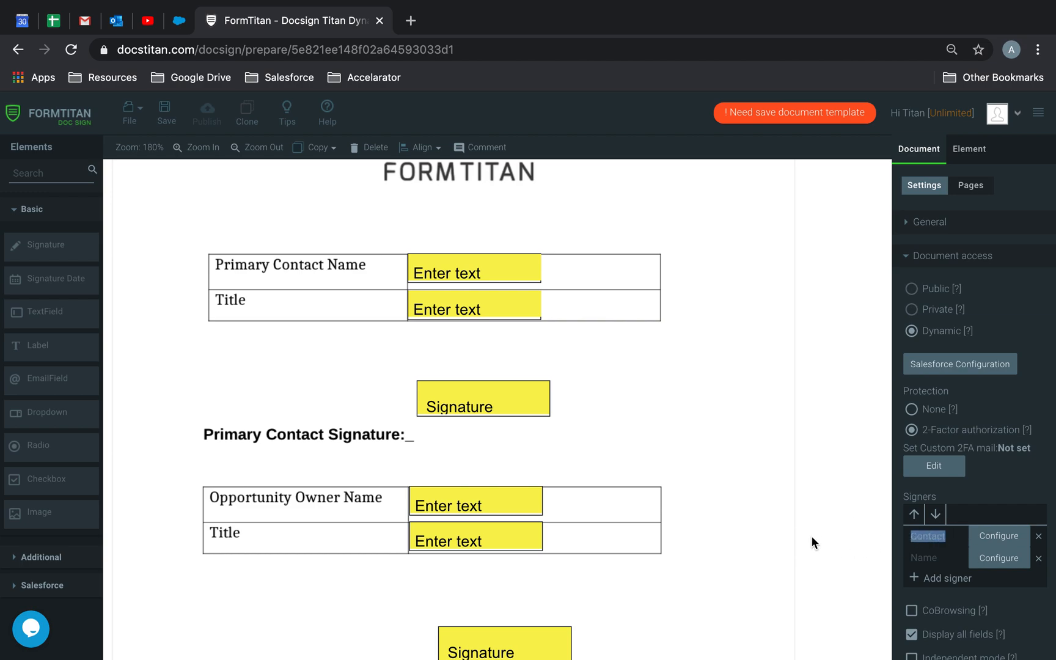
pyautogui.write('PCN')
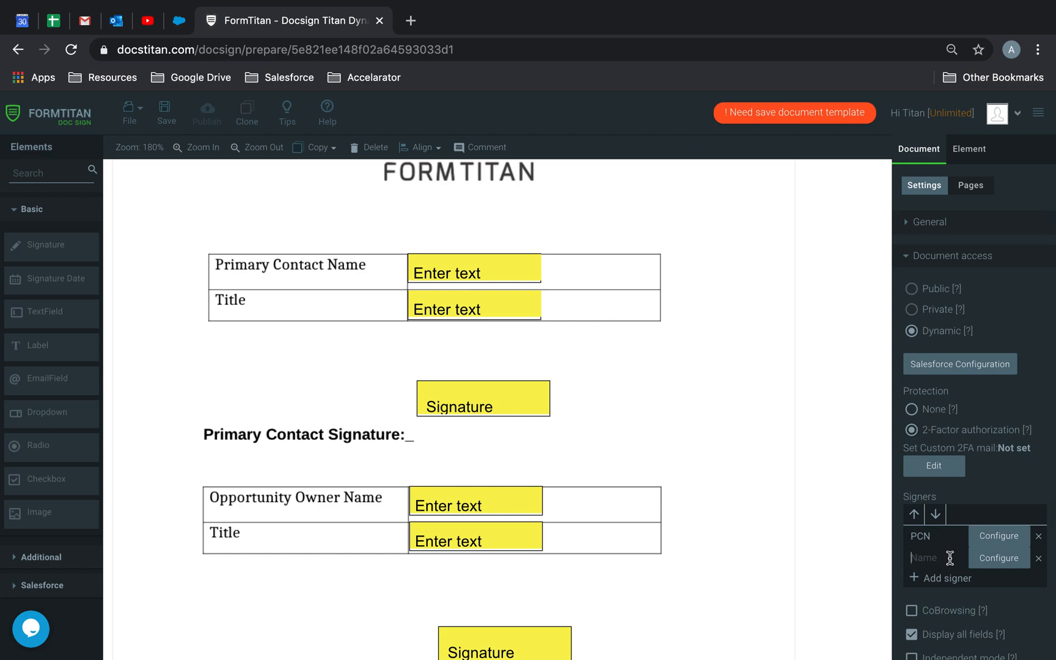
pyautogui.write('OON')
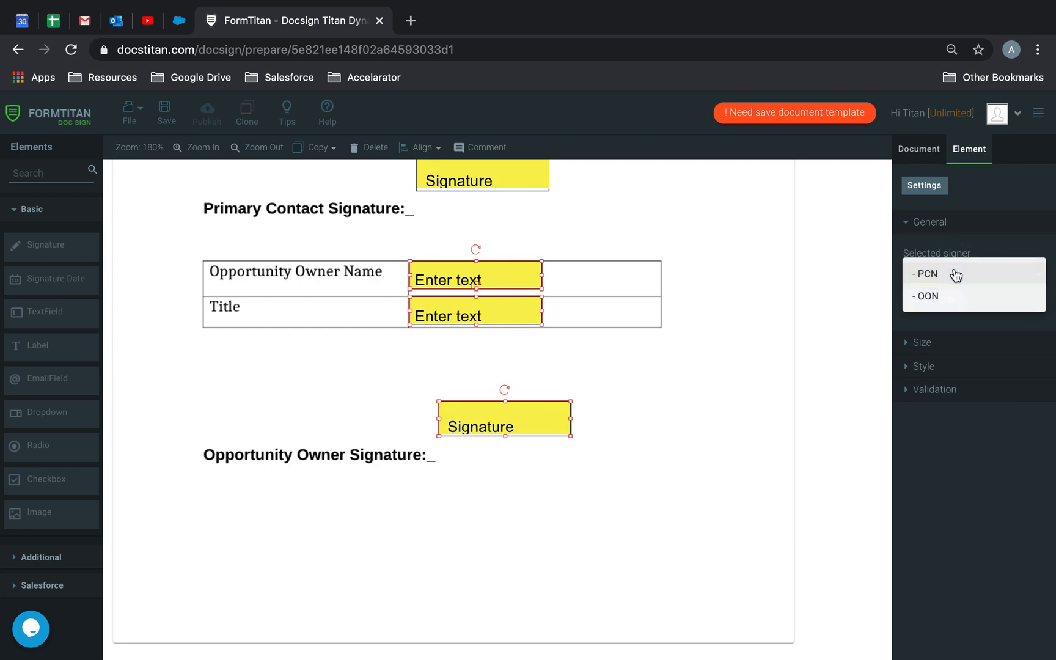
# Assign the owner fields to their signer and enable tracking with OON's personal signature mapped
pyautogui.click(917, 150)
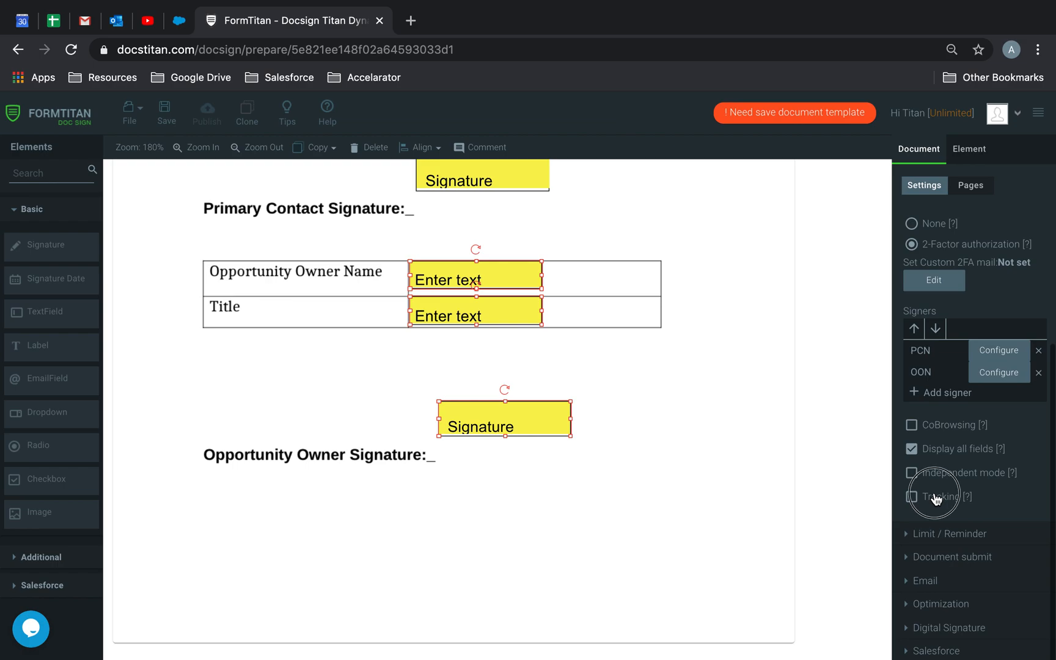
pyautogui.click(913, 497)
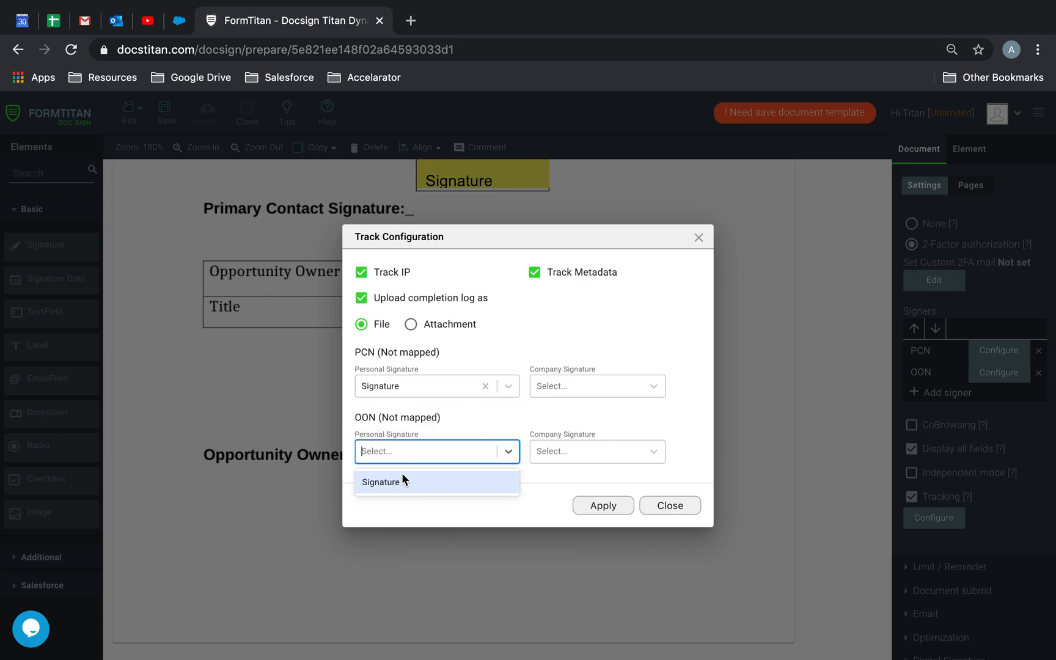
pyautogui.click(670, 505)
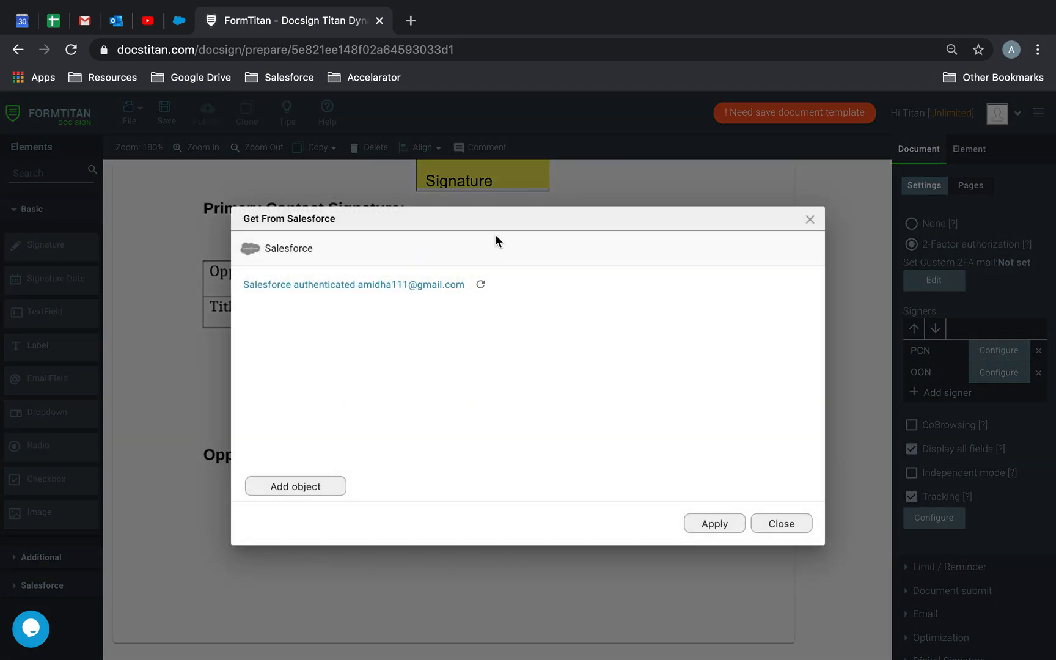
# Add a Salesforce Contact object lookup and choose the Contact field to match on
pyautogui.click(295, 486)
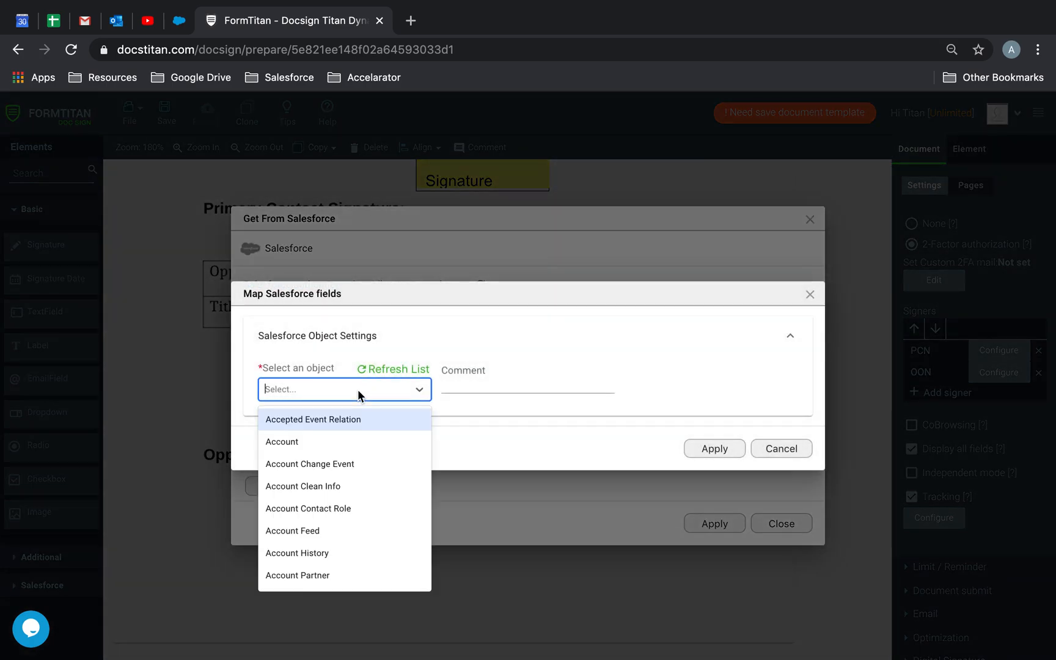
pyautogui.write('opport')
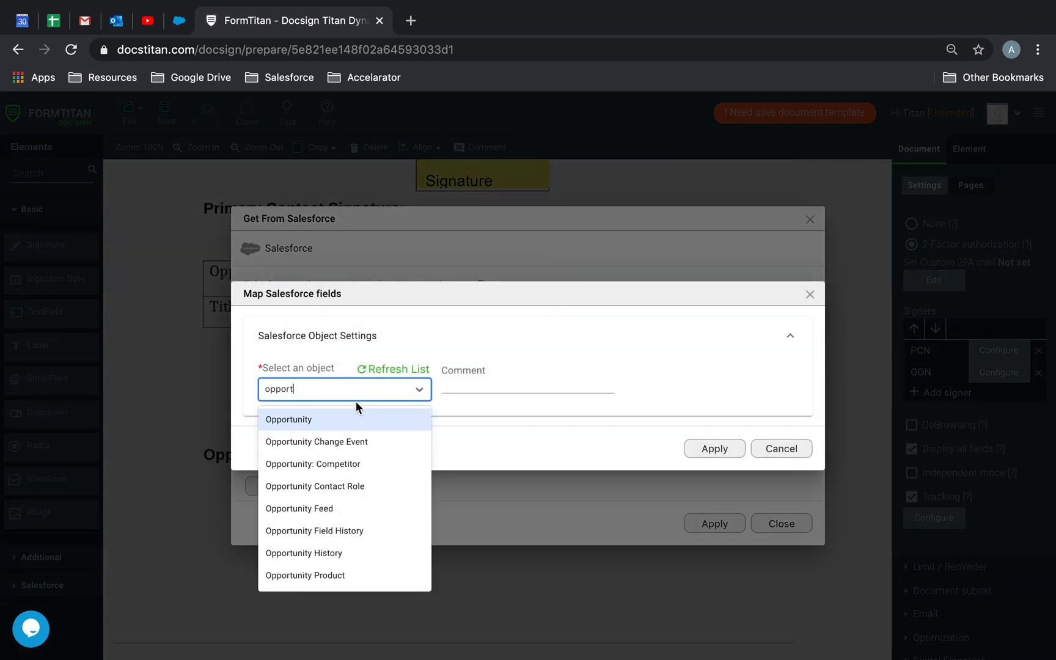
pyautogui.click(289, 418)
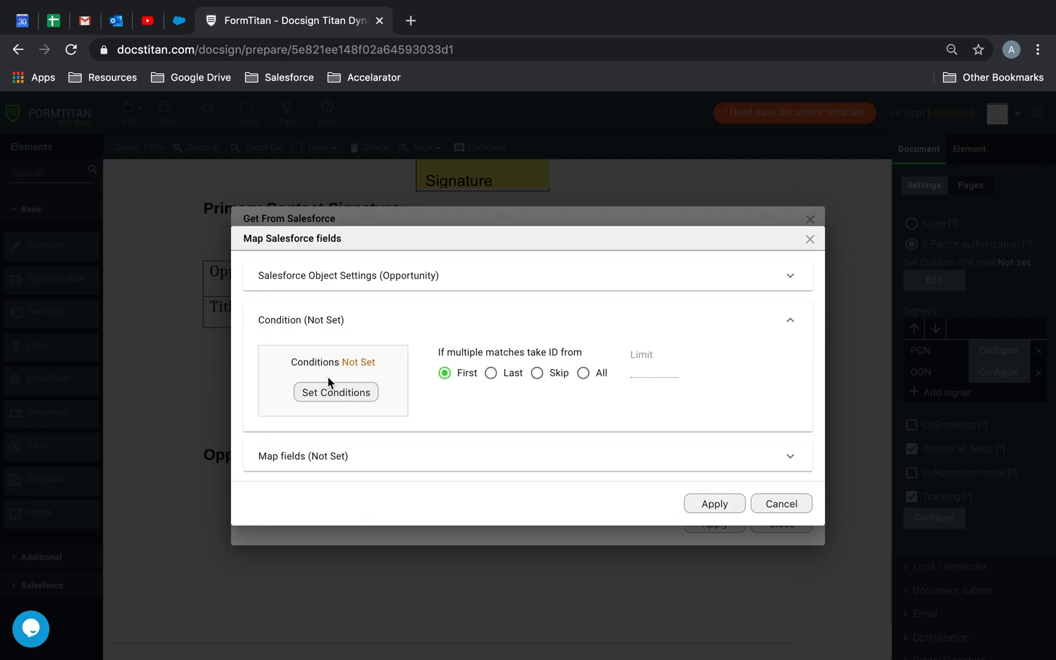
pyautogui.click(336, 392)
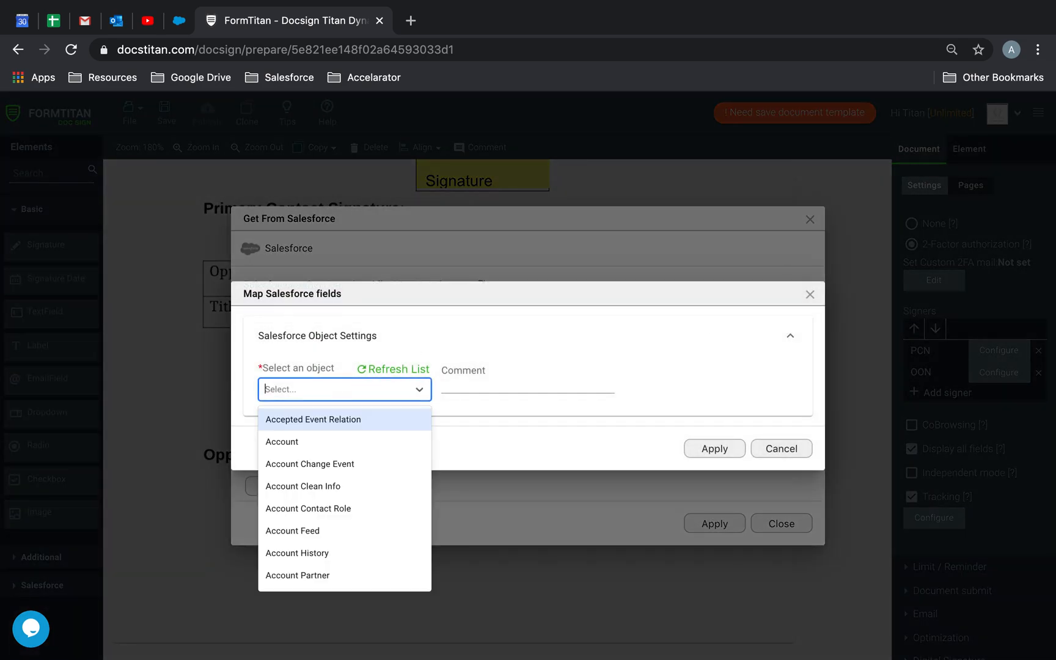
pyautogui.click(282, 441)
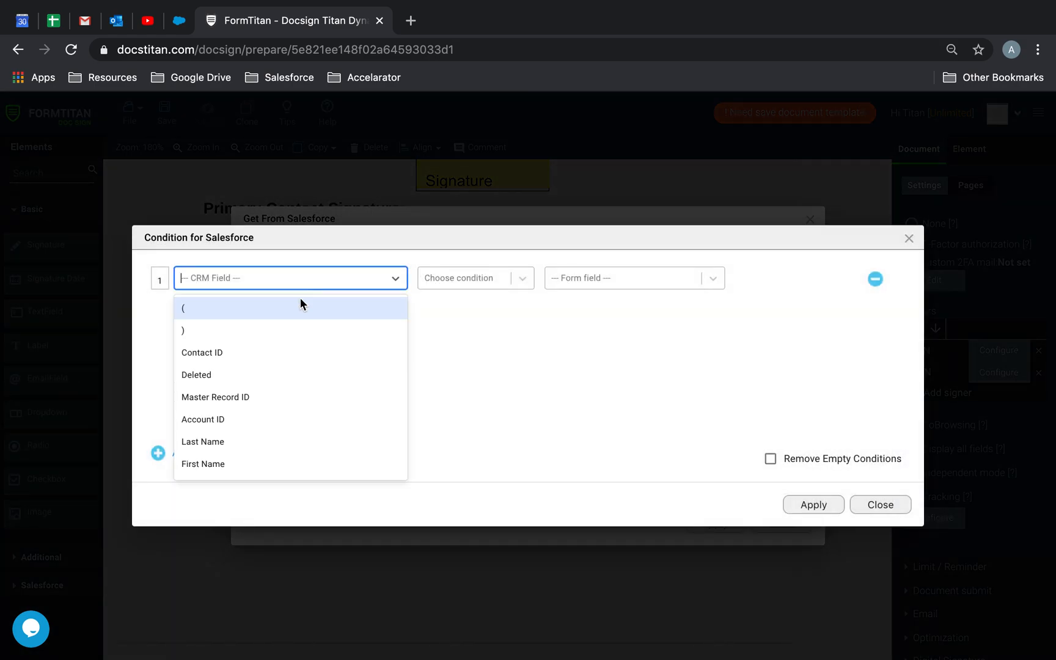
pyautogui.click(202, 352)
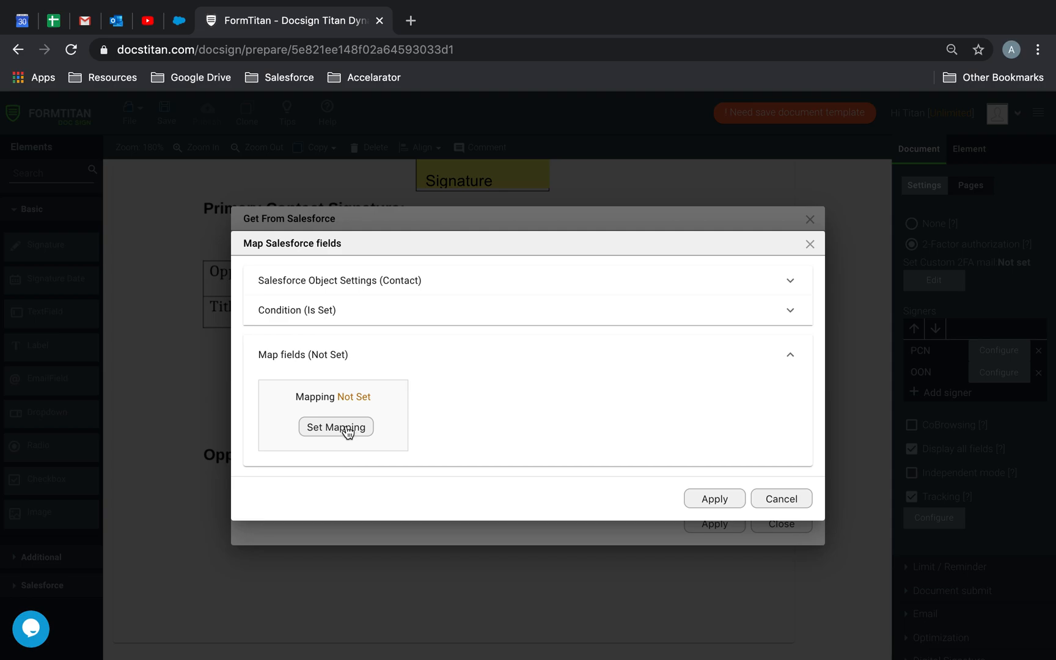
# Map Contact First Name, Last Name, Email and Full Name onto PCN's fields
pyautogui.click(336, 427)
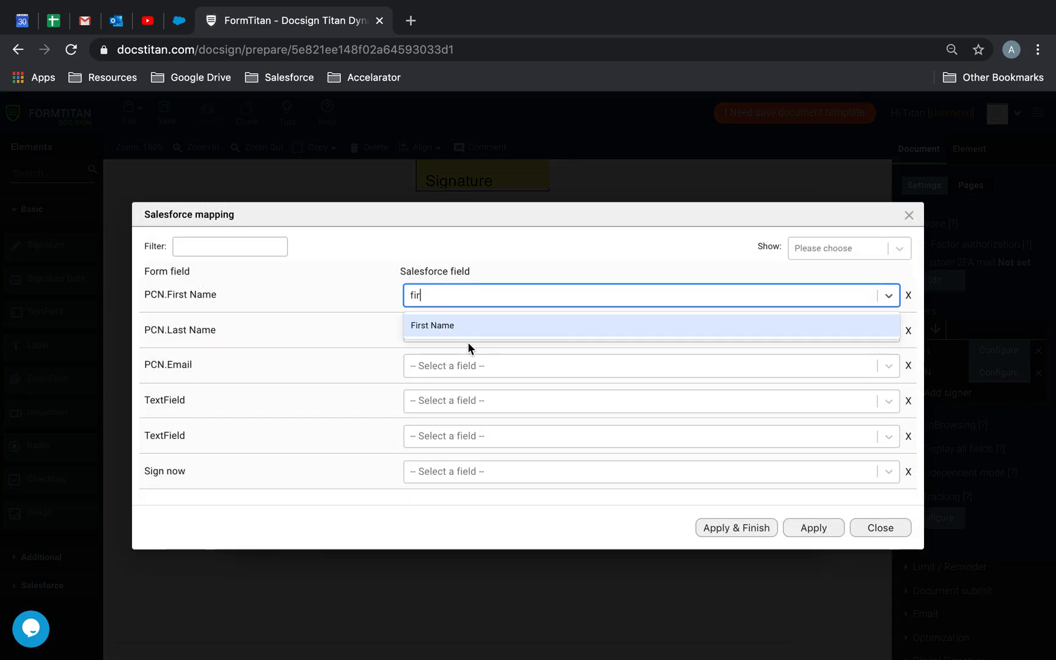
pyautogui.write('las')
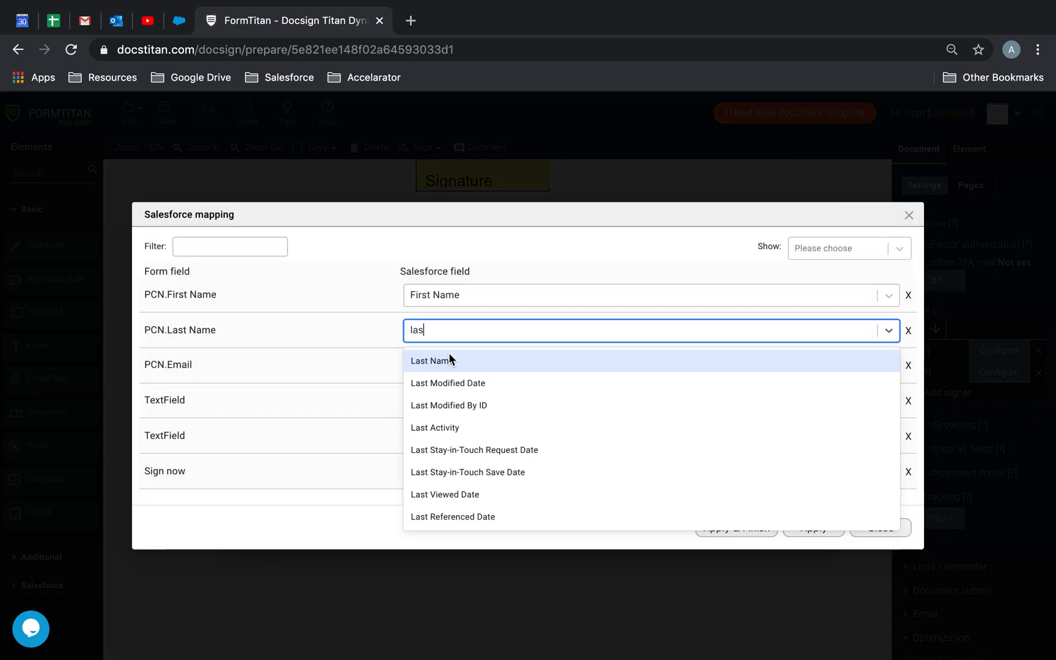
pyautogui.click(432, 361)
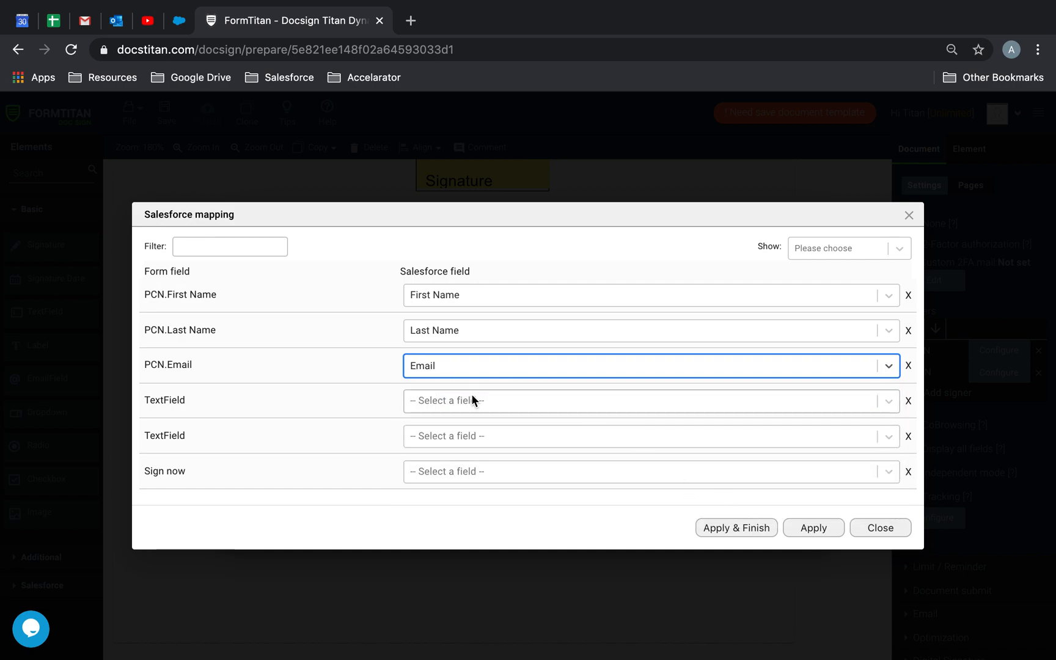
pyautogui.write('ful')
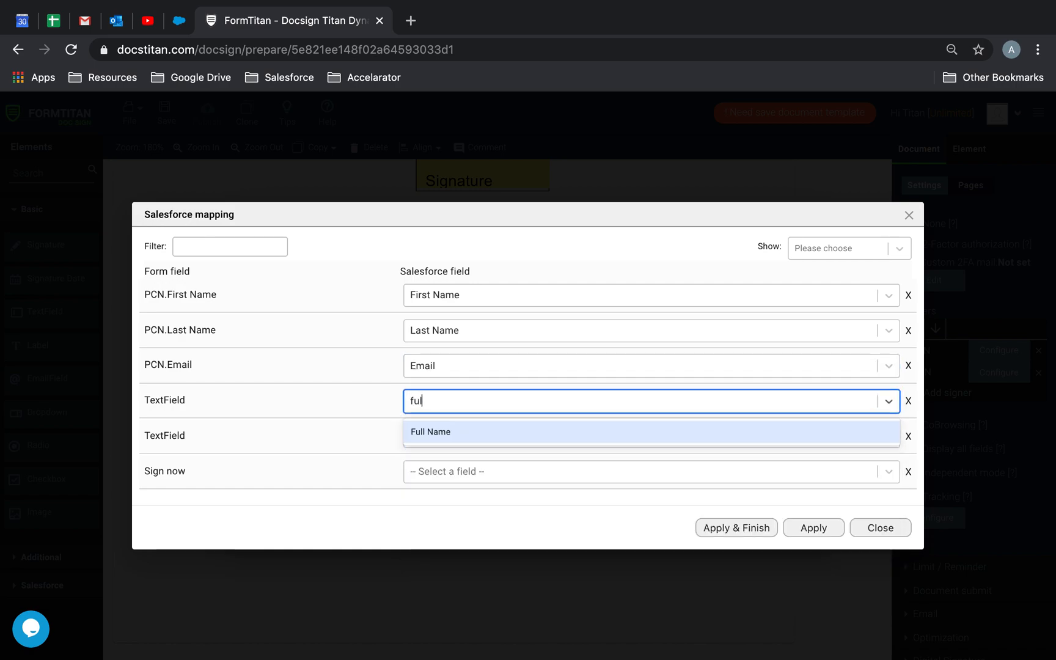
pyautogui.click(431, 431)
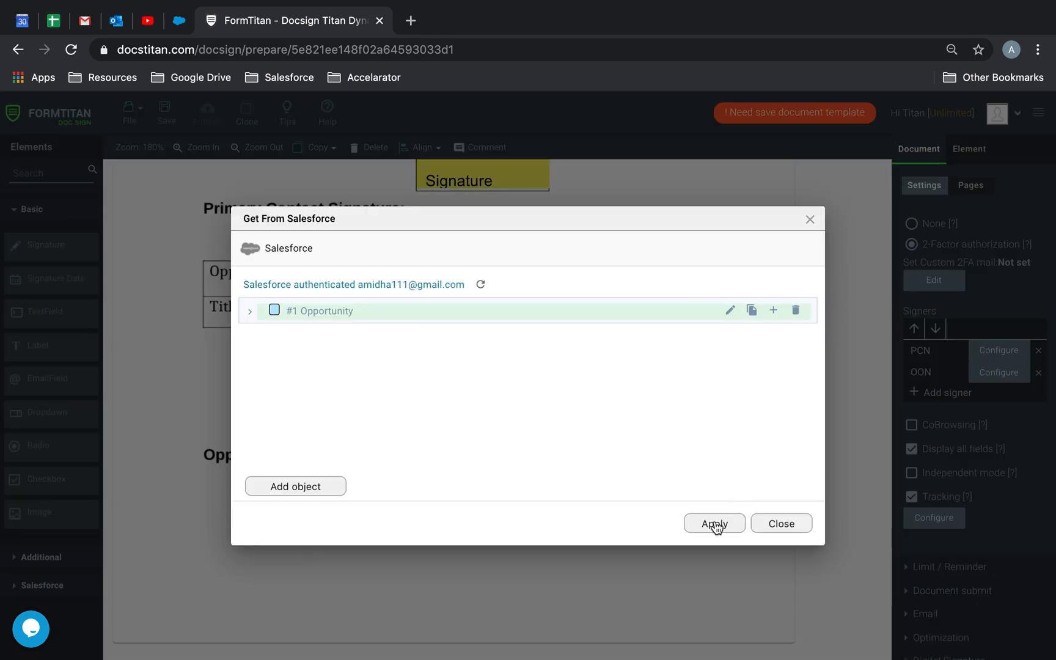
# Add an Opportunity lookup matched on Opportunity ID, then begin another object lookup
pyautogui.click(714, 524)
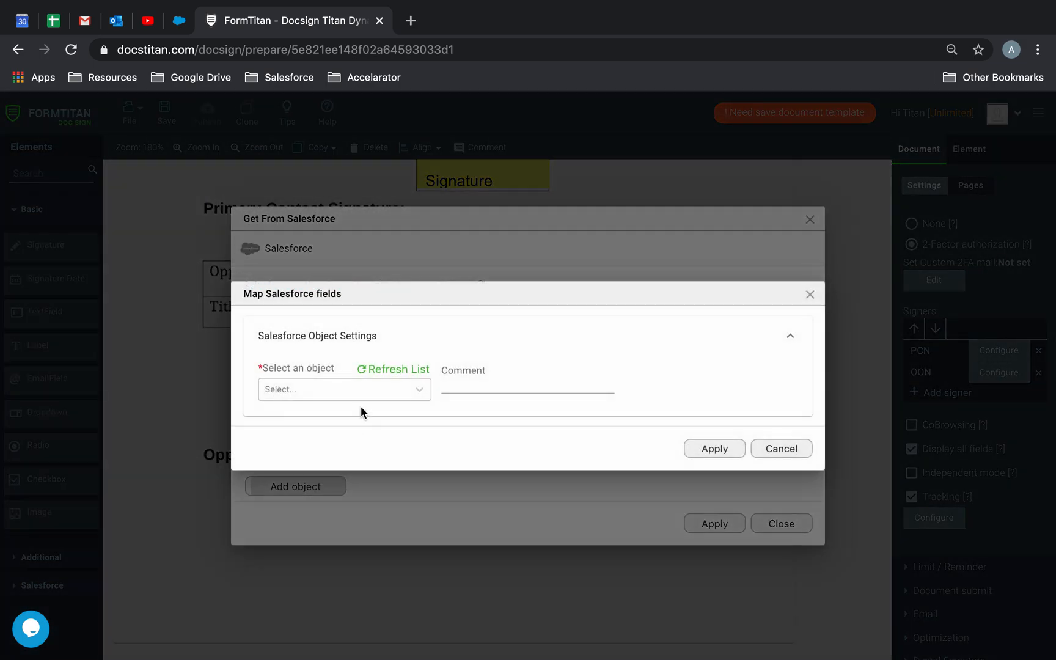
pyautogui.click(343, 389)
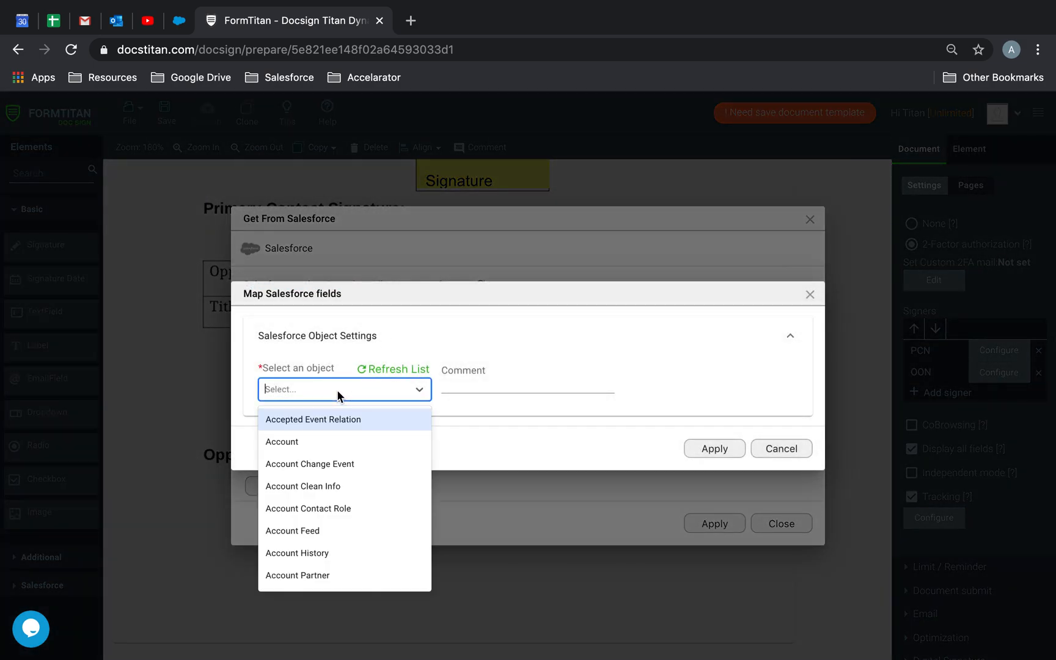
pyautogui.write('opp')
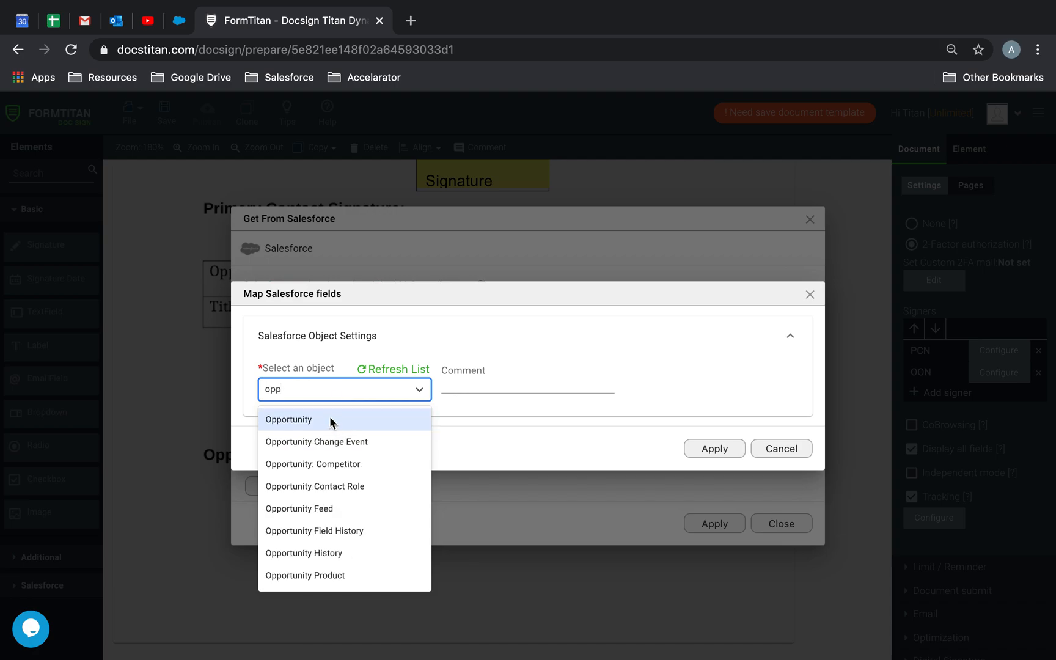
pyautogui.click(289, 419)
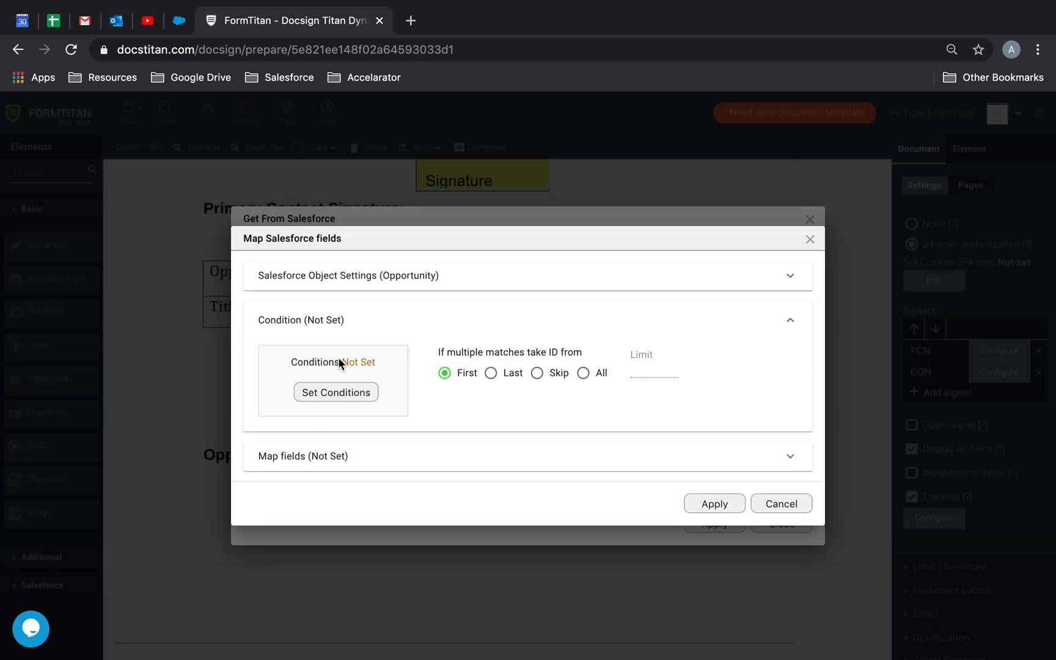
pyautogui.click(336, 391)
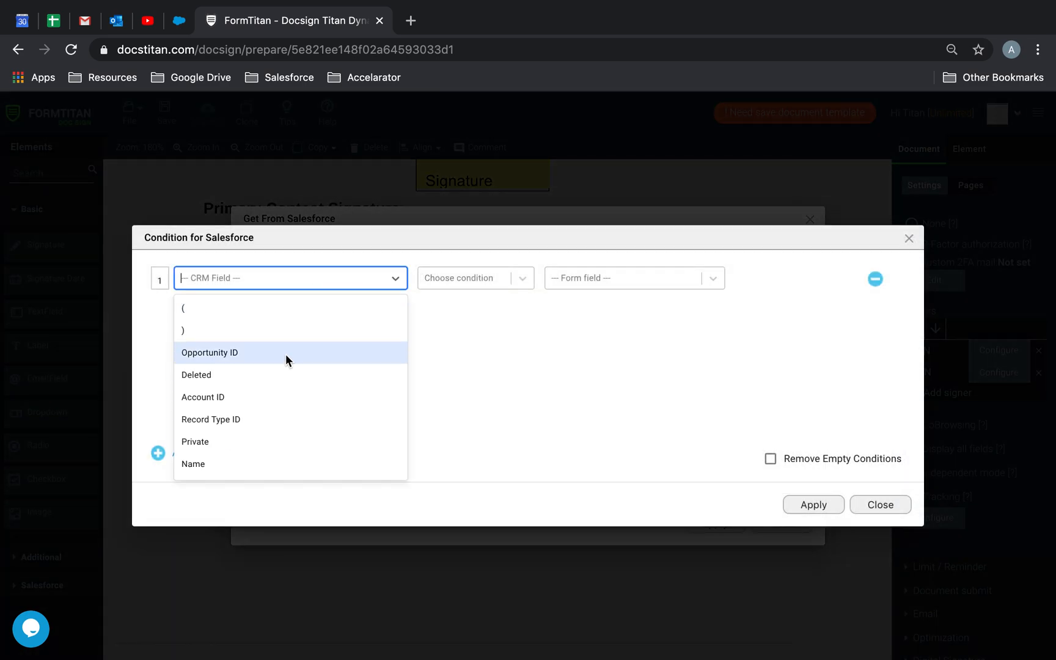
pyautogui.click(634, 277)
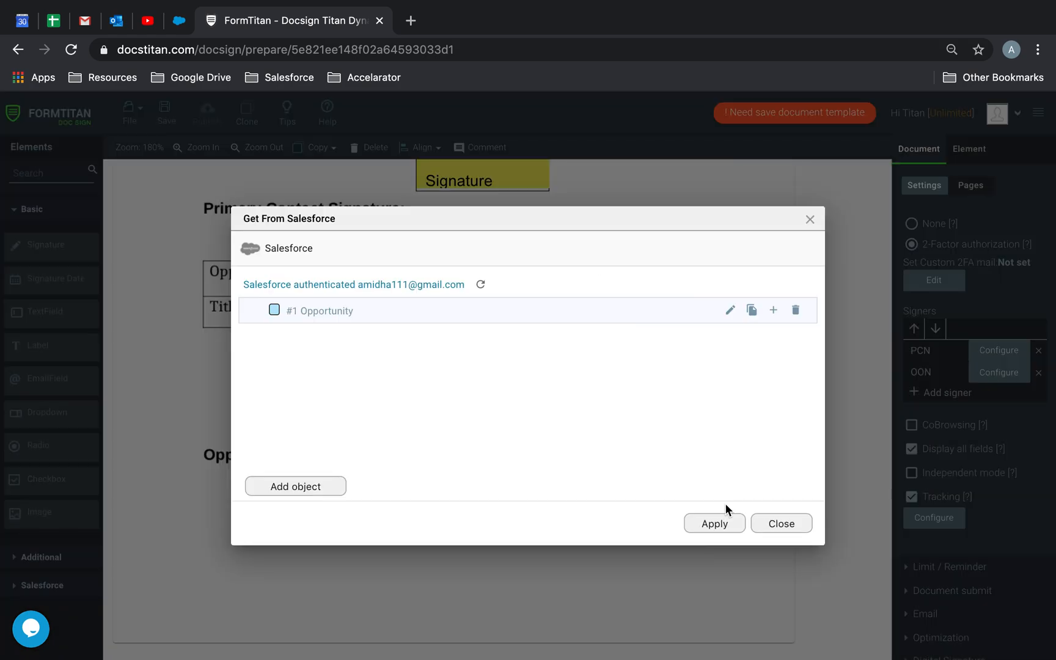
pyautogui.click(730, 311)
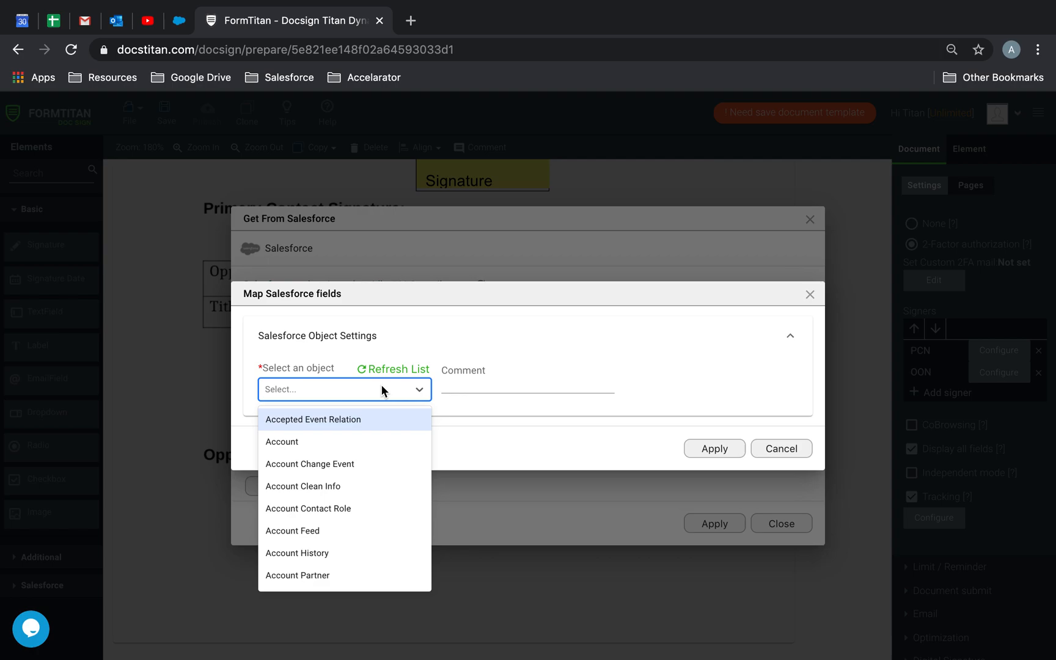
# Add a User lookup where User ID equals Opportunity Owner ID, map Full Name, and finish
pyautogui.click(344, 389)
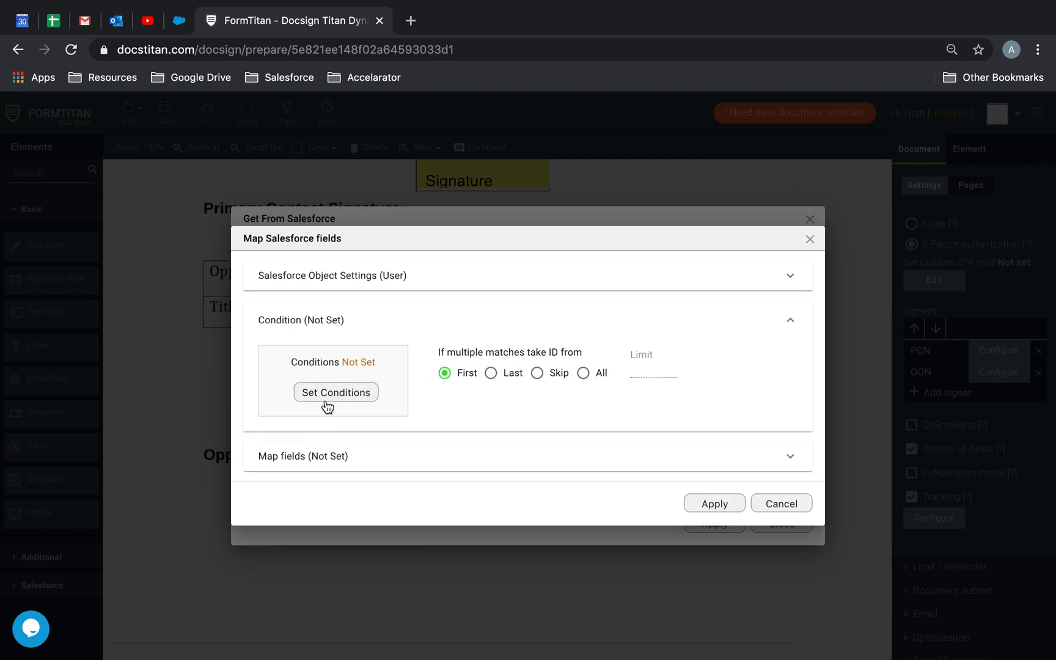
pyautogui.click(336, 392)
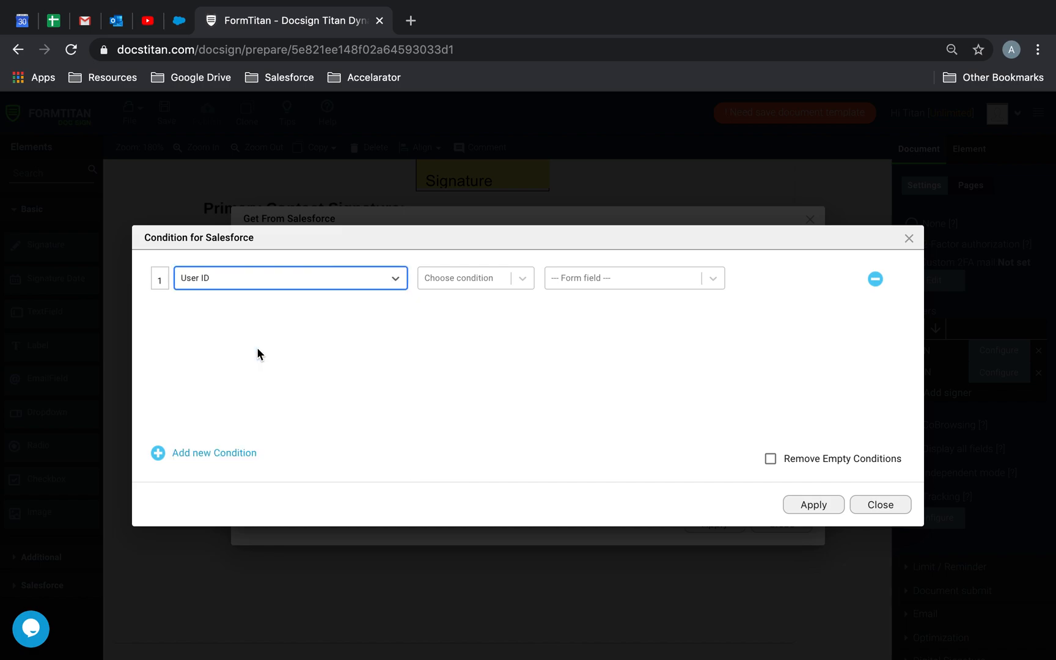
pyautogui.click(472, 278)
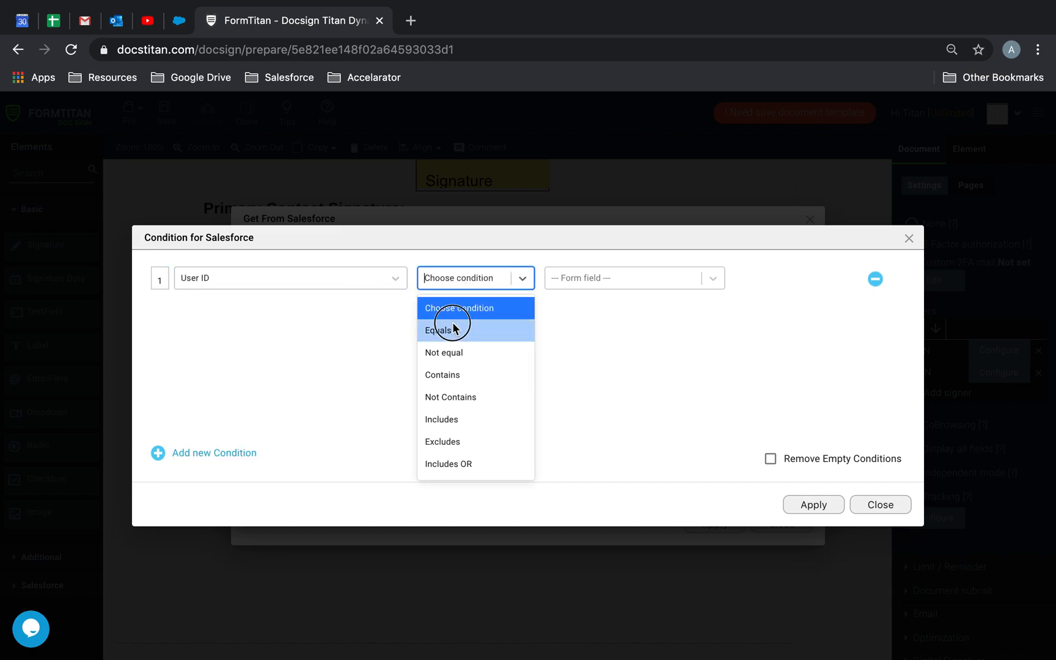
pyautogui.click(442, 330)
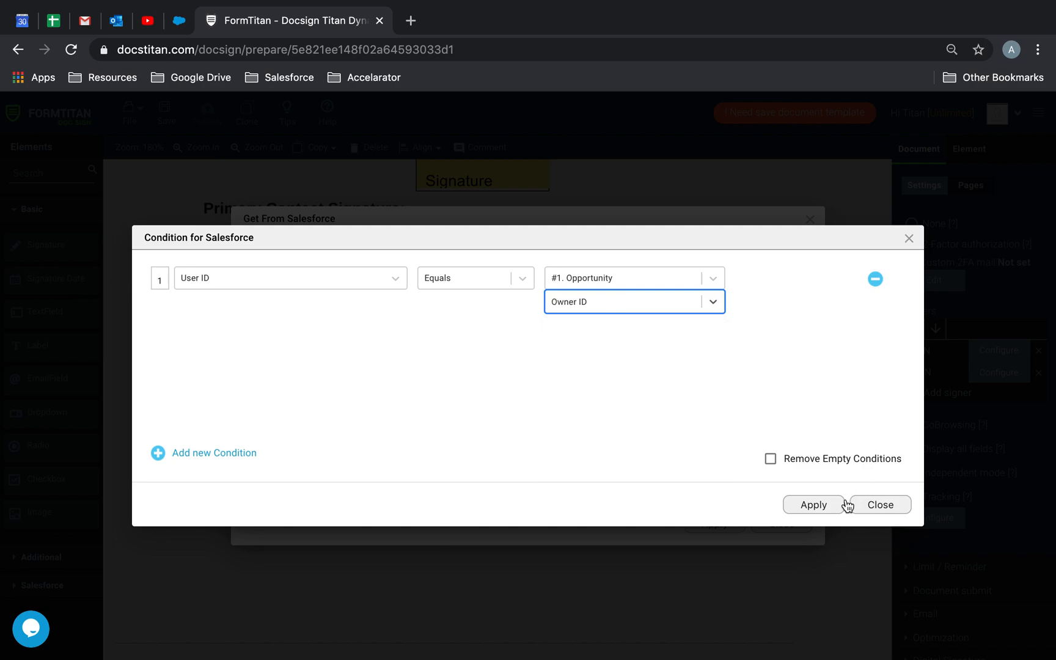
pyautogui.click(812, 504)
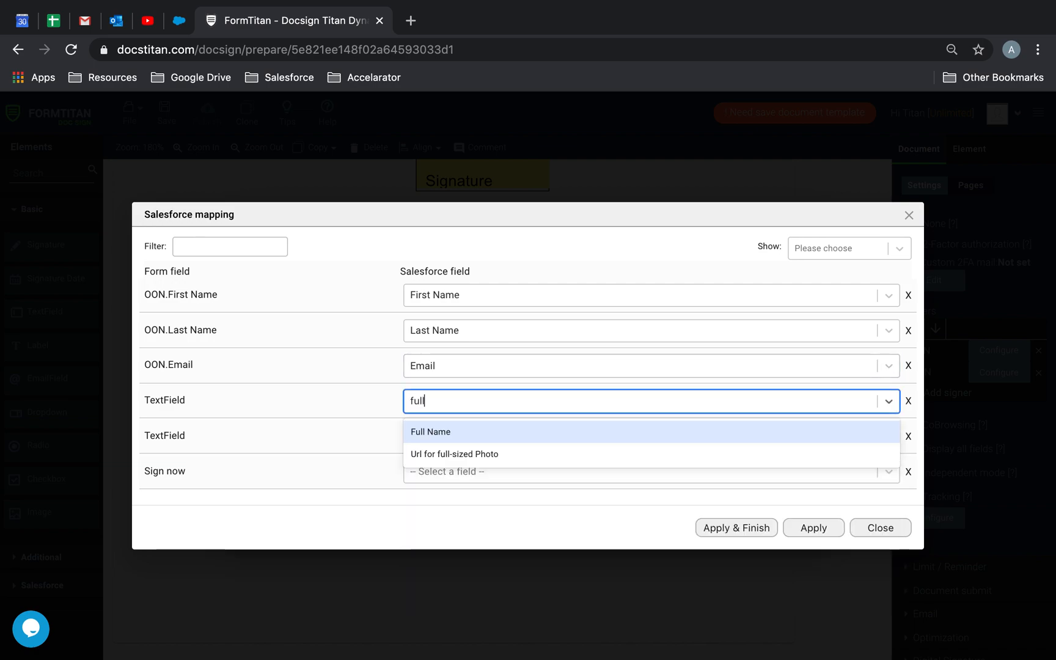
pyautogui.click(430, 432)
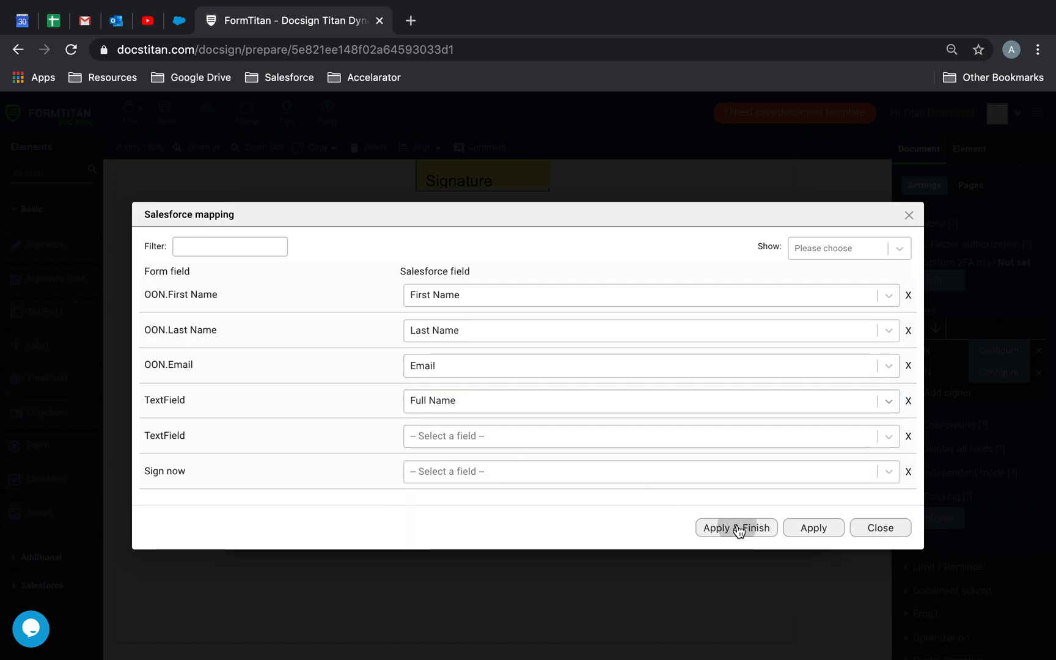
pyautogui.click(735, 528)
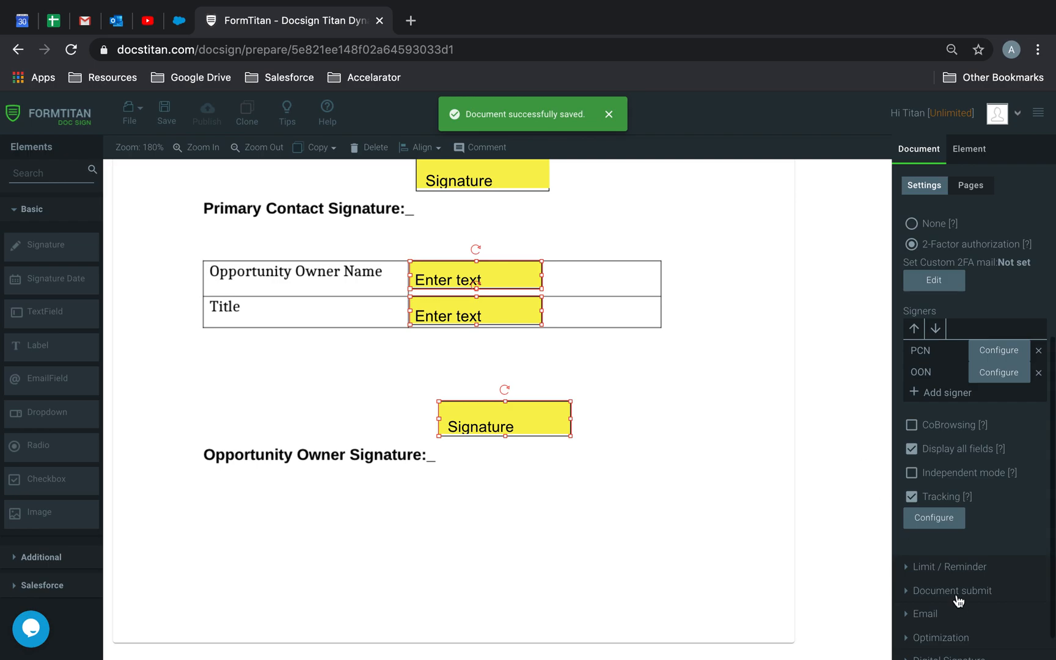
# Enable pushing the signed document to Salesforce and open its field mapping
pyautogui.scroll(-3)
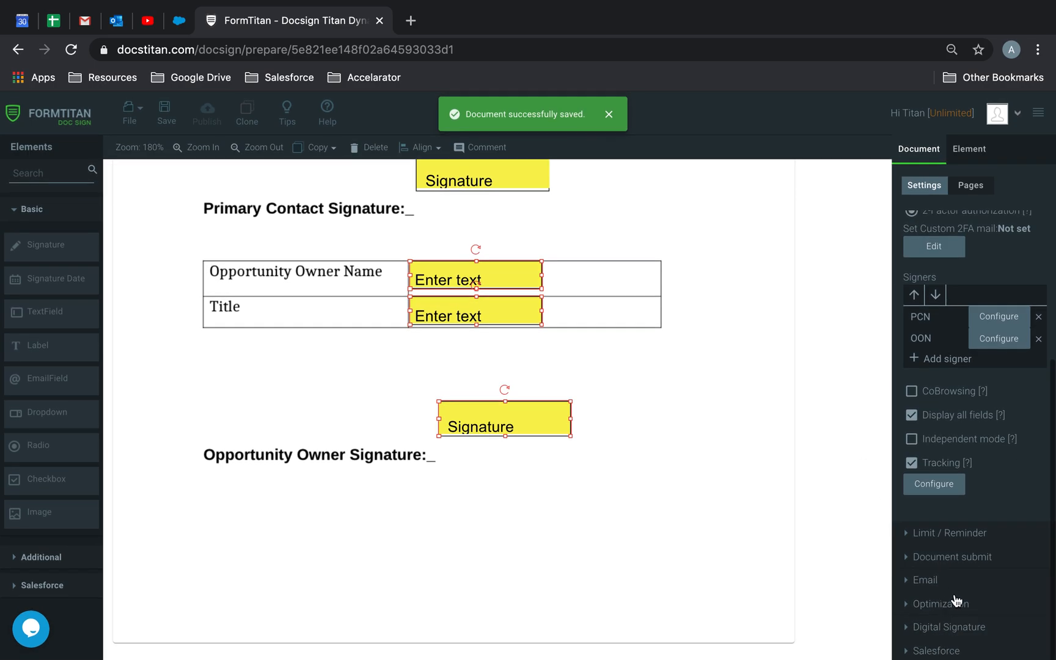
pyautogui.click(935, 396)
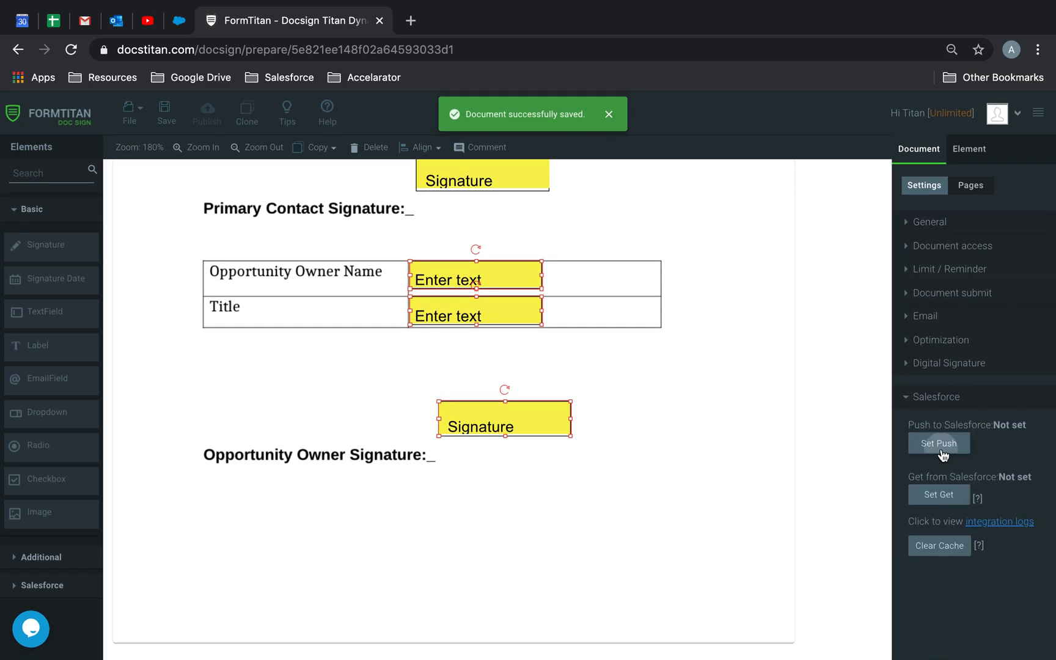
pyautogui.click(938, 444)
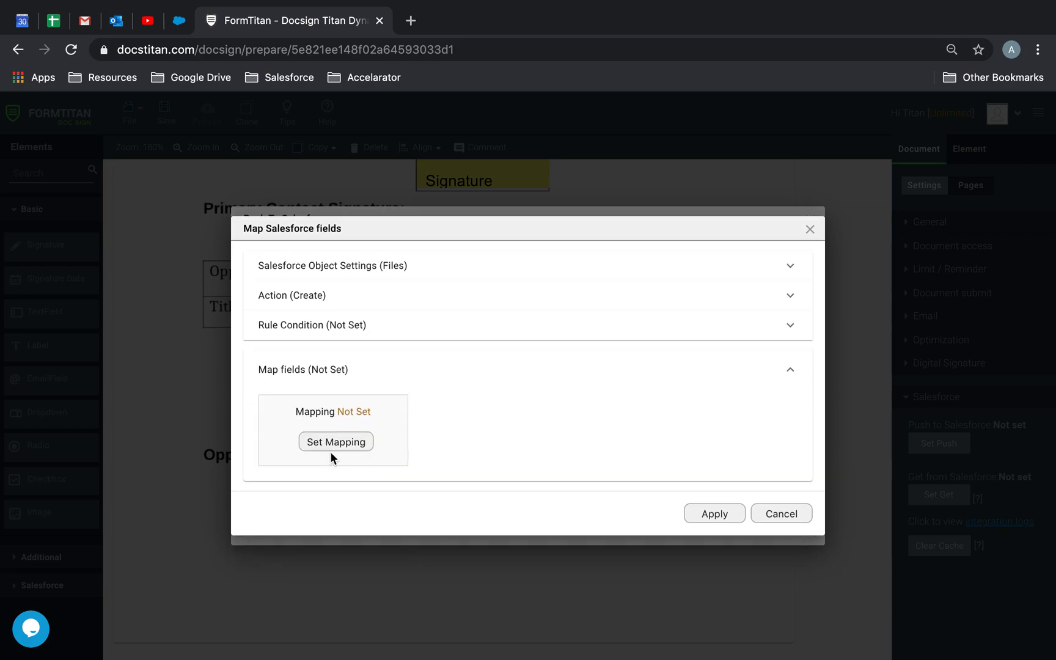
pyautogui.click(335, 442)
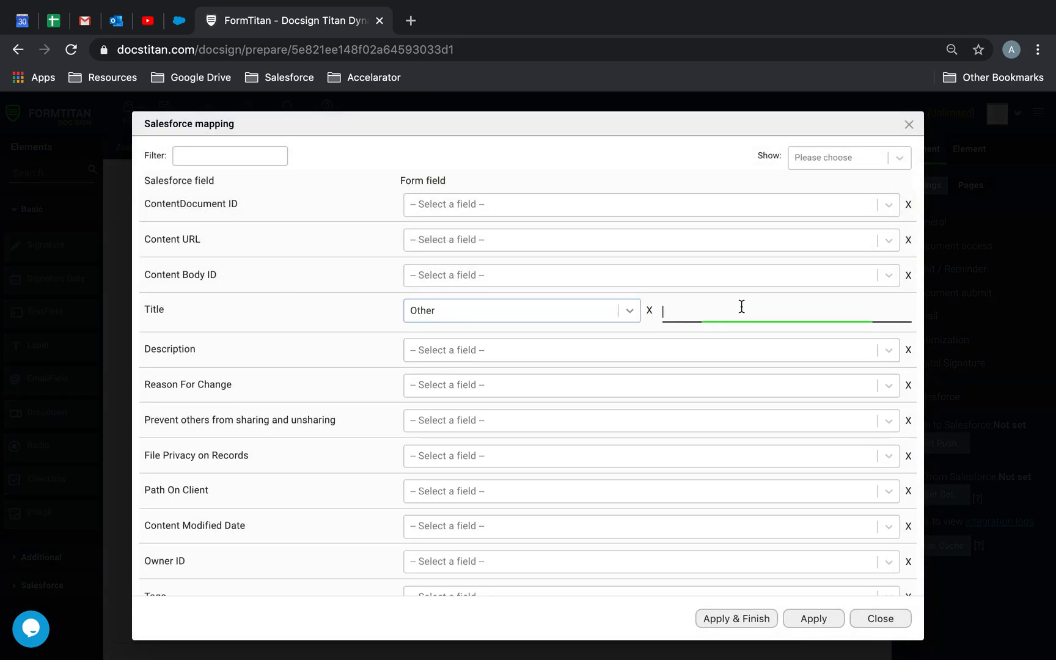
# Map the file Title to 'Contract Demo Dynamic' and First Publish Location ID to Record ID
pyautogui.write('COntract')
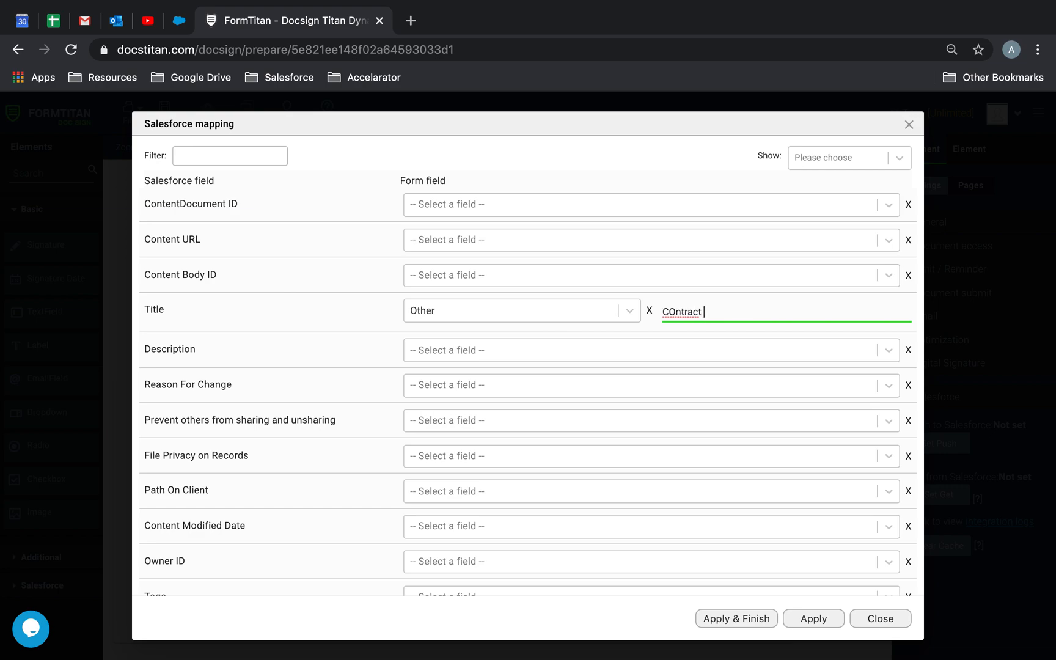
pyautogui.press('Backspace')
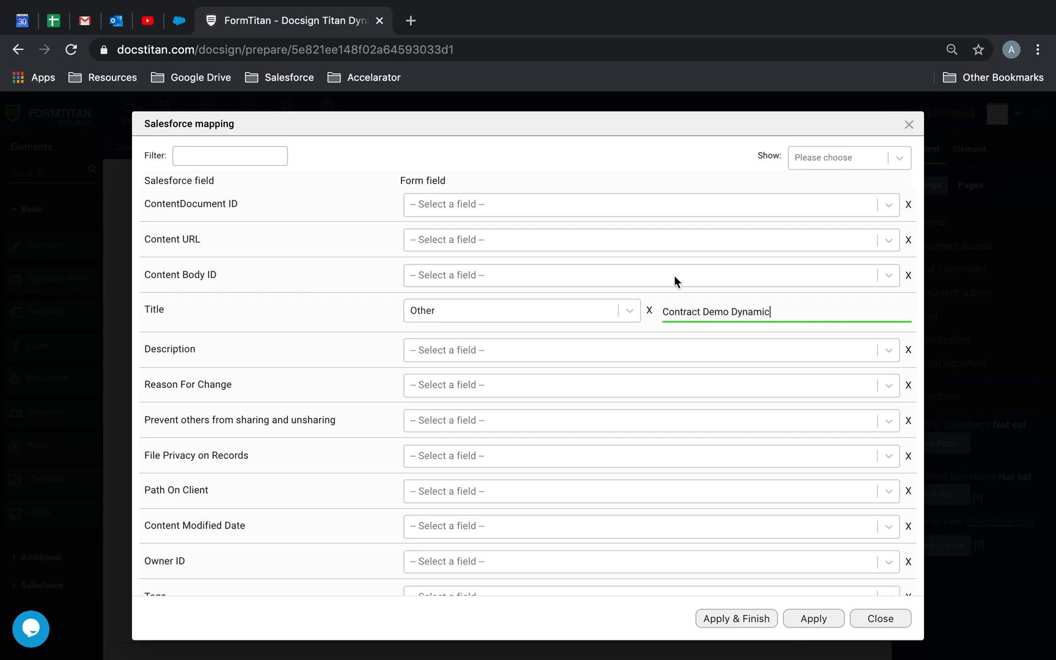
pyautogui.write('fir')
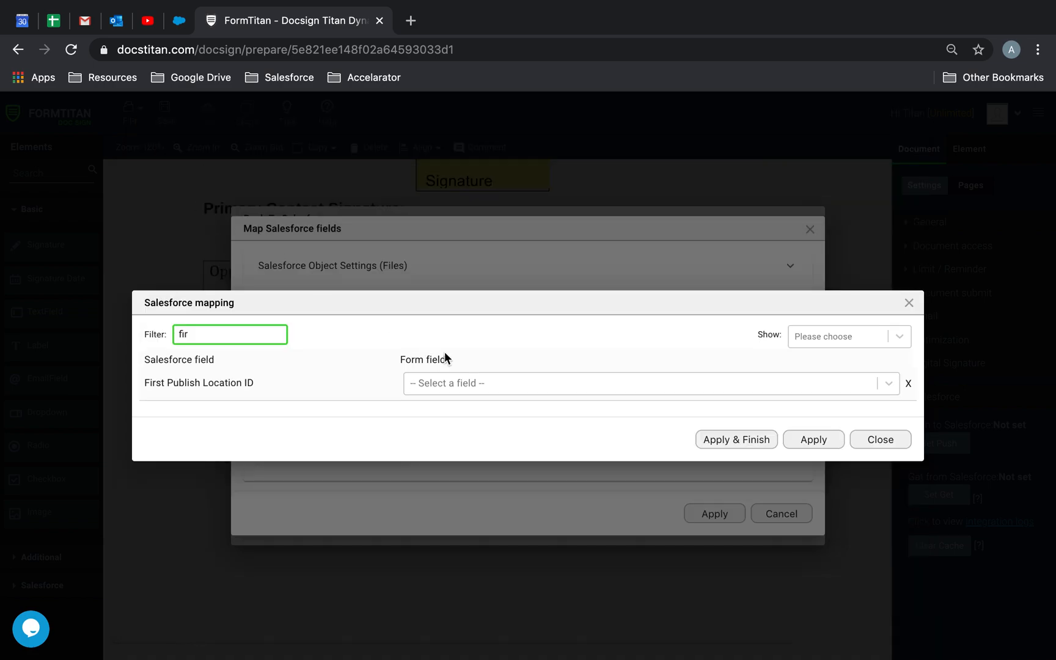
pyautogui.click(647, 383)
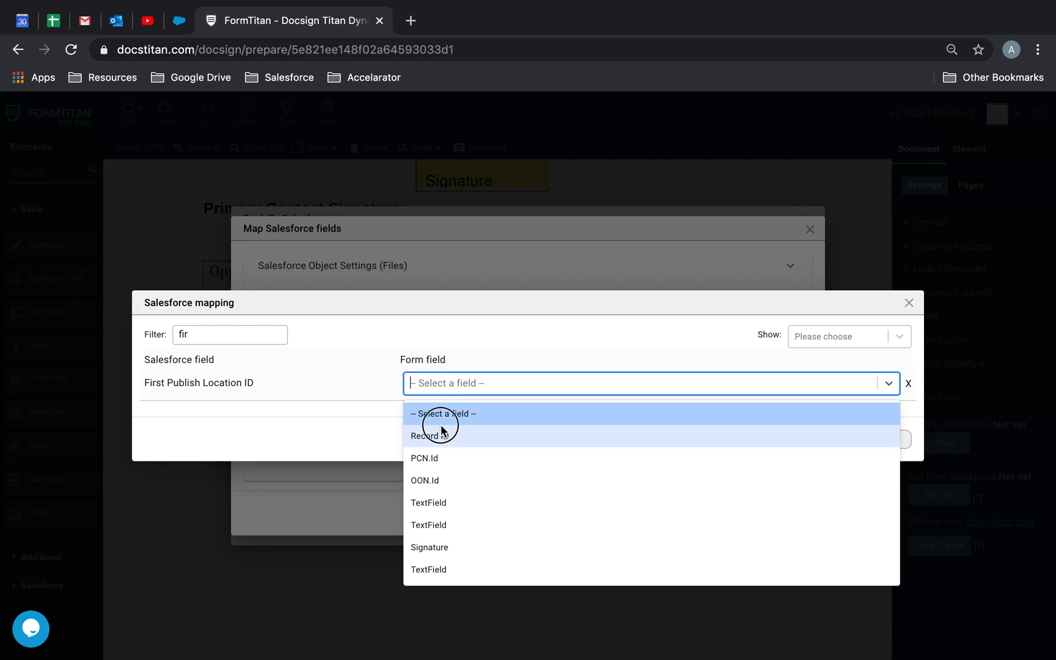
pyautogui.click(431, 435)
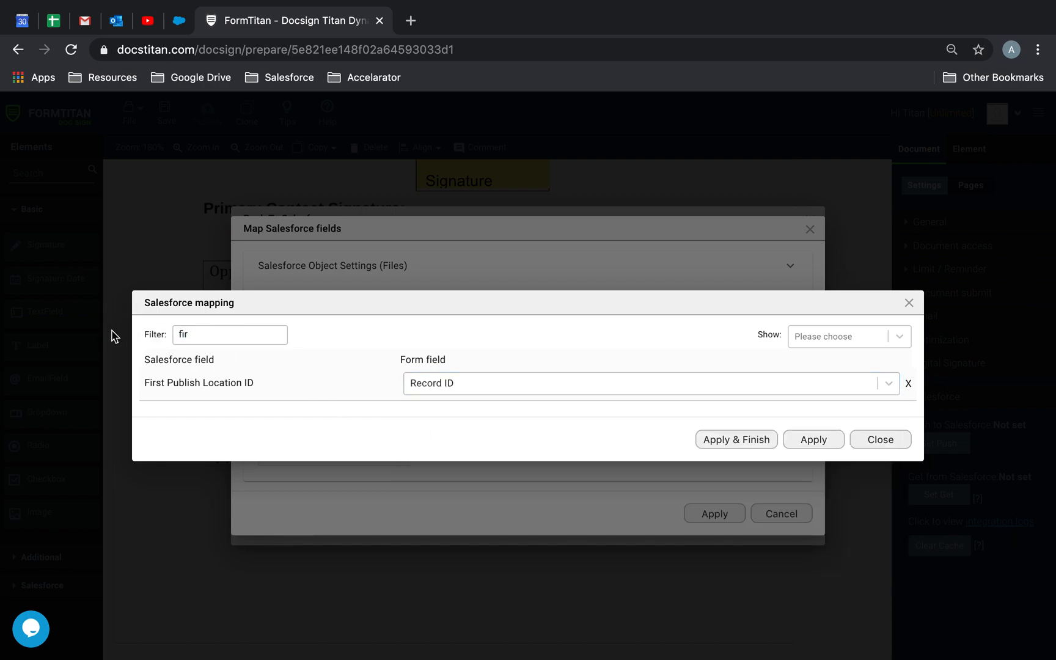
pyautogui.write('ver')
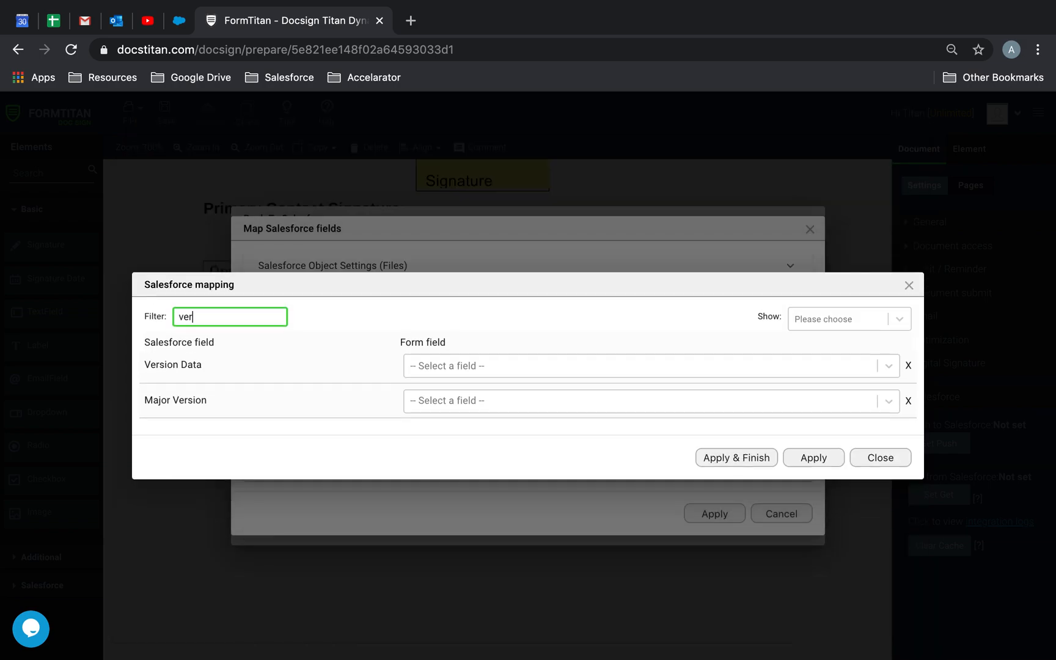
pyautogui.write('you')
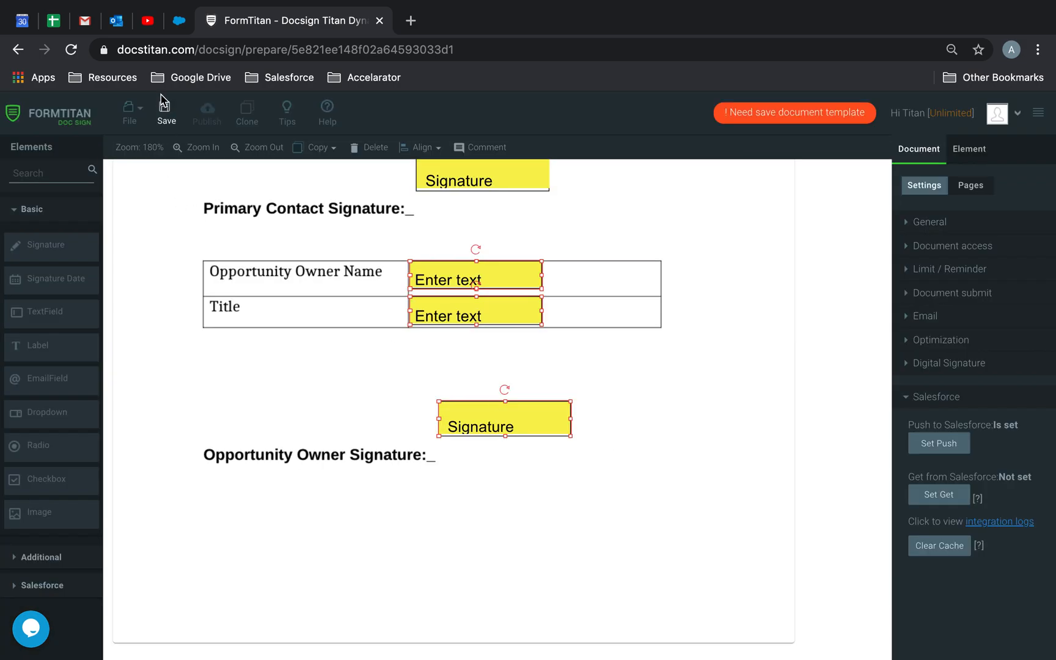
# Save the template and search Salesforce opportunities for 'titan'
pyautogui.click(165, 111)
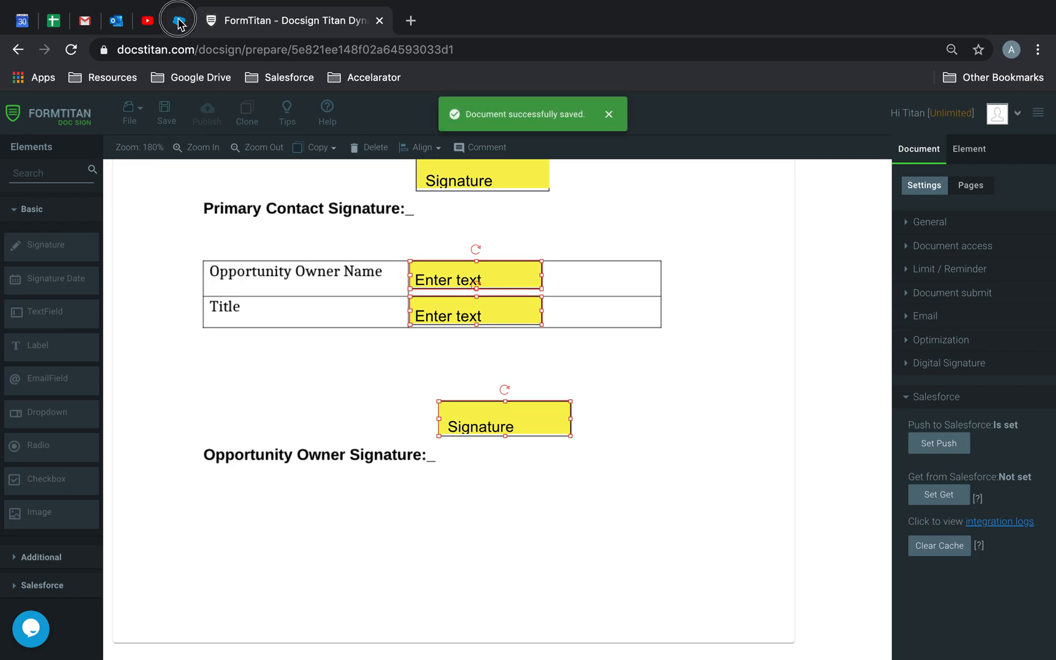
pyautogui.click(176, 20)
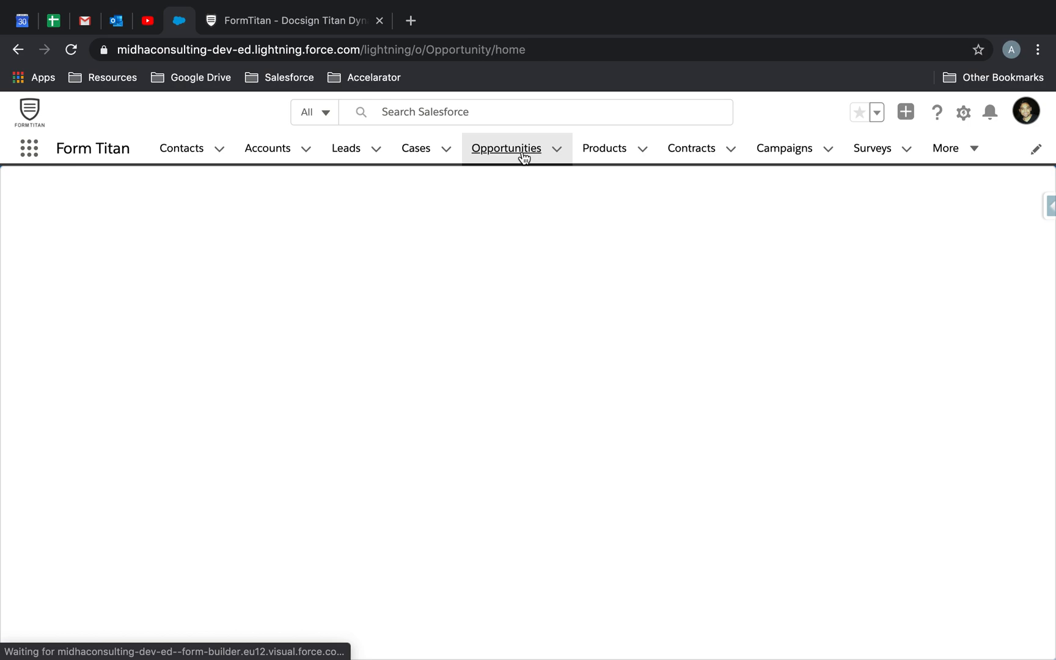
pyautogui.click(507, 148)
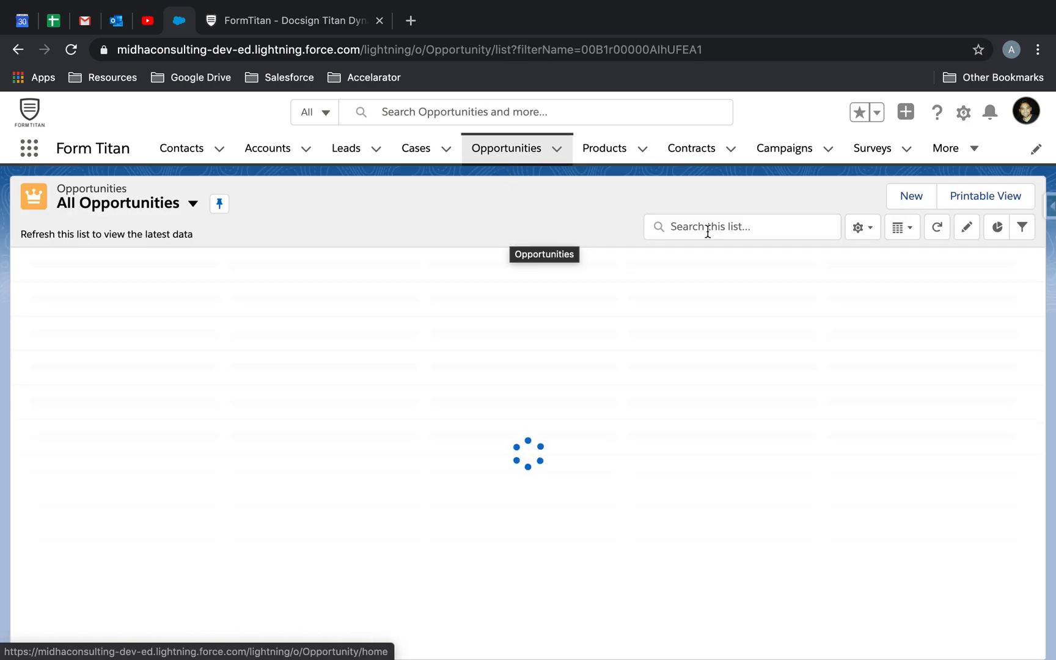
pyautogui.write('titan')
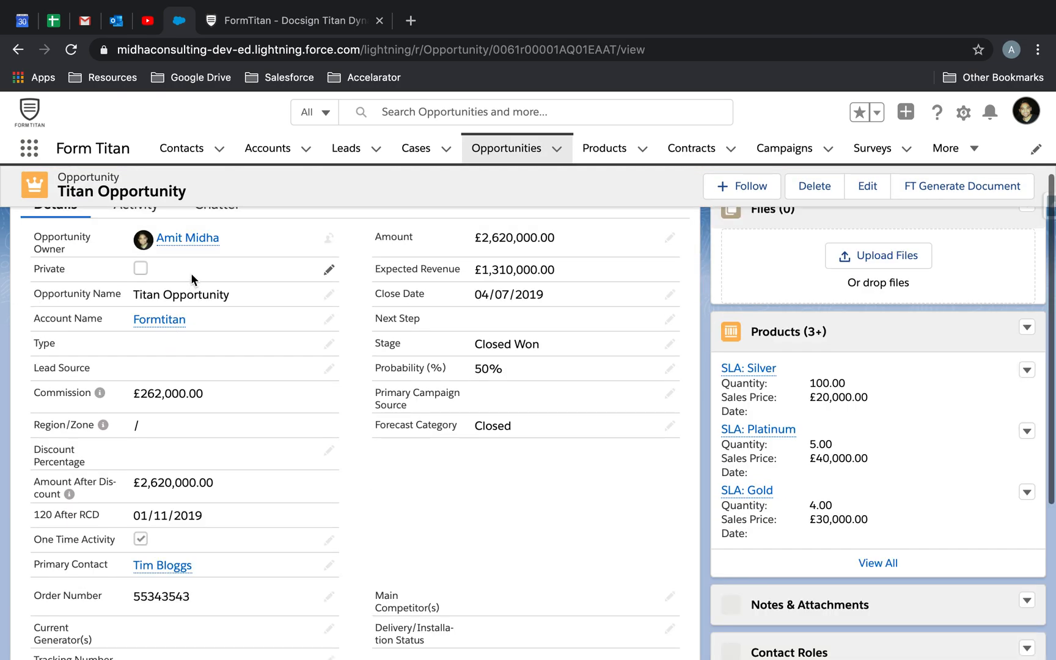
pyautogui.scroll(-3)
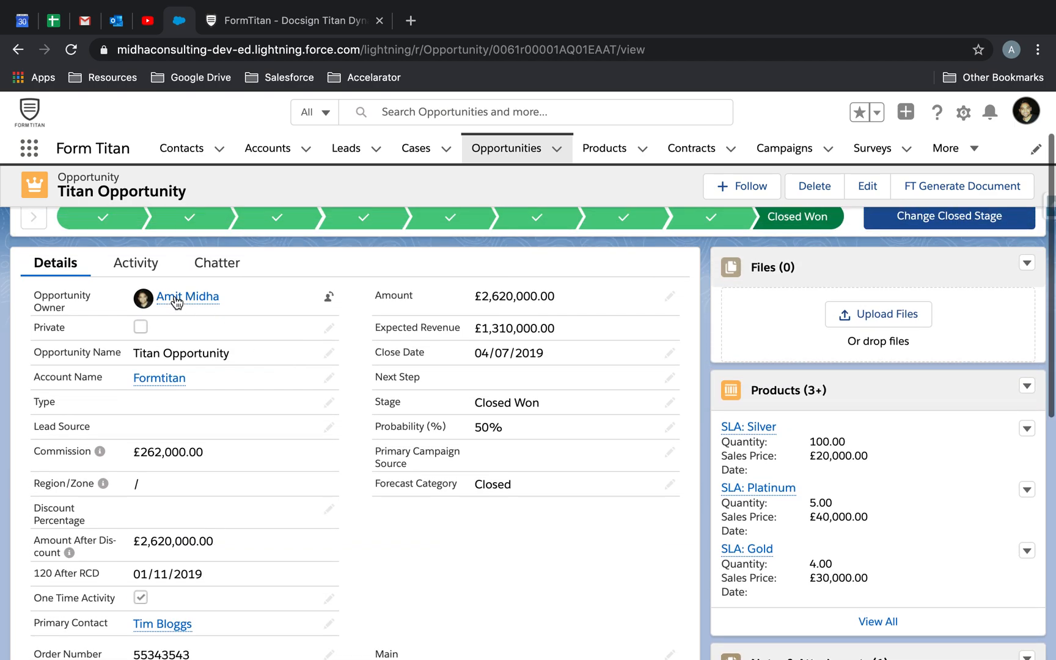
# Generate a document for Titan Opportunity and send the Docsign Titan Dynamic template for signing
pyautogui.click(963, 186)
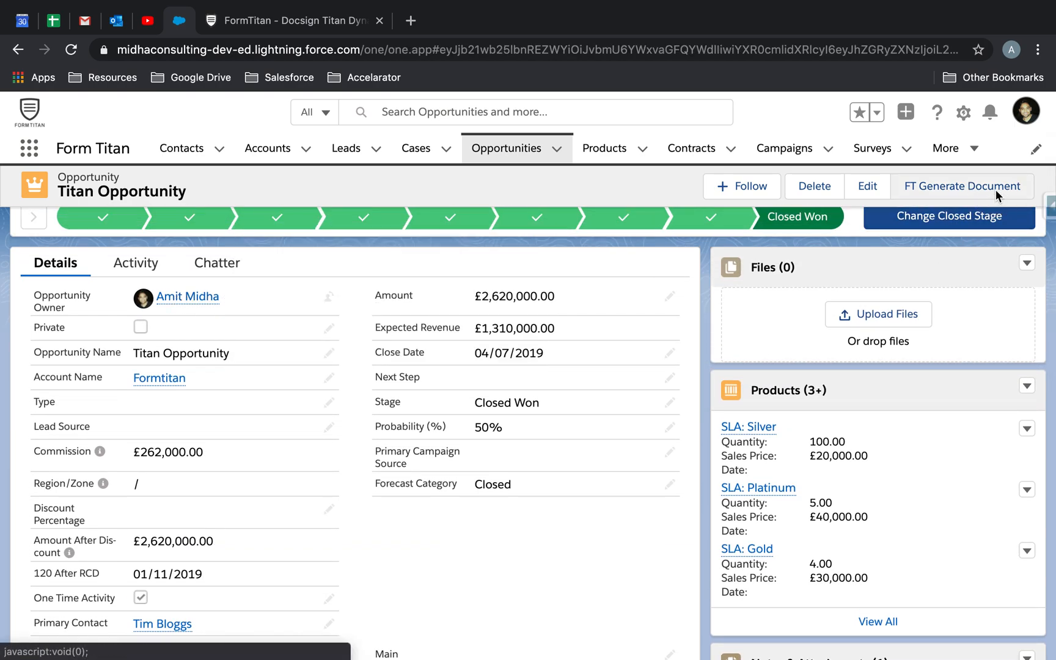
pyautogui.click(962, 186)
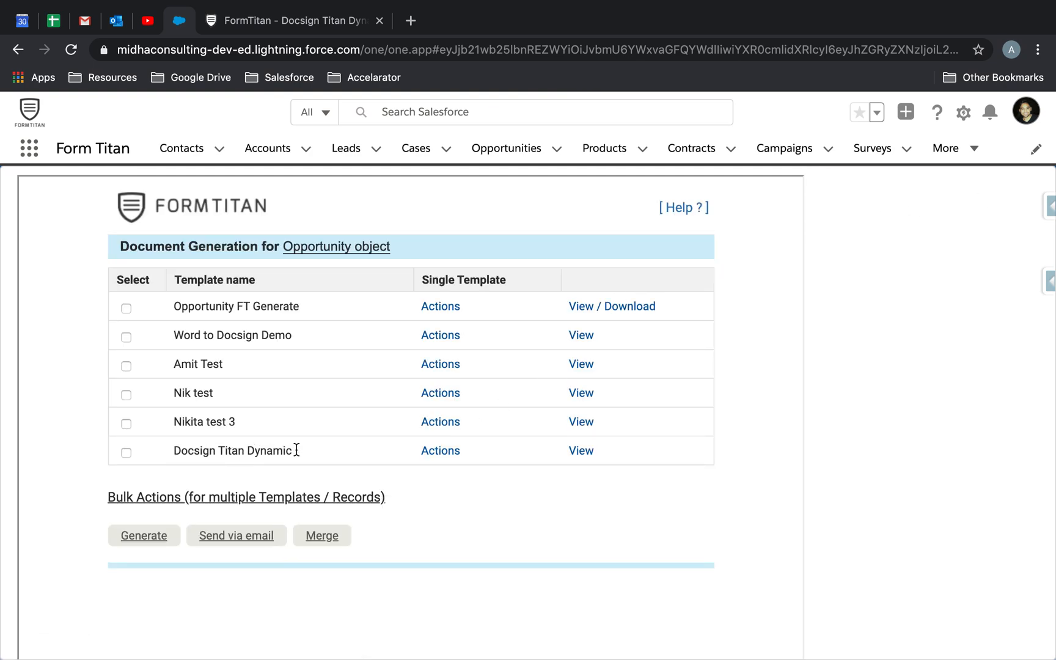
pyautogui.click(440, 451)
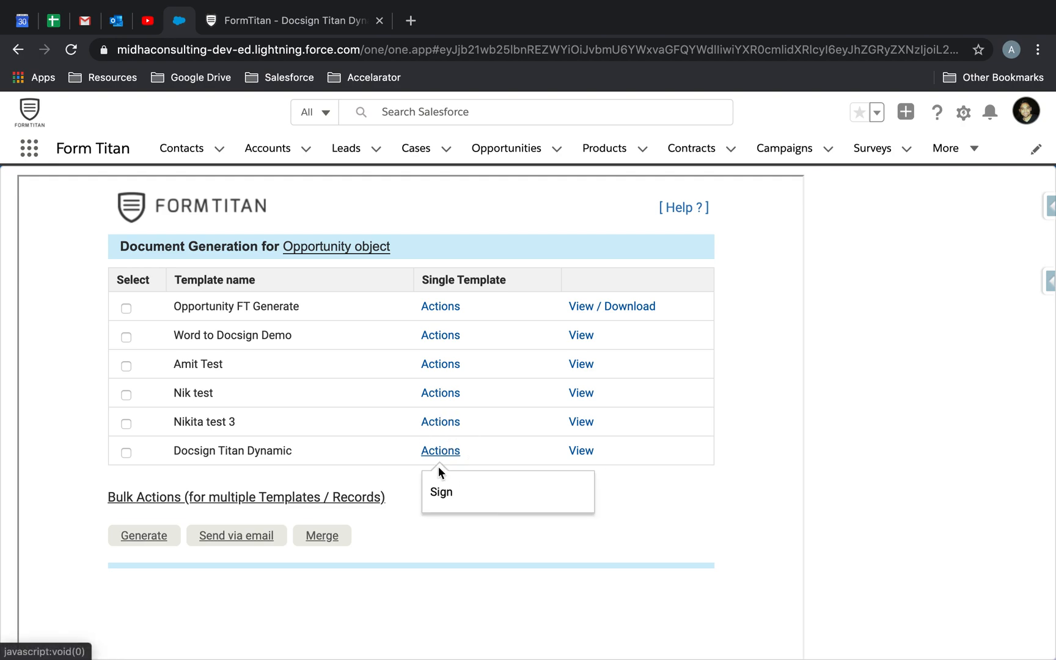
pyautogui.click(442, 491)
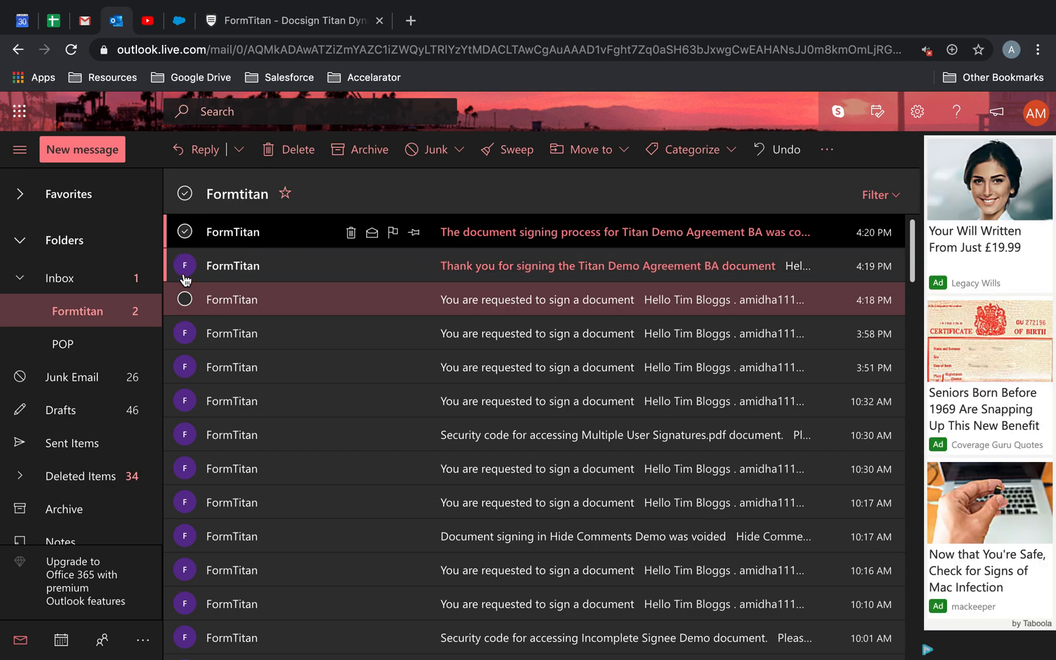
# Delete the two old signing emails and refresh the Outlook mailbox
pyautogui.click(185, 264)
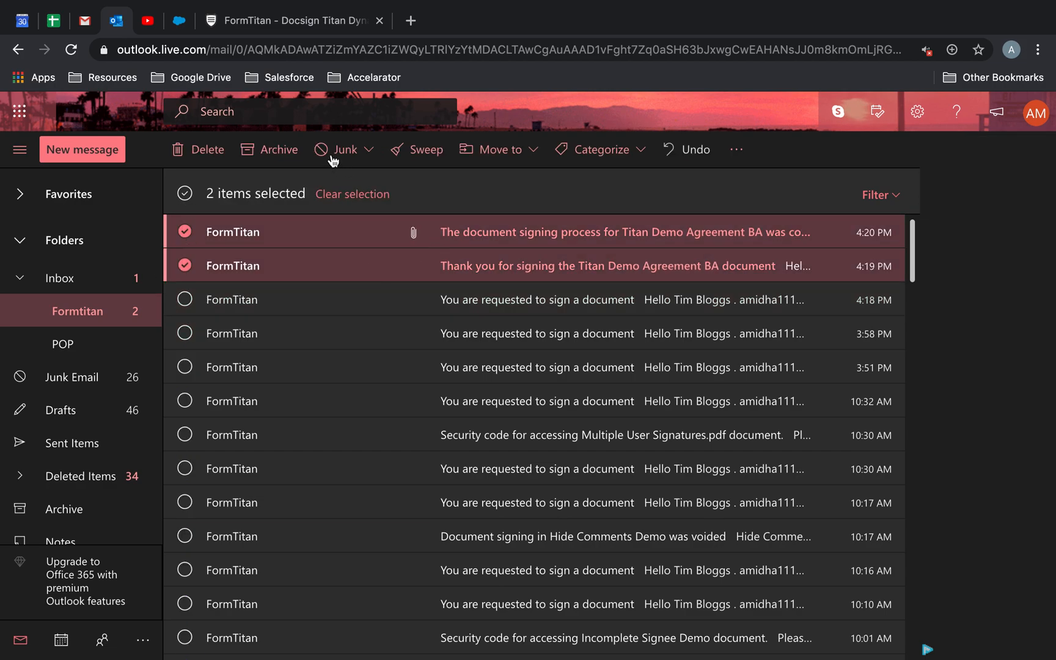
pyautogui.click(199, 149)
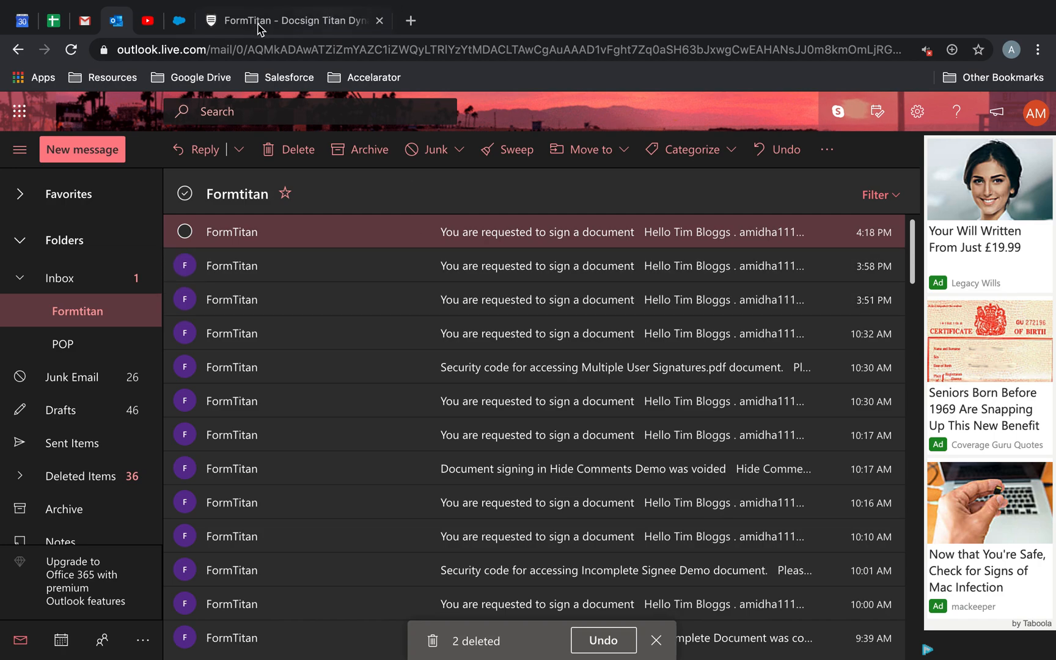
pyautogui.click(114, 20)
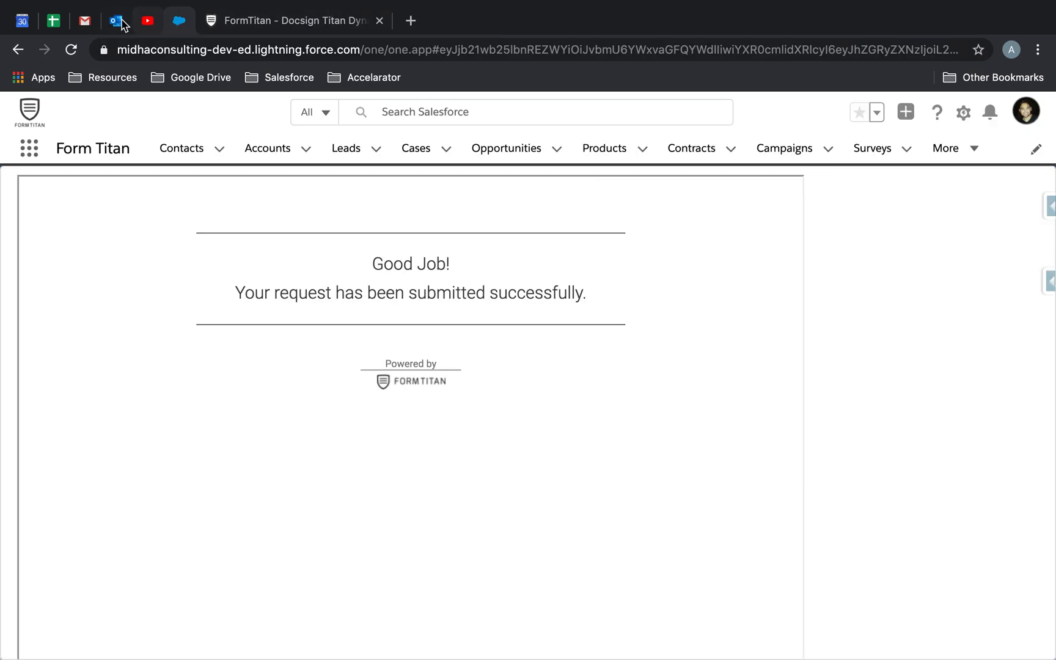
pyautogui.click(115, 20)
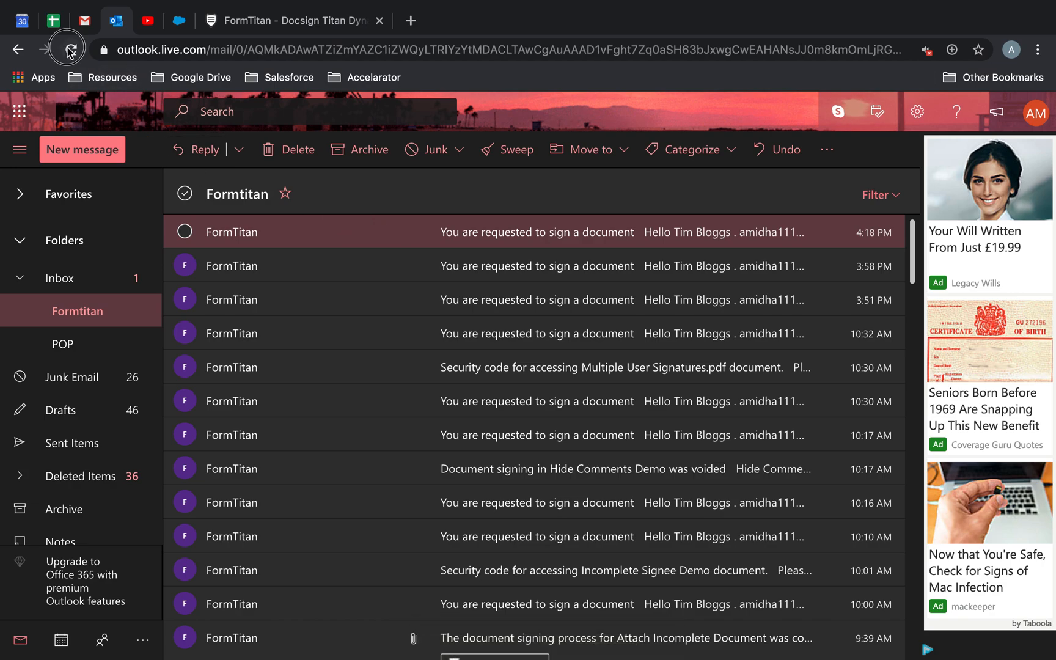
pyautogui.click(71, 49)
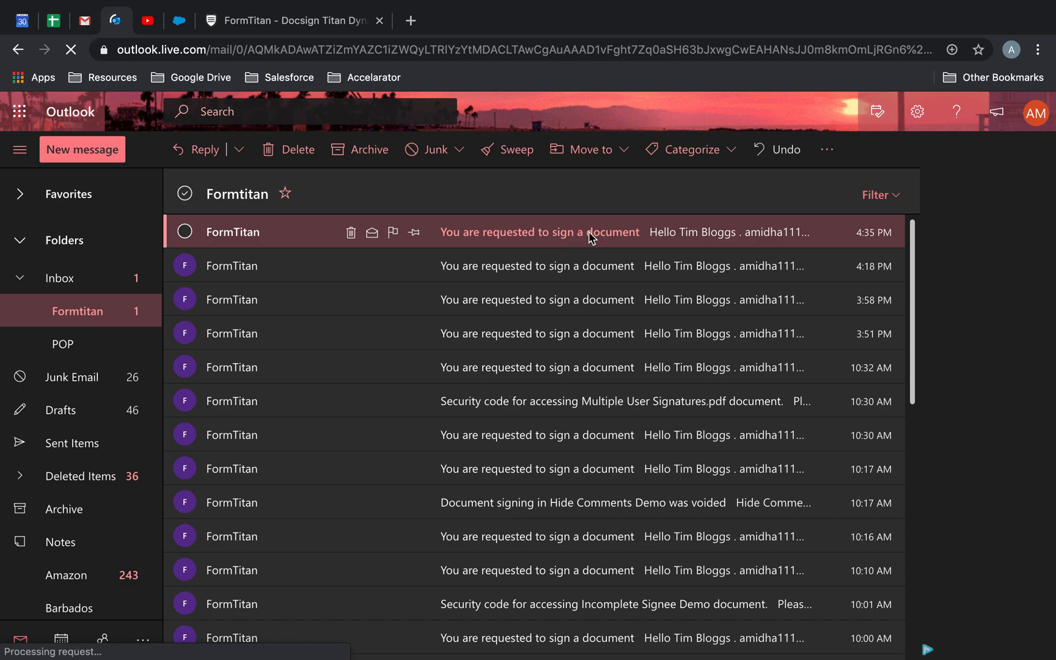
# Open the newest signing request email and copy its Docsign Titan Dynamic link
pyautogui.click(537, 232)
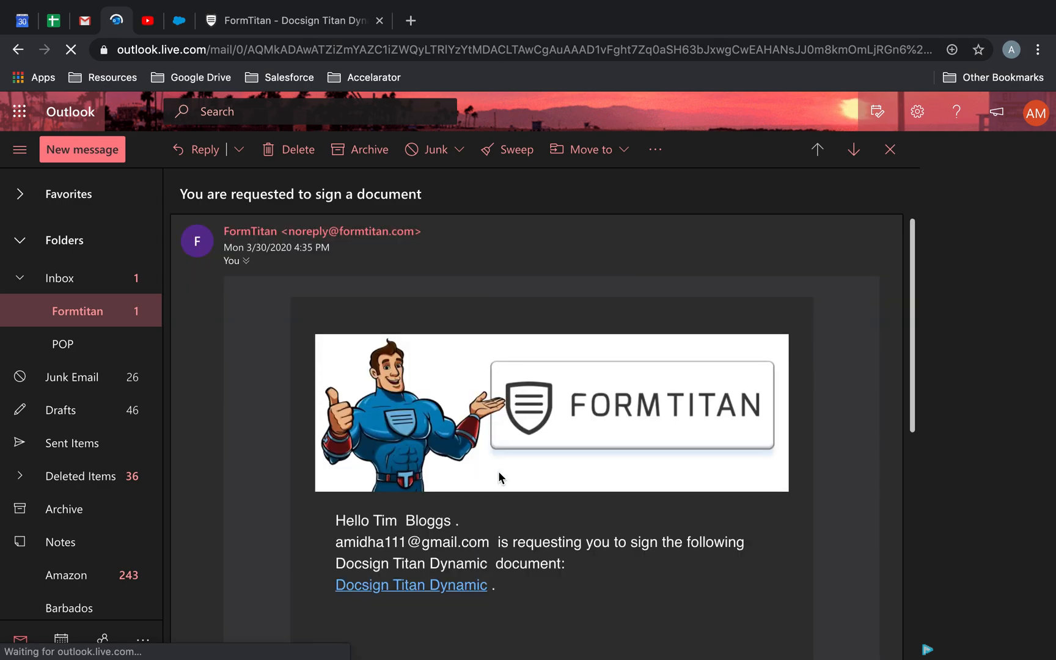
pyautogui.rightClick(411, 584)
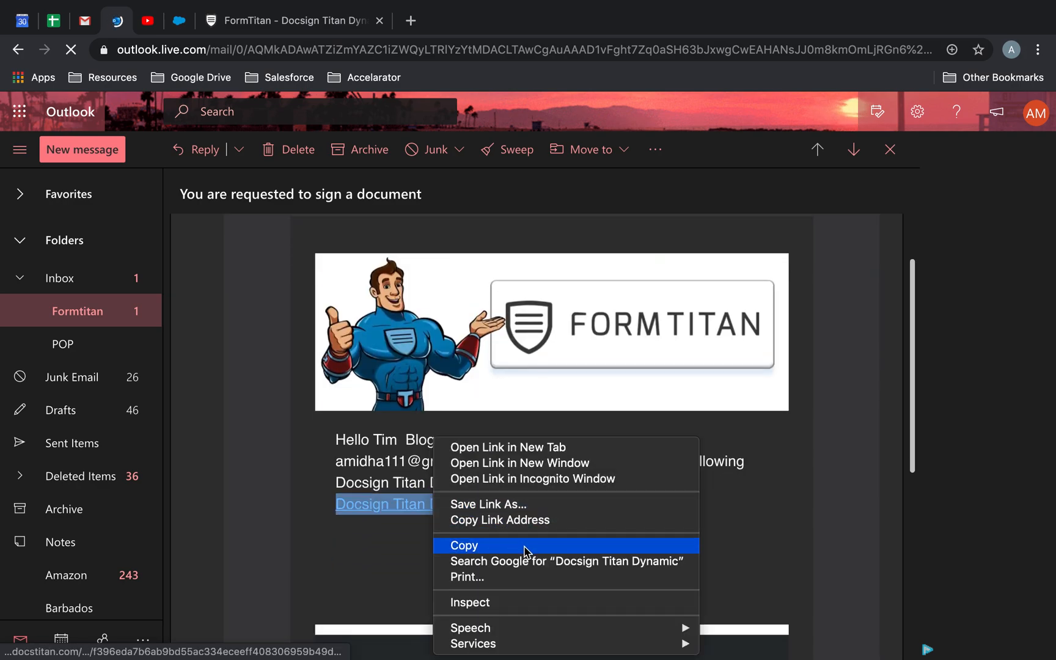
pyautogui.click(531, 479)
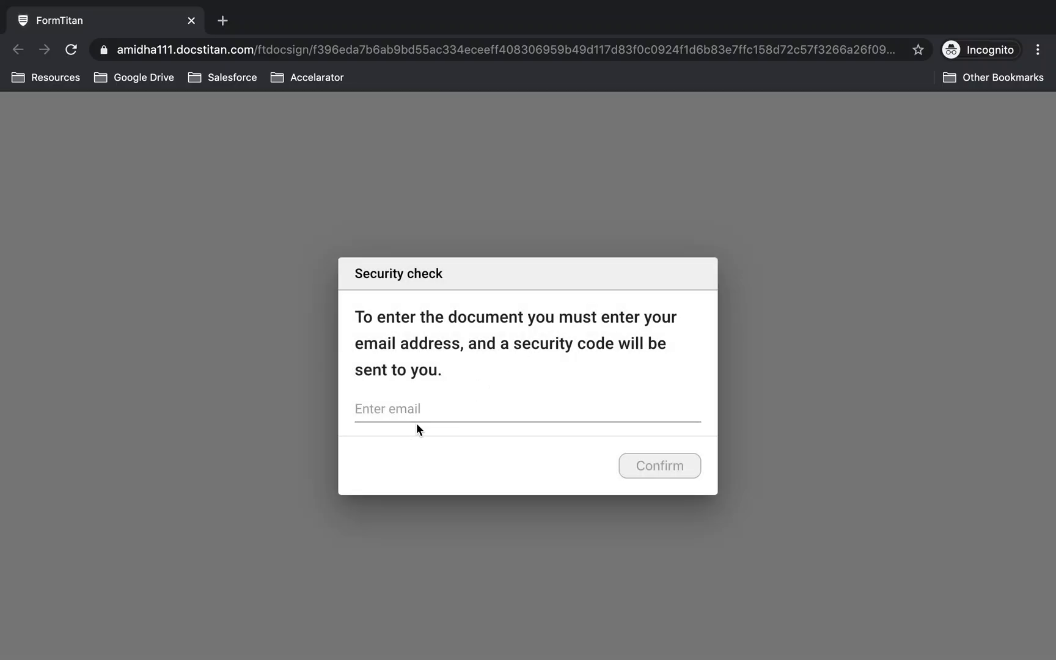
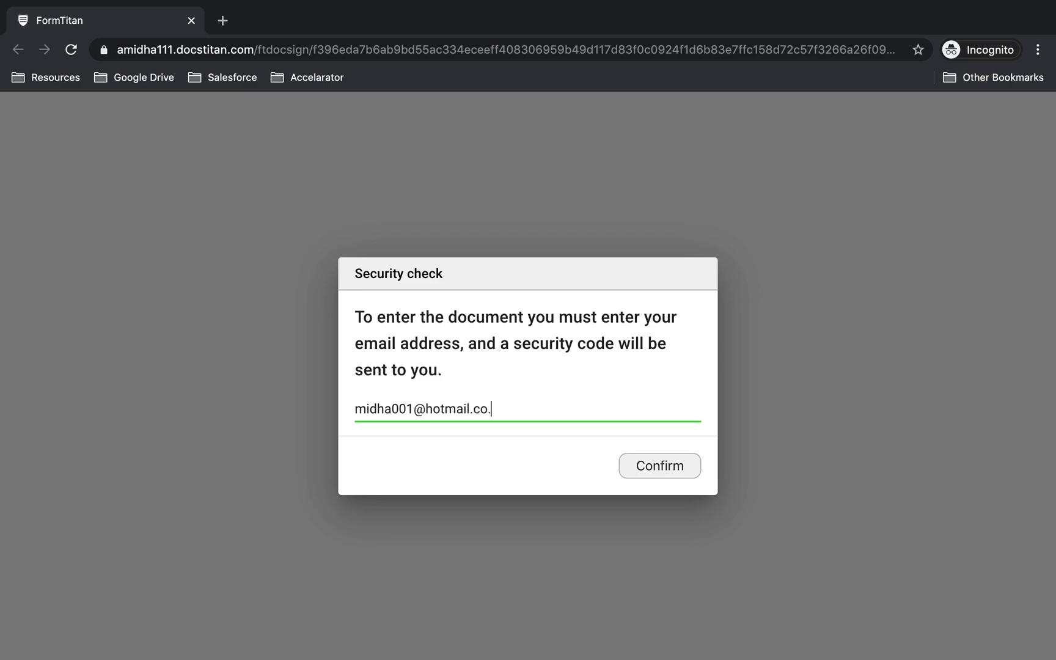
# Submit the signer's email in the security check, then enter the code from the Outlook email
pyautogui.click(659, 466)
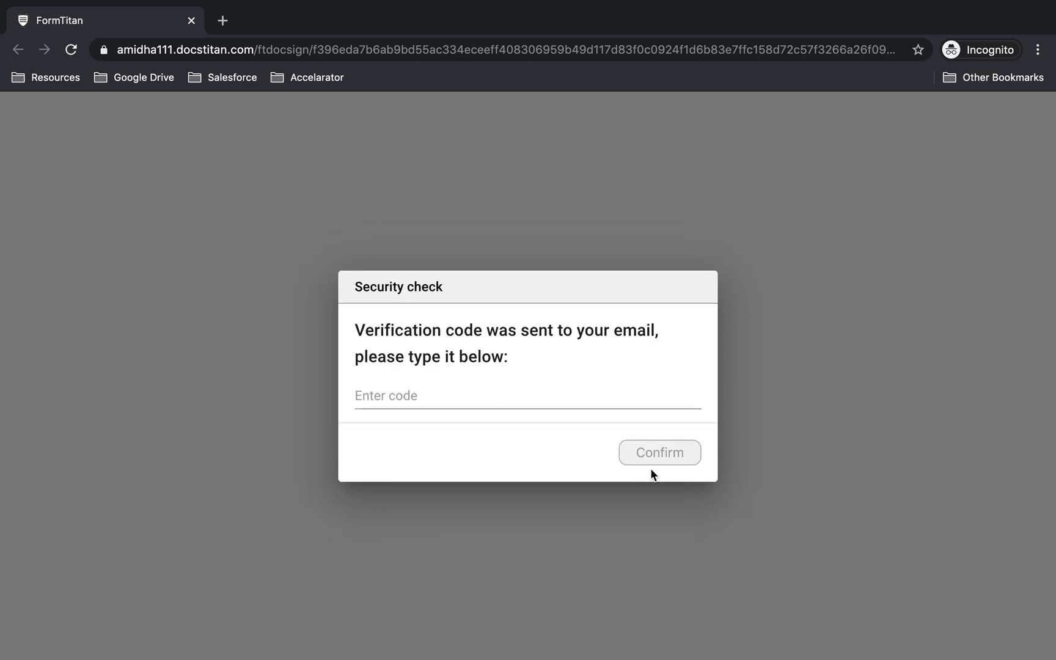
pyautogui.click(116, 20)
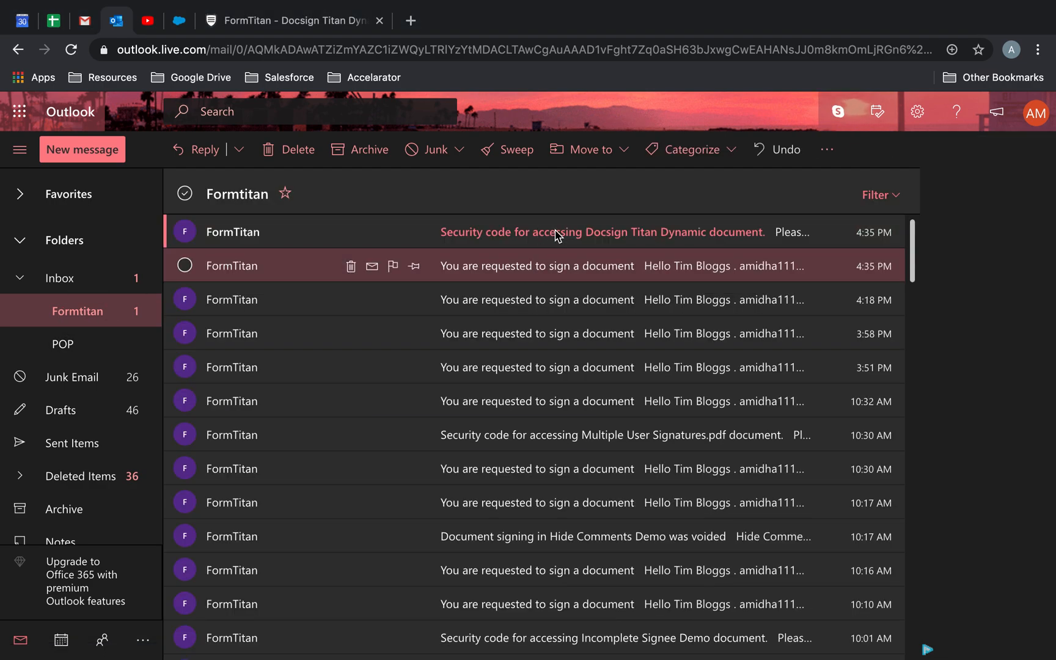
pyautogui.click(601, 232)
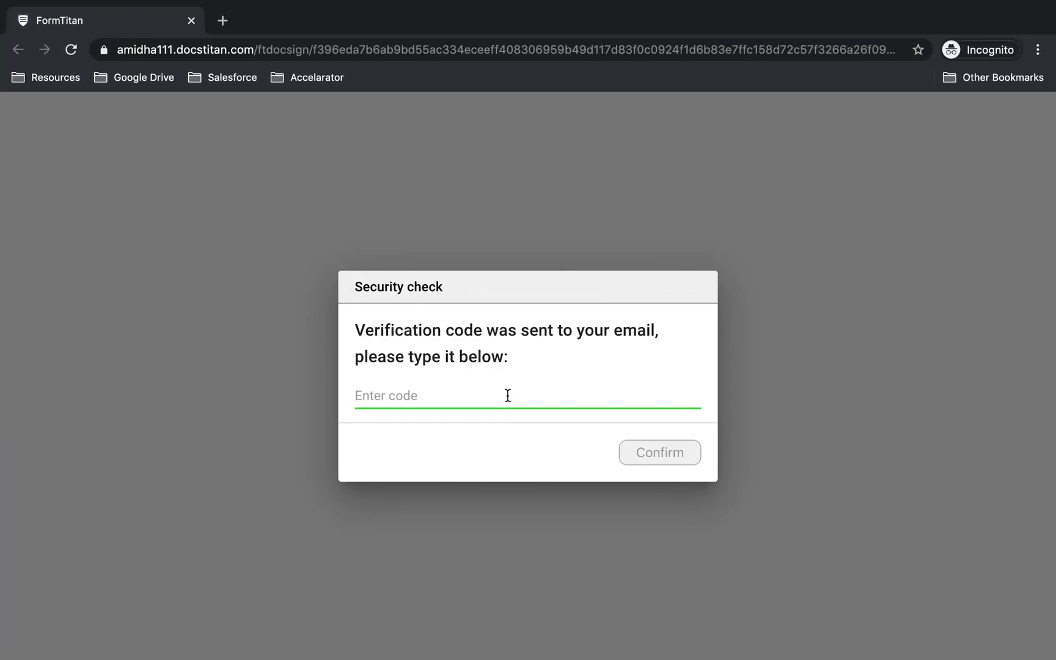
pyautogui.click(659, 452)
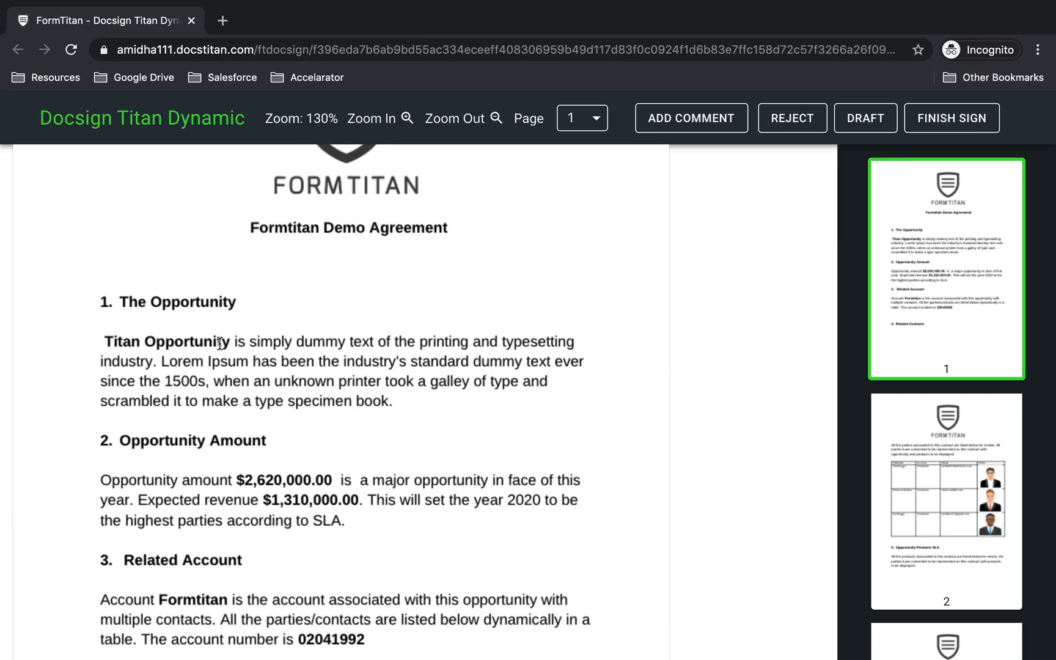
# Scroll through the opportunity, contacts and products pages to the Primary Contact signature section
pyautogui.scroll(-3)
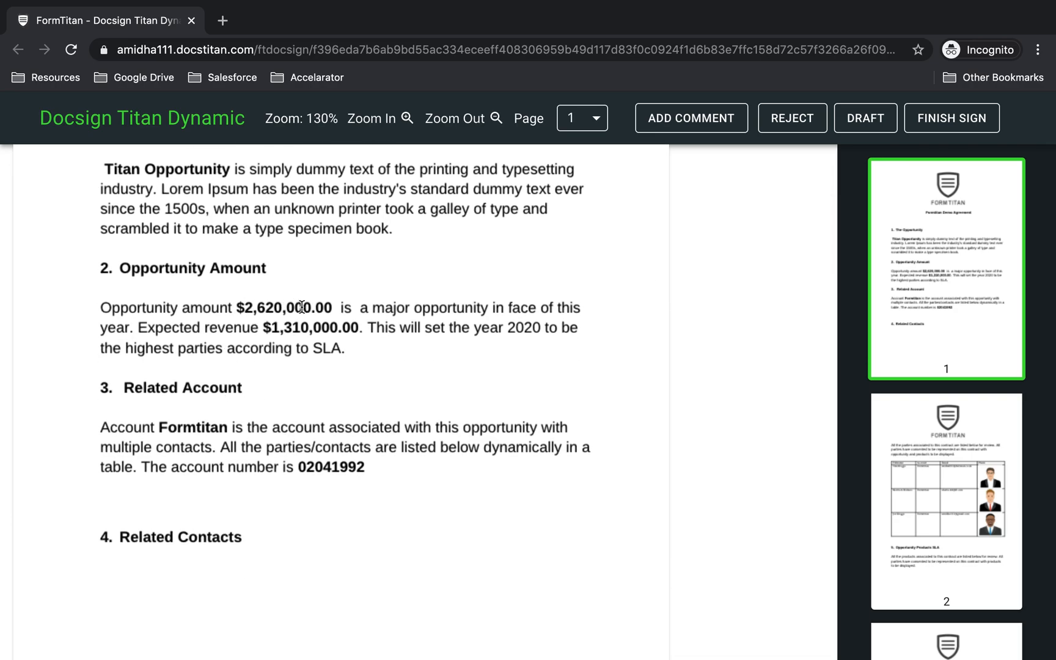
pyautogui.scroll(-3)
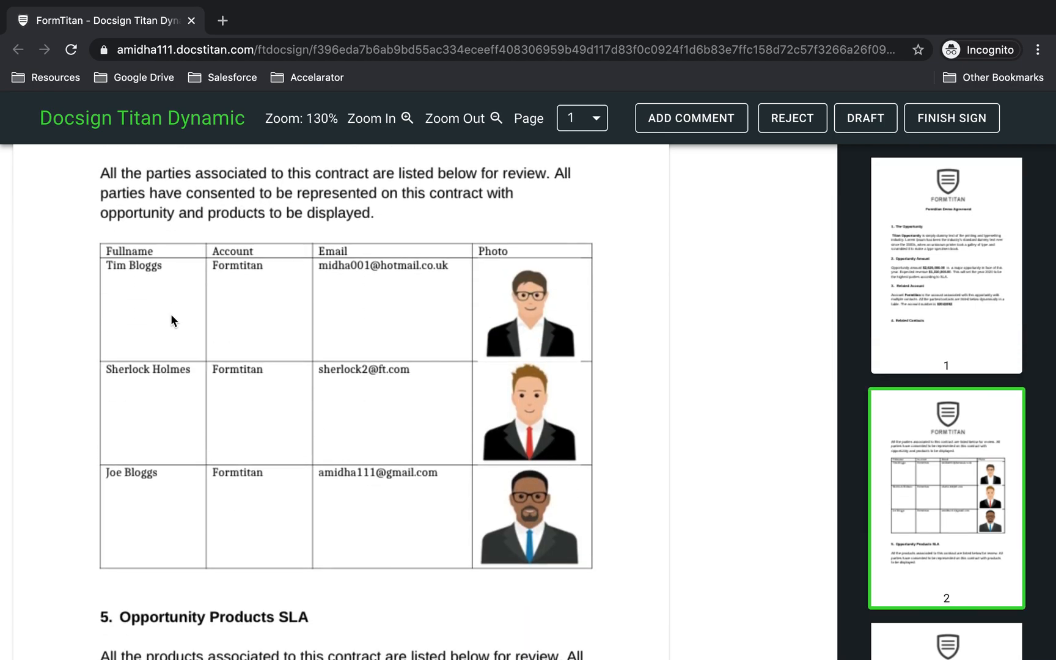
pyautogui.moveTo(544, 530)
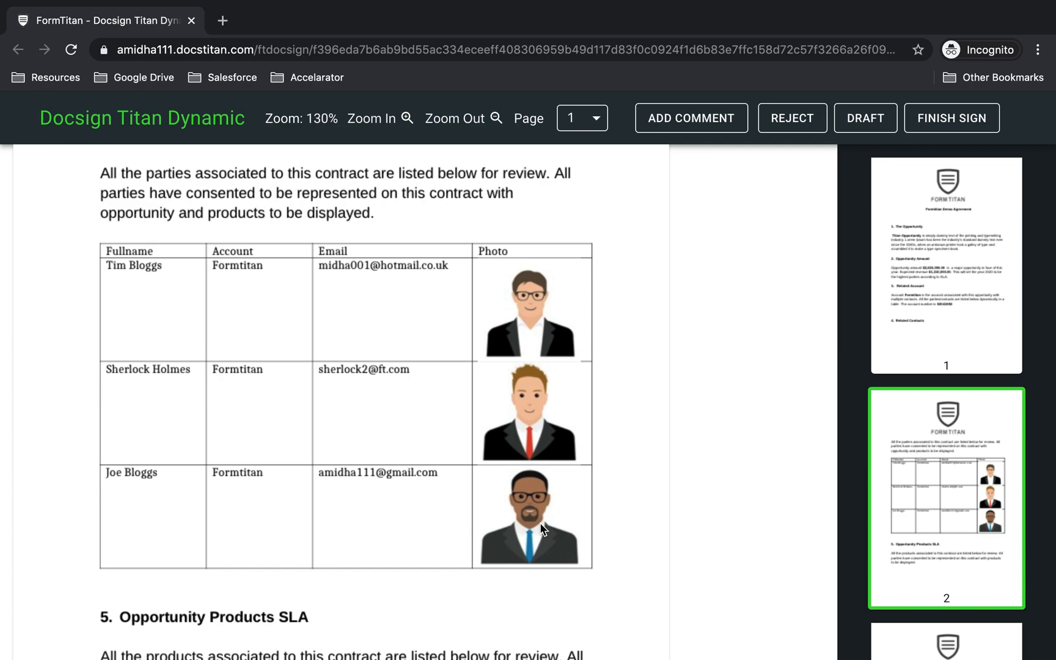
pyautogui.scroll(-3)
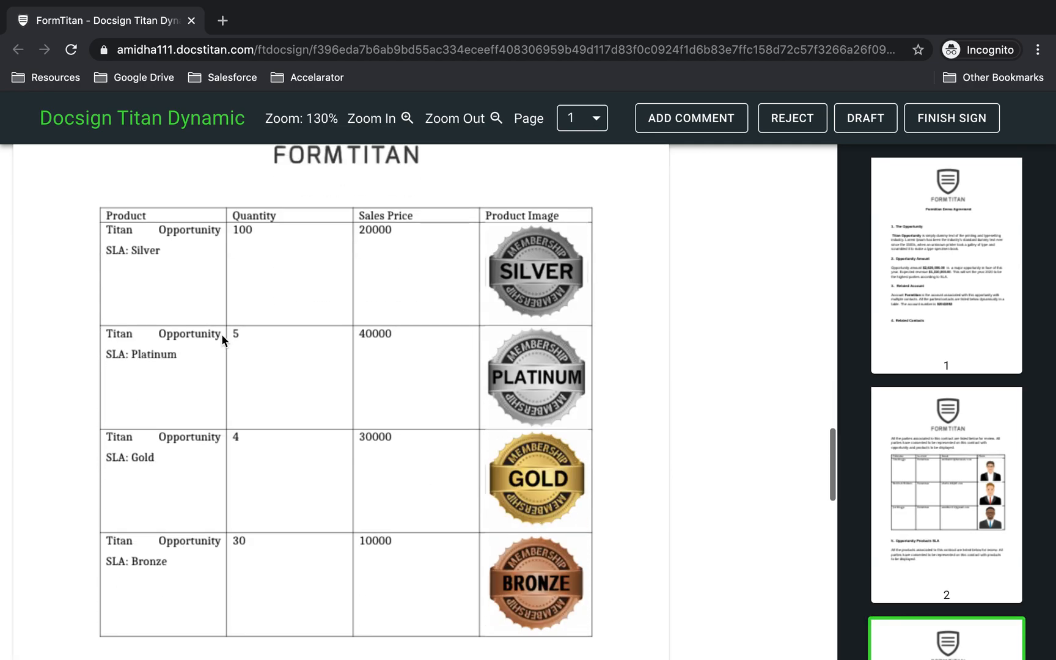
pyautogui.moveTo(490, 596)
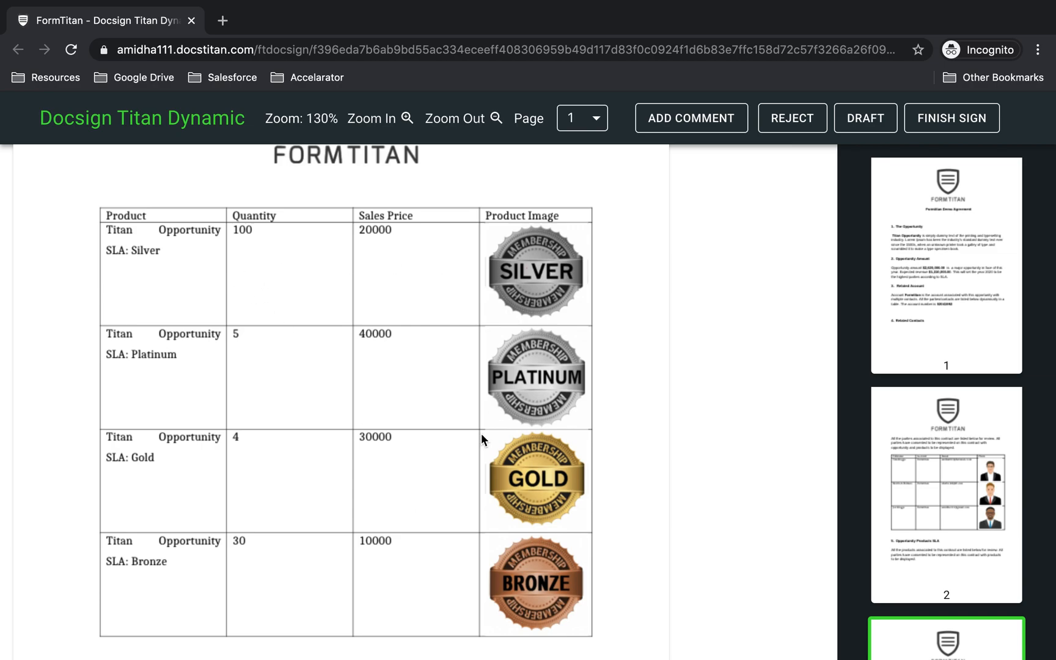
pyautogui.scroll(-3)
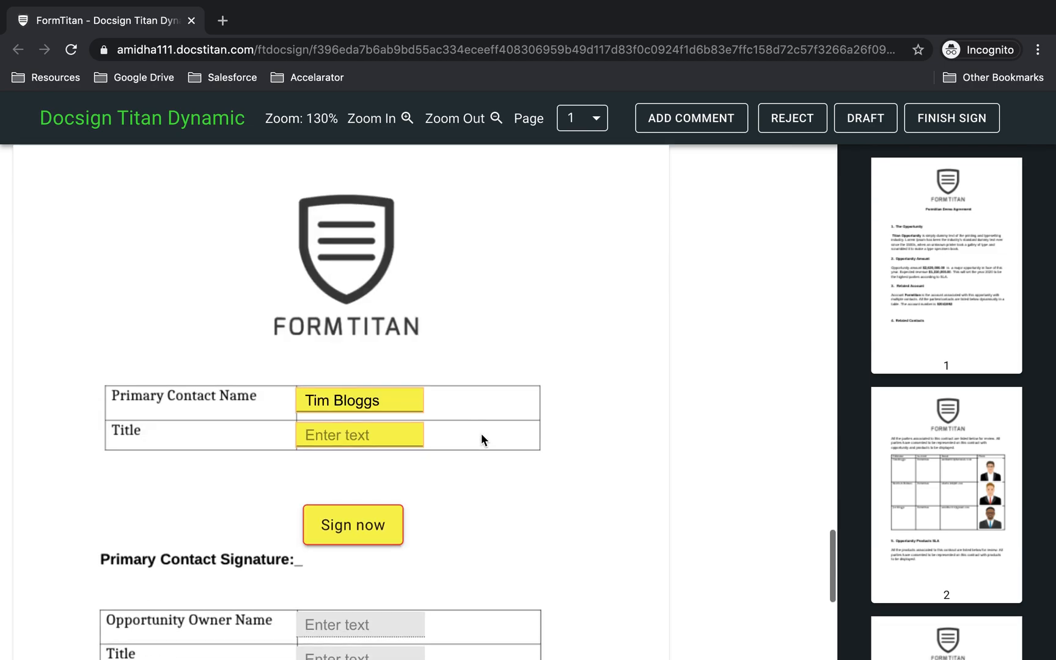
pyautogui.scroll(-3)
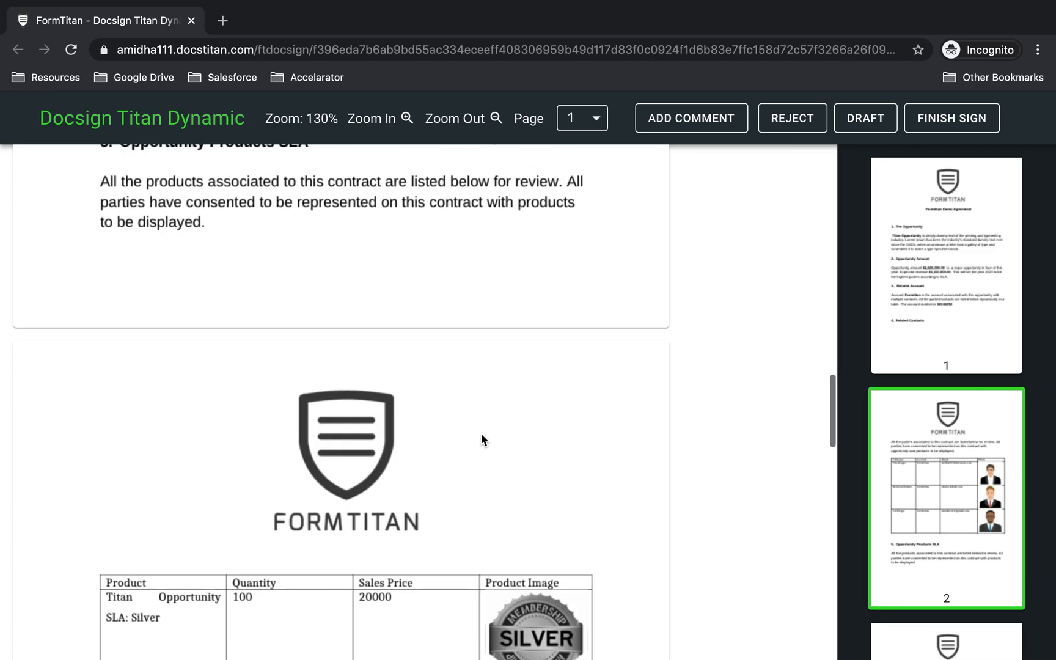
pyautogui.scroll(-3)
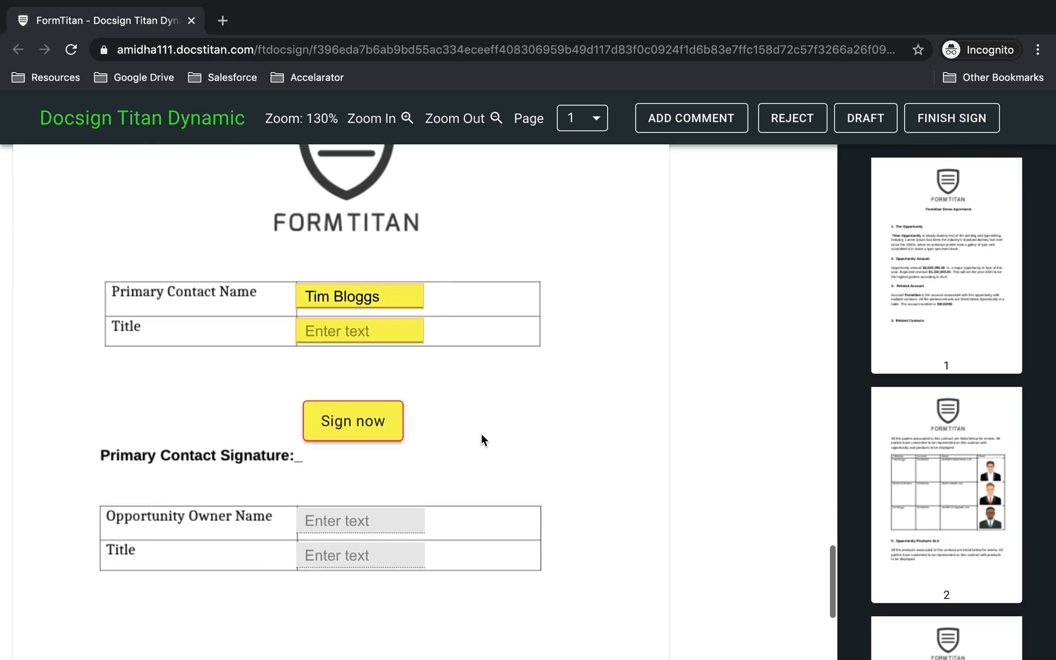
# Enter CFO as Tim Bloggs' title, apply a saved signature, and finish signing
pyautogui.write('C')
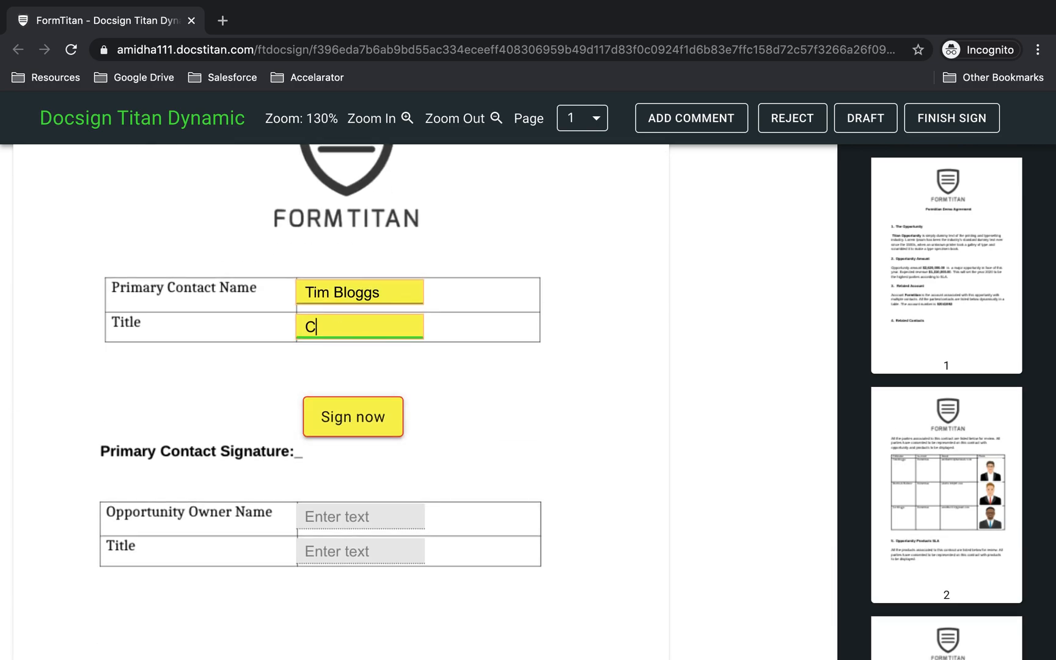
pyautogui.click(352, 417)
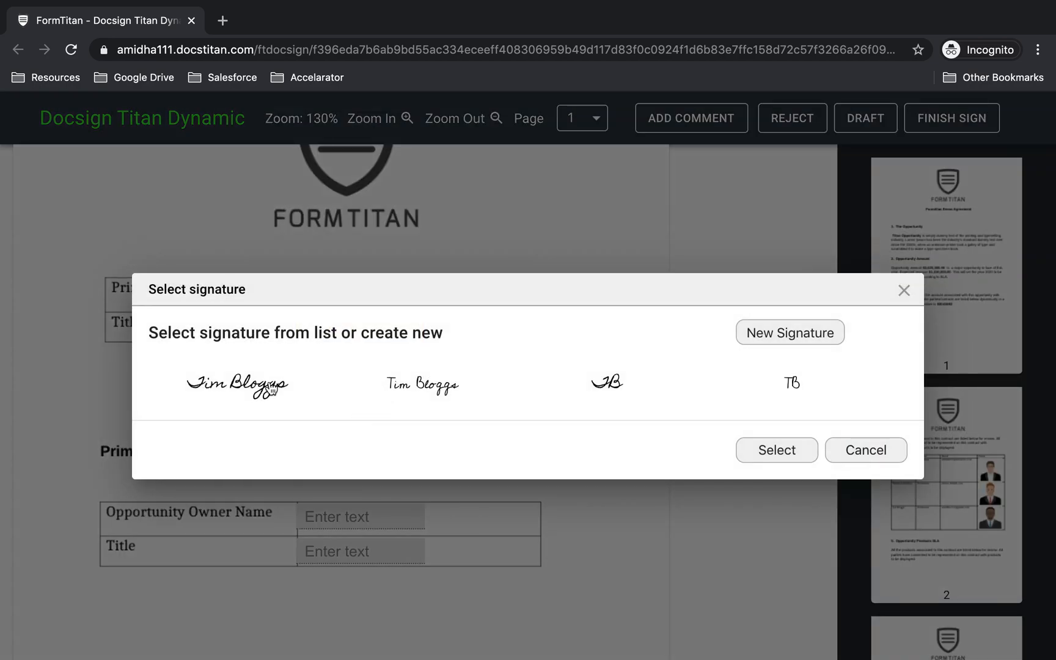
pyautogui.click(775, 450)
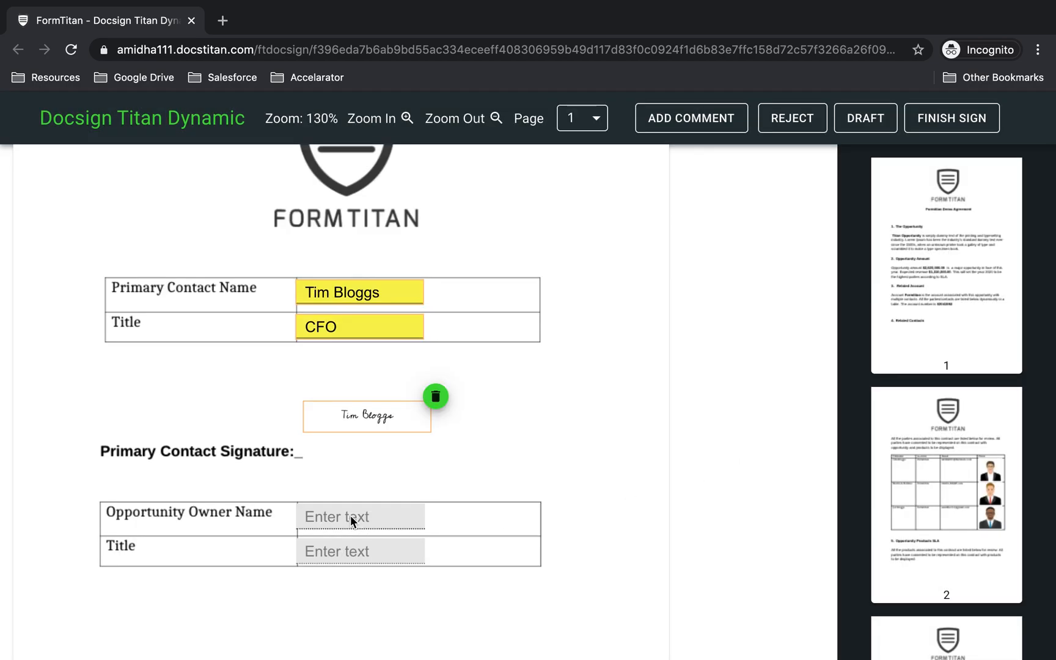
pyautogui.click(951, 118)
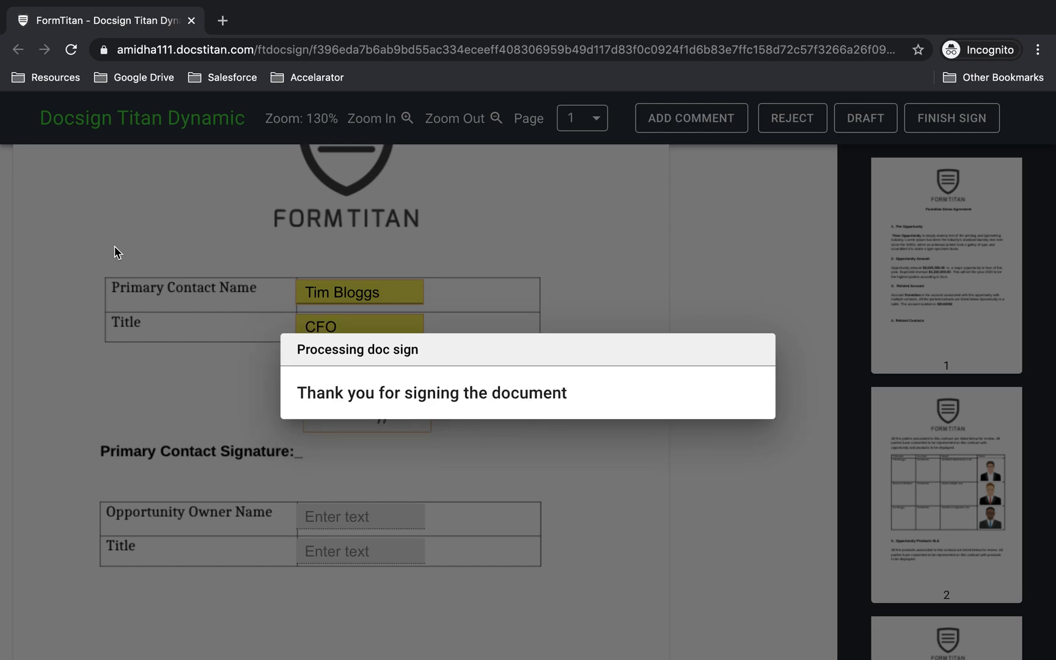
pyautogui.click(116, 21)
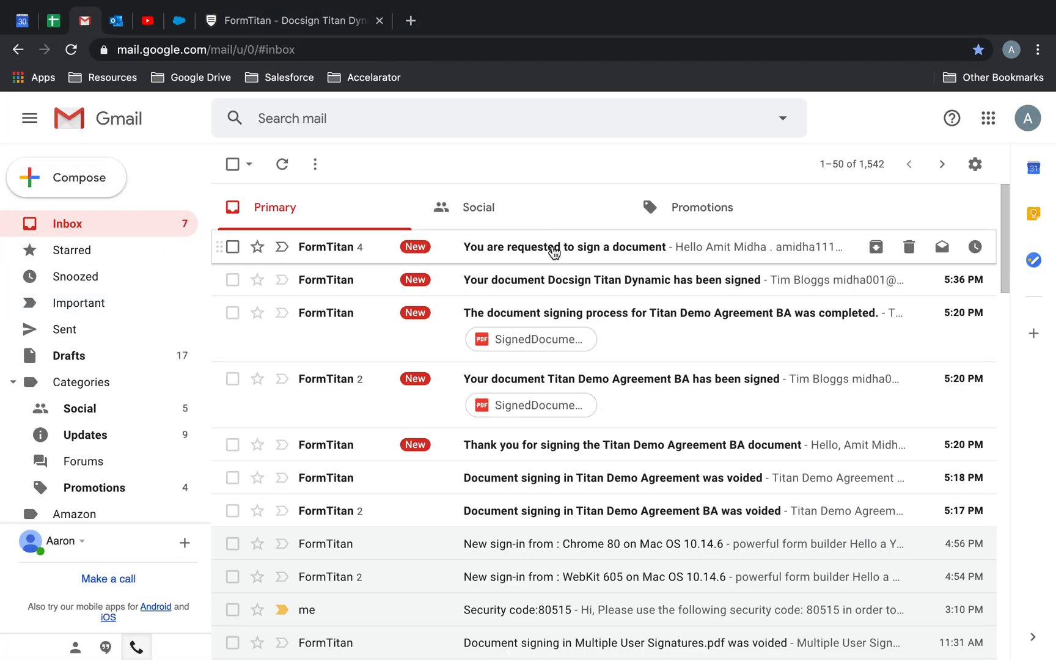
pyautogui.click(566, 247)
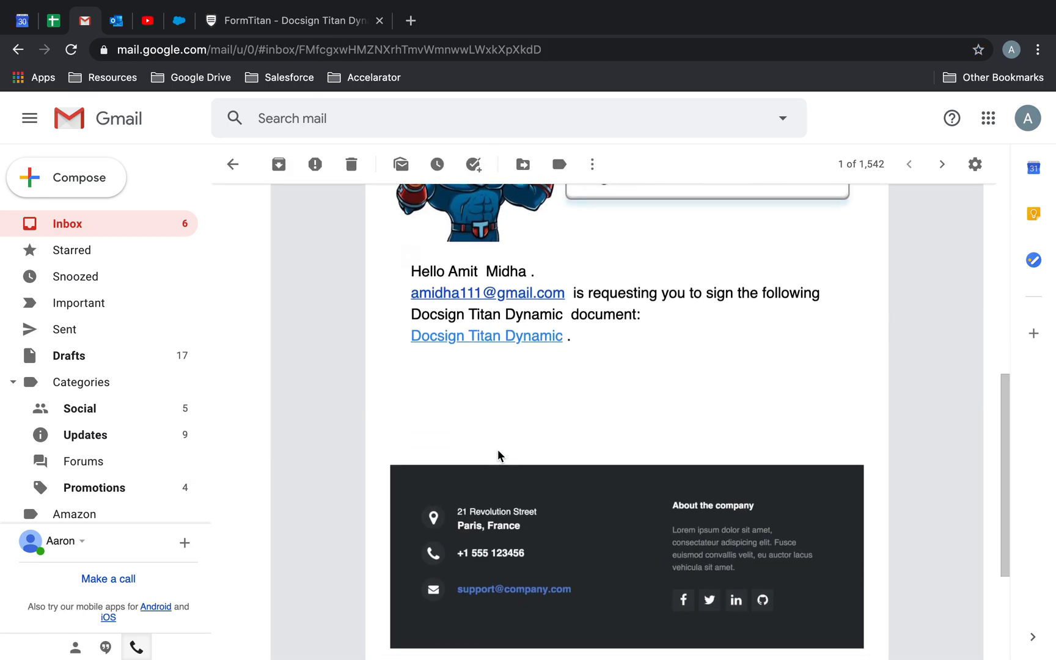
pyautogui.rightClick(486, 335)
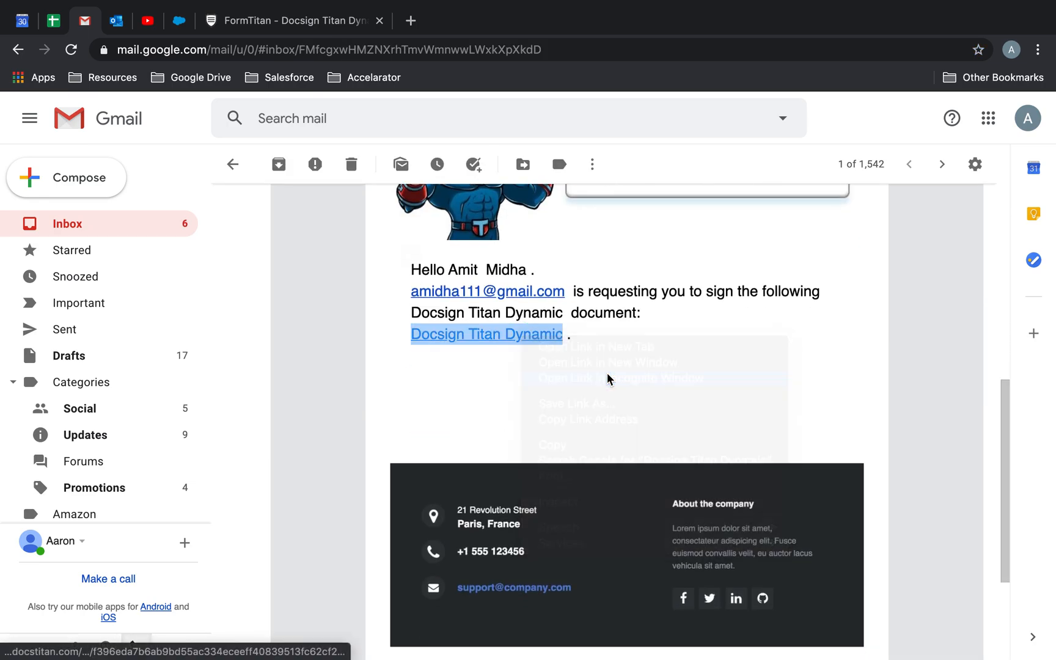
pyautogui.click(620, 378)
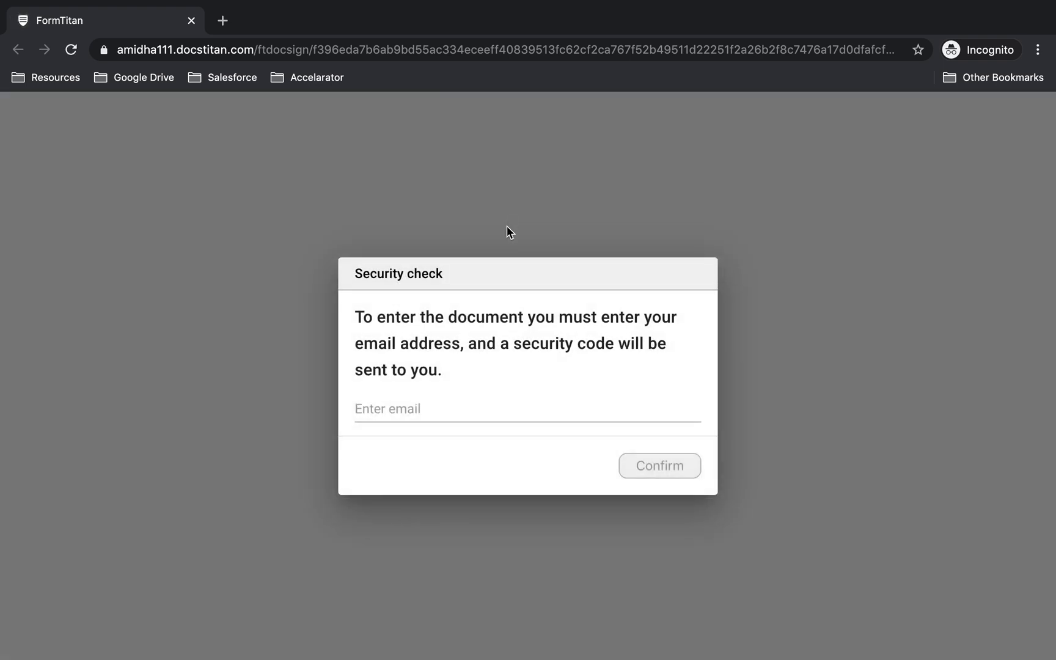
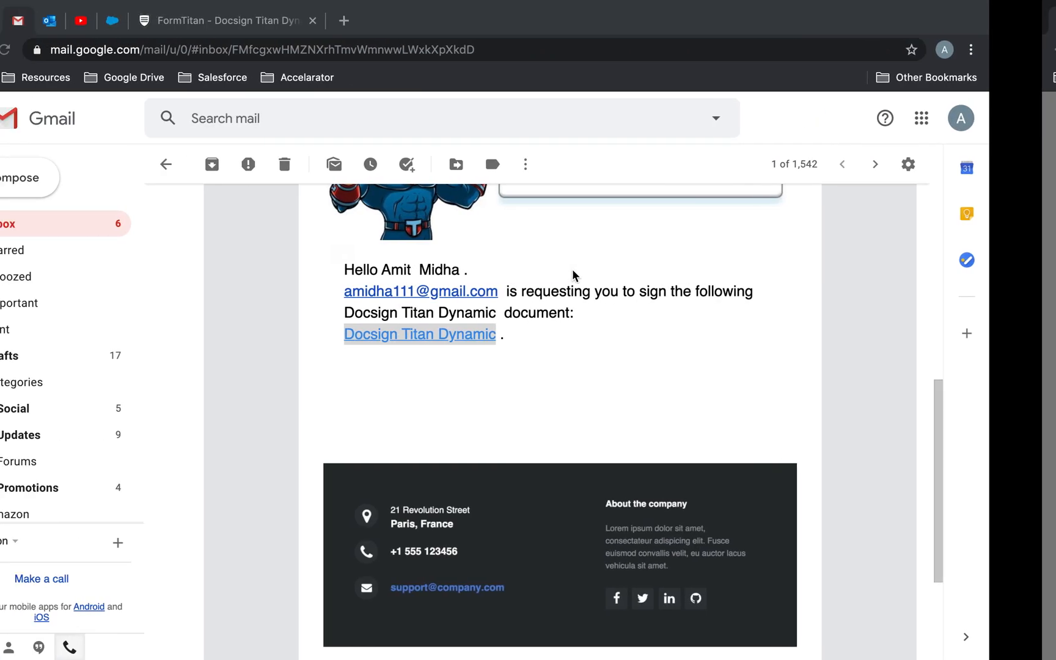
pyautogui.click(165, 163)
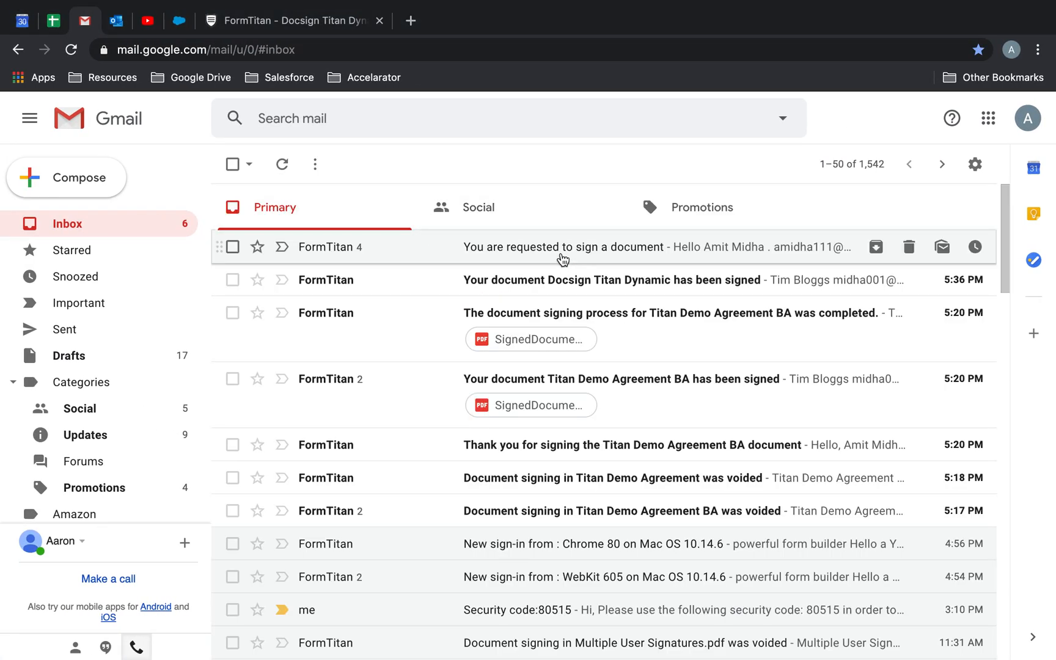
pyautogui.click(478, 206)
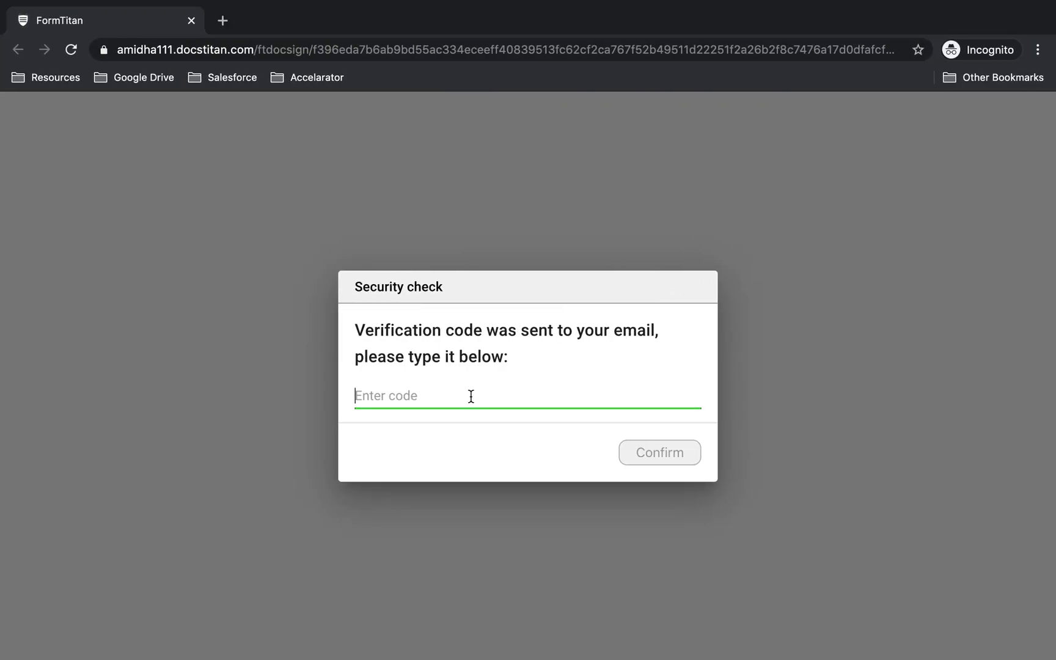
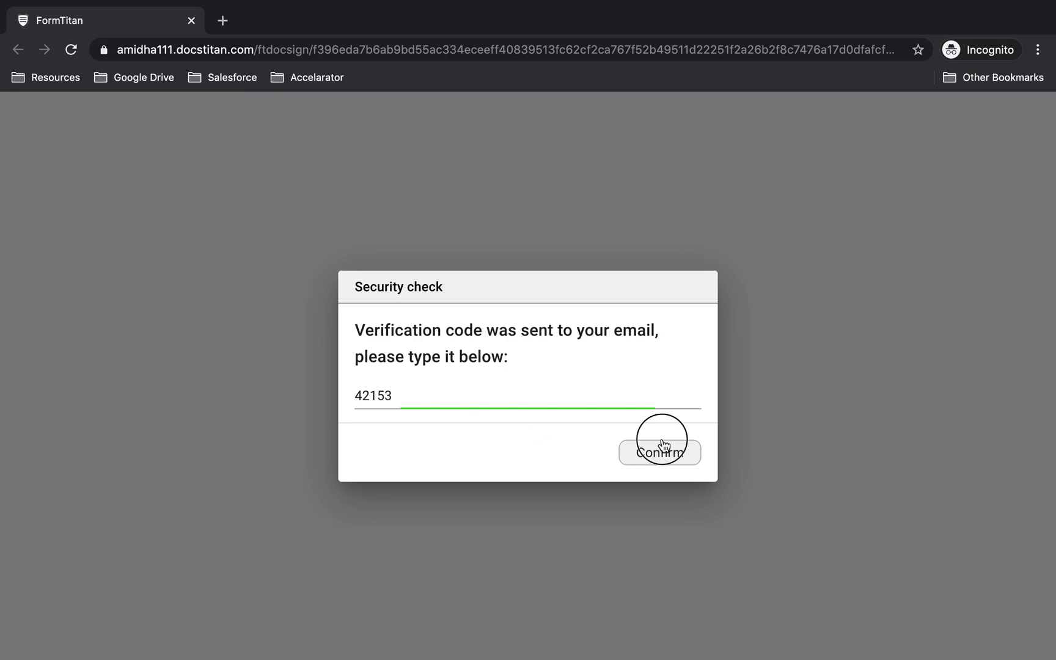
pyautogui.click(660, 452)
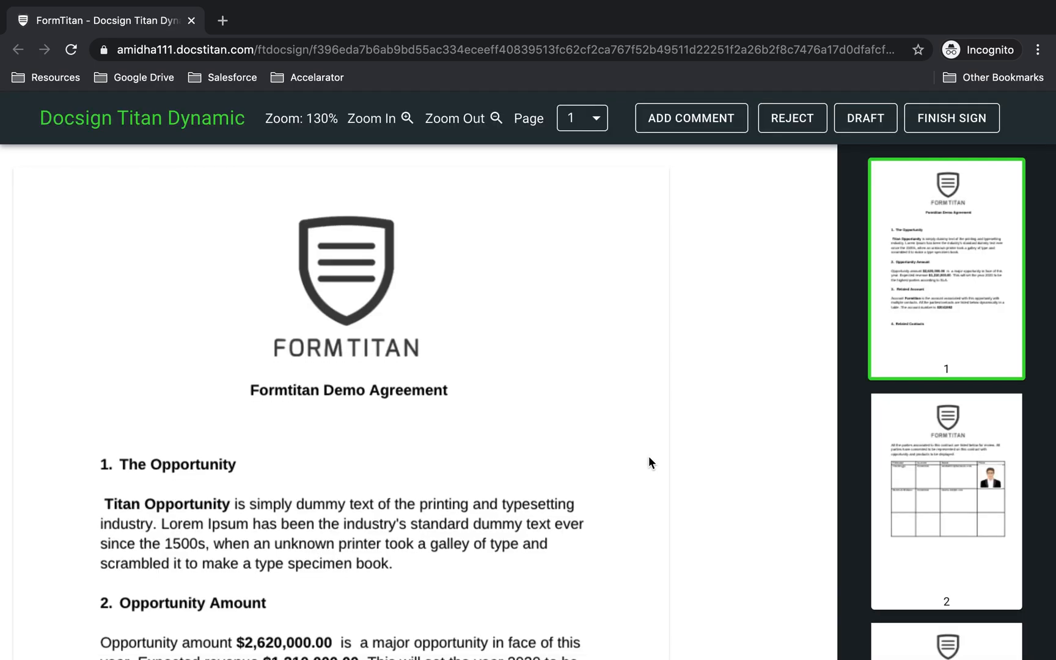
pyautogui.scroll(-3)
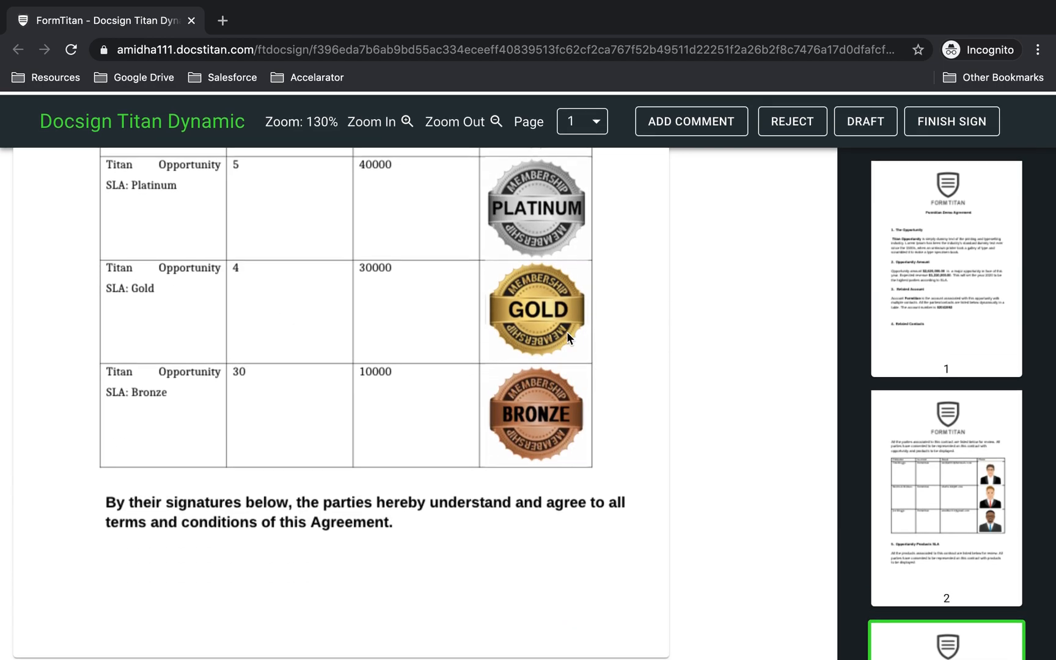
pyautogui.scroll(-3)
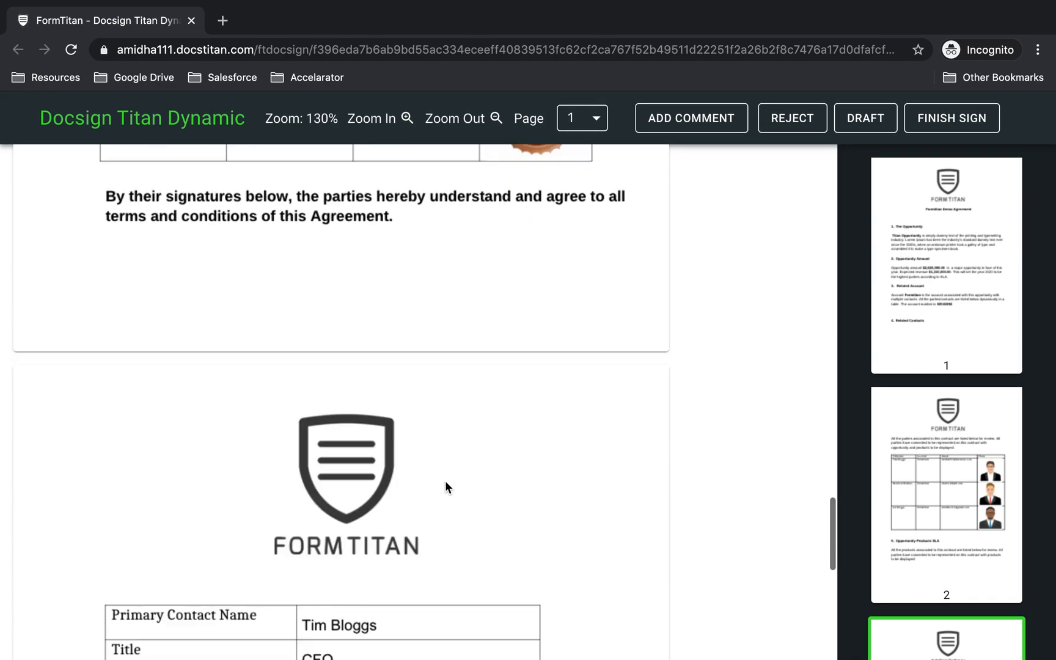
pyautogui.scroll(-3)
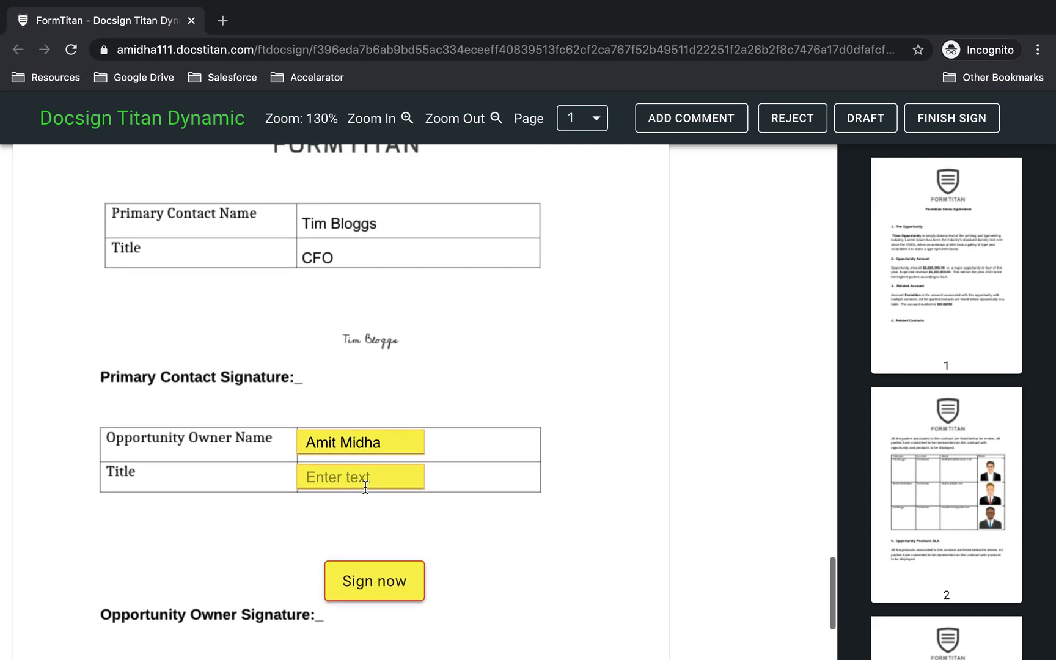
pyautogui.click(361, 477)
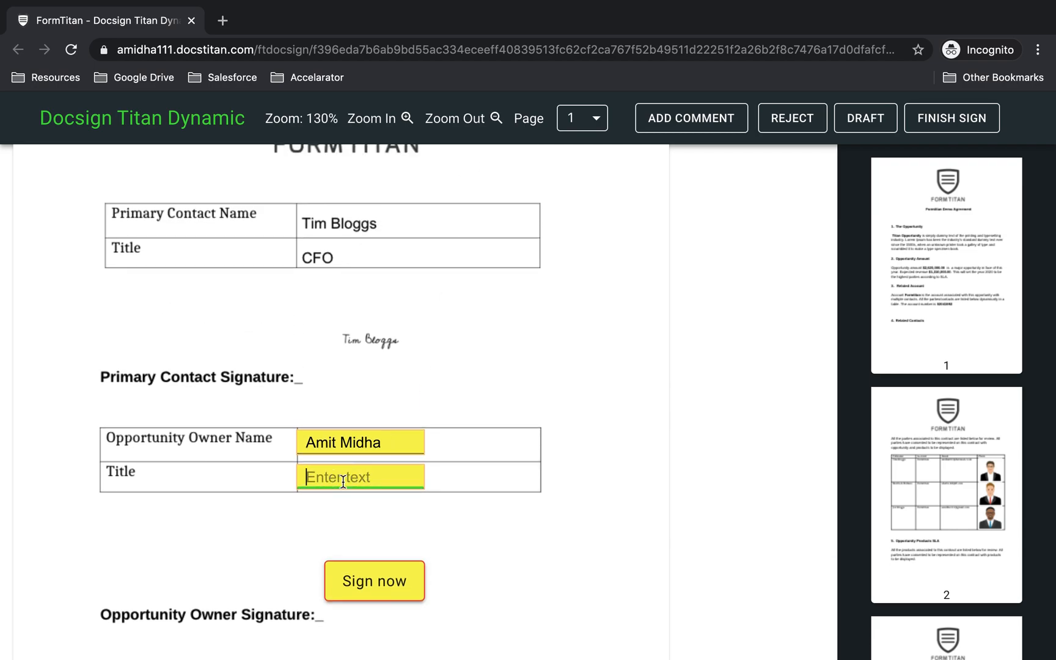
pyautogui.write('CEO')
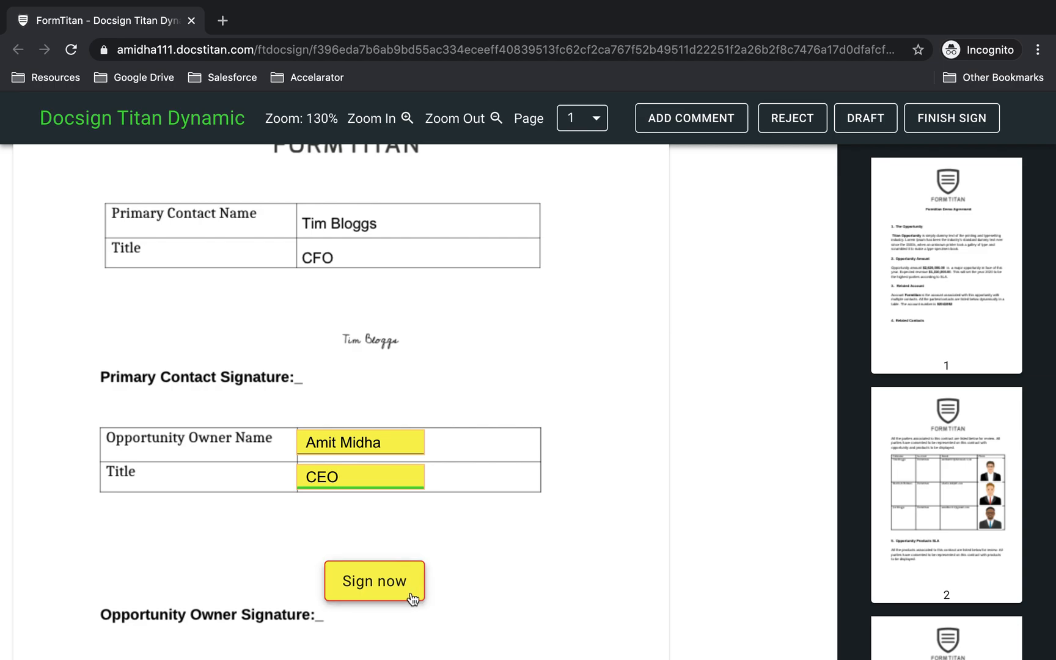
pyautogui.click(374, 581)
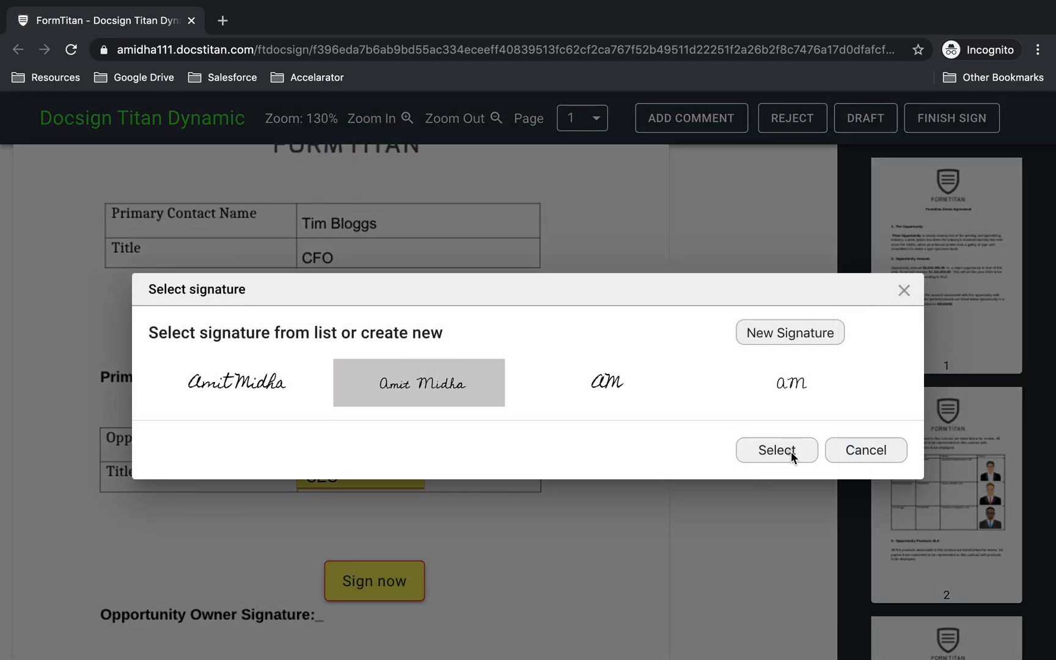
pyautogui.click(777, 450)
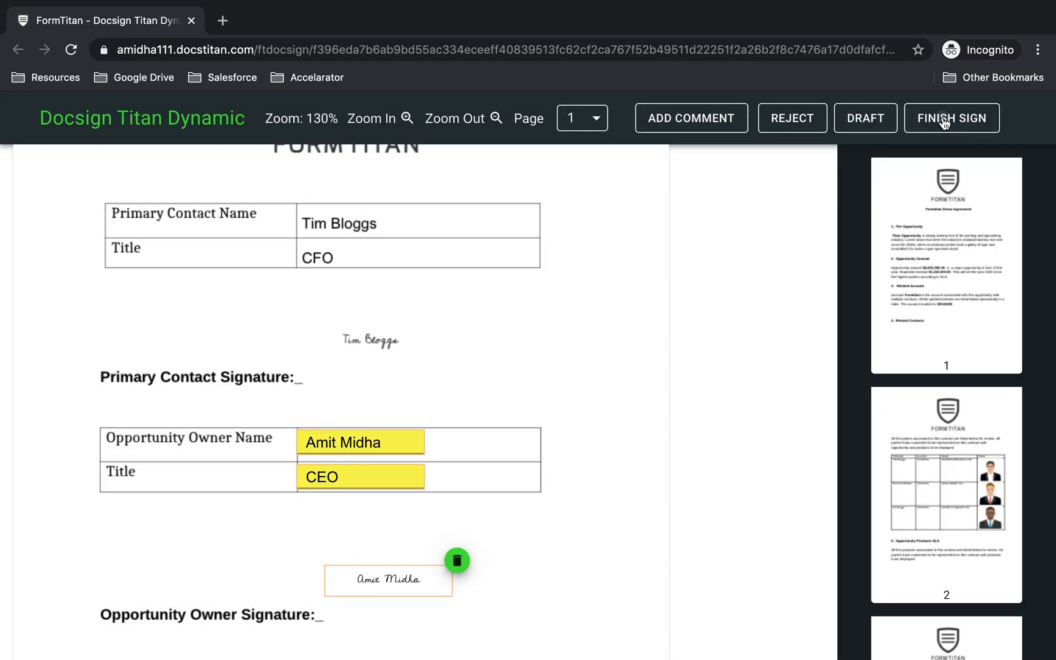
pyautogui.click(951, 118)
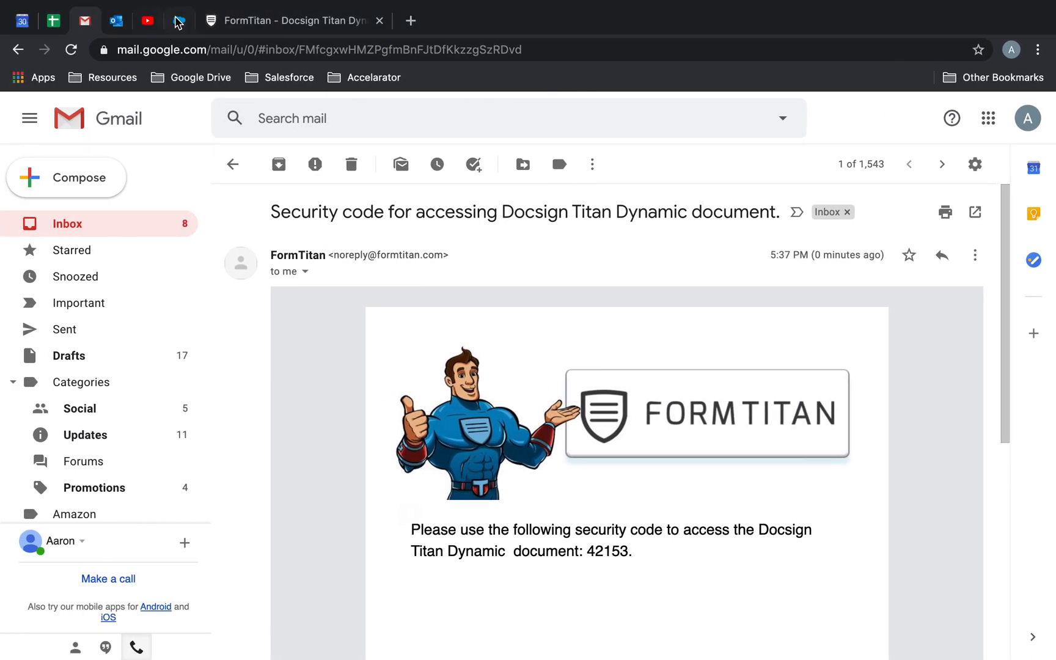
# Search Salesforce opportunities for 'titan' and open the Titan Opportunity record
pyautogui.click(178, 20)
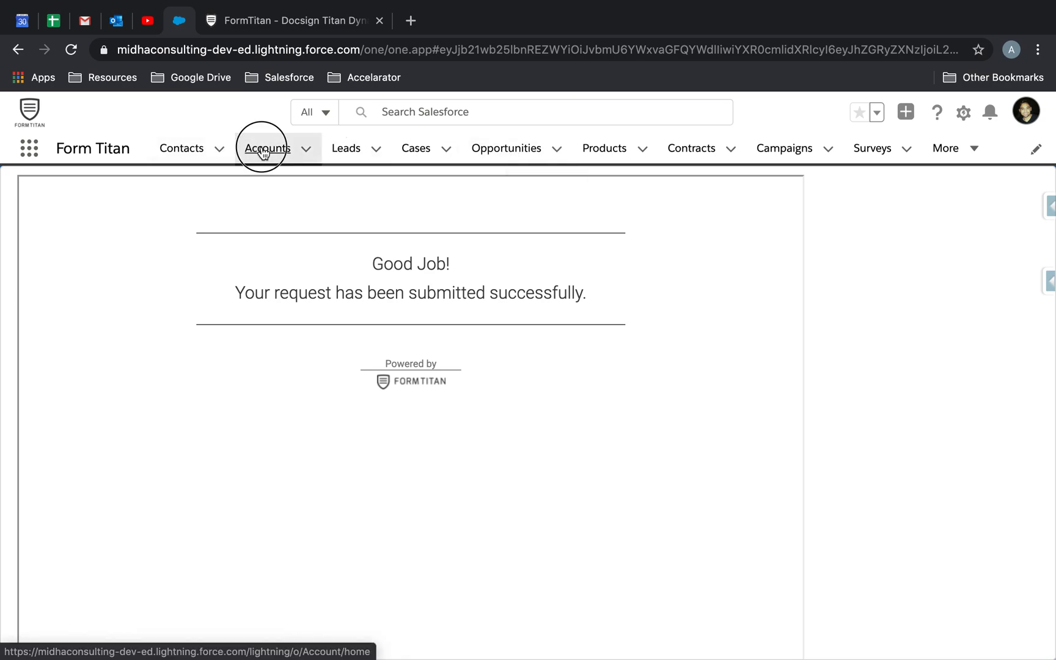
pyautogui.click(267, 148)
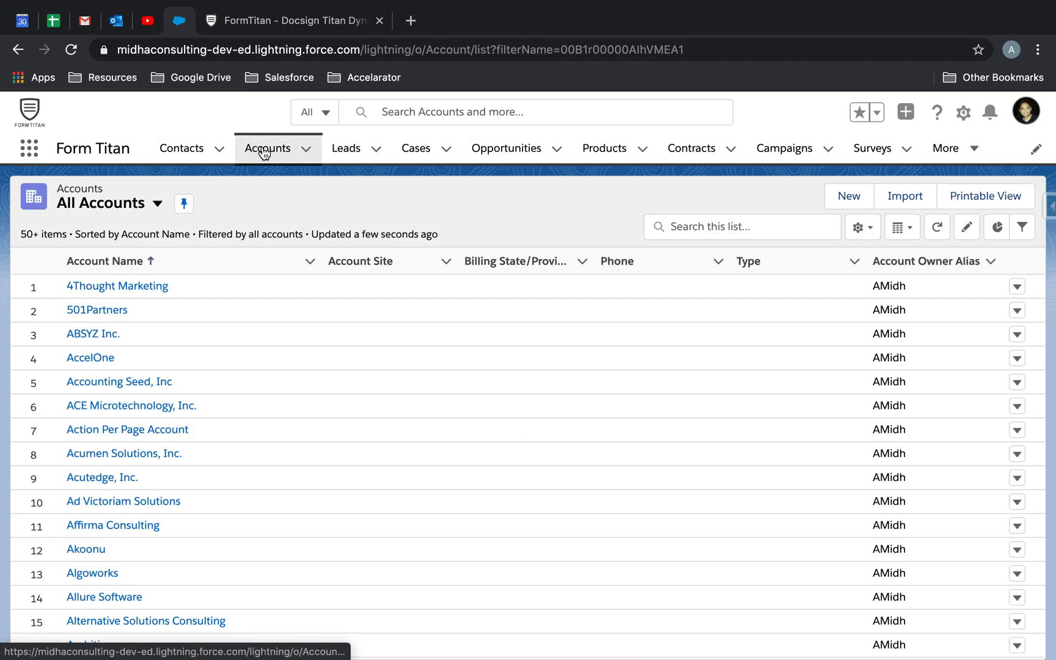
pyautogui.click(506, 148)
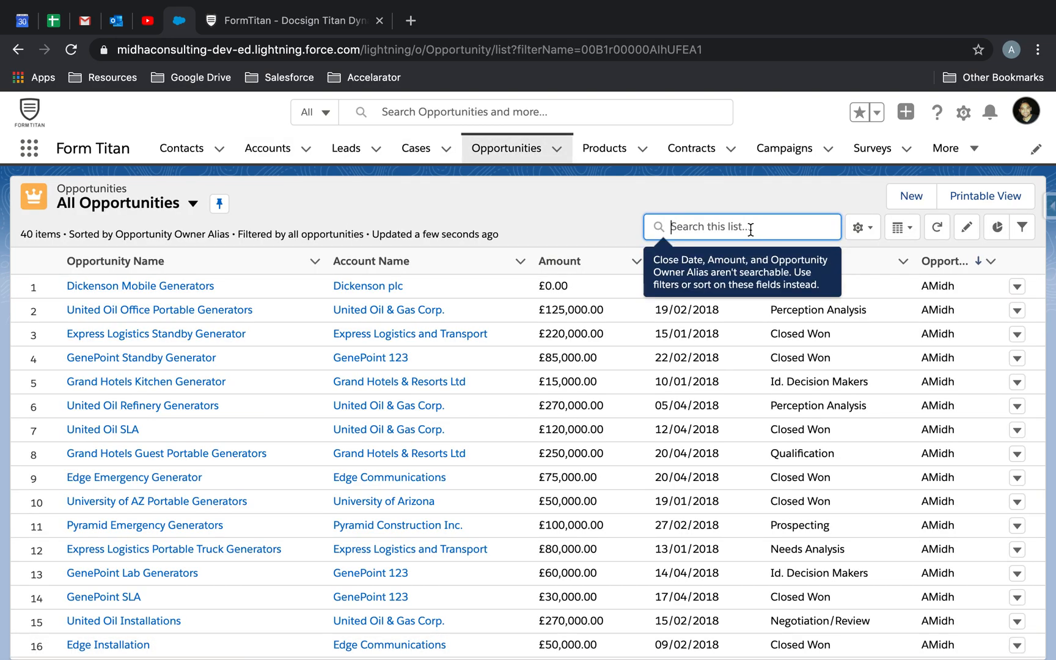
pyautogui.write('titan')
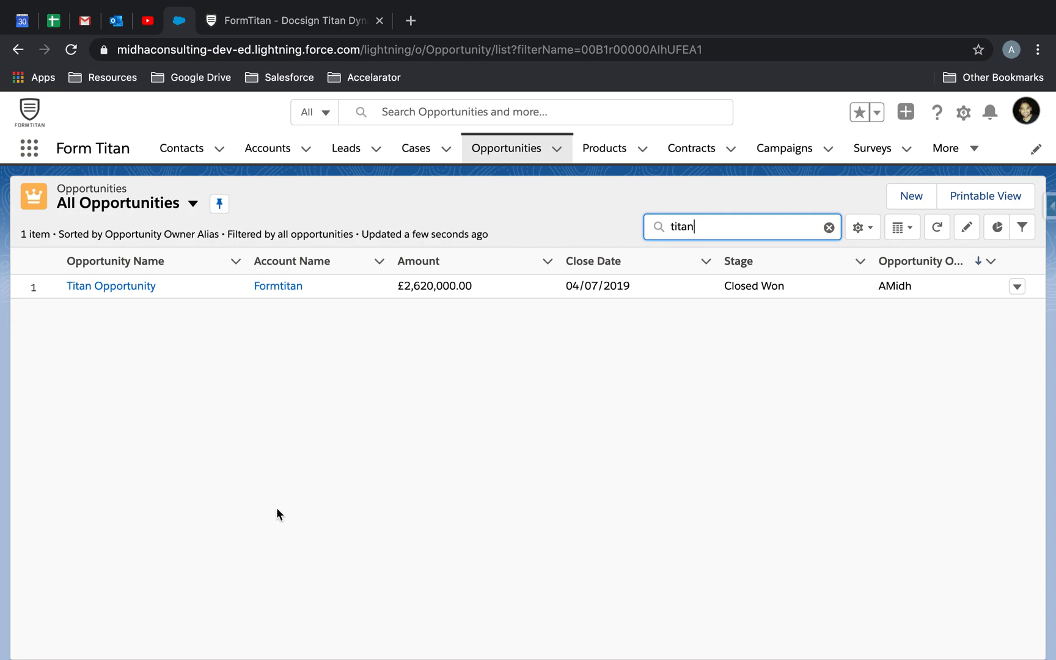
pyautogui.click(112, 286)
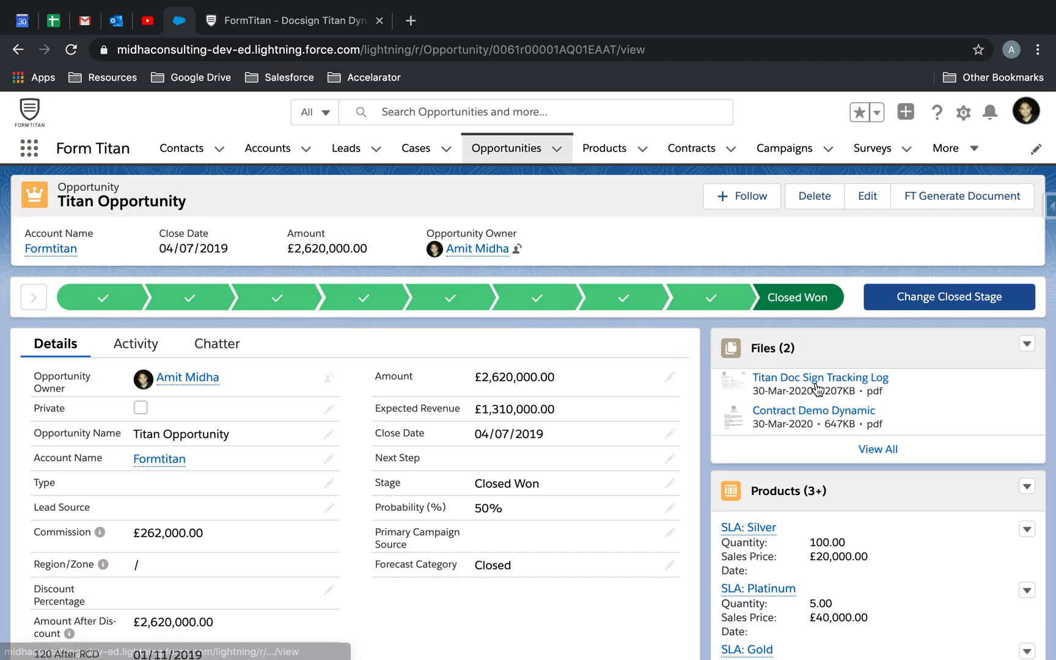
pyautogui.click(820, 377)
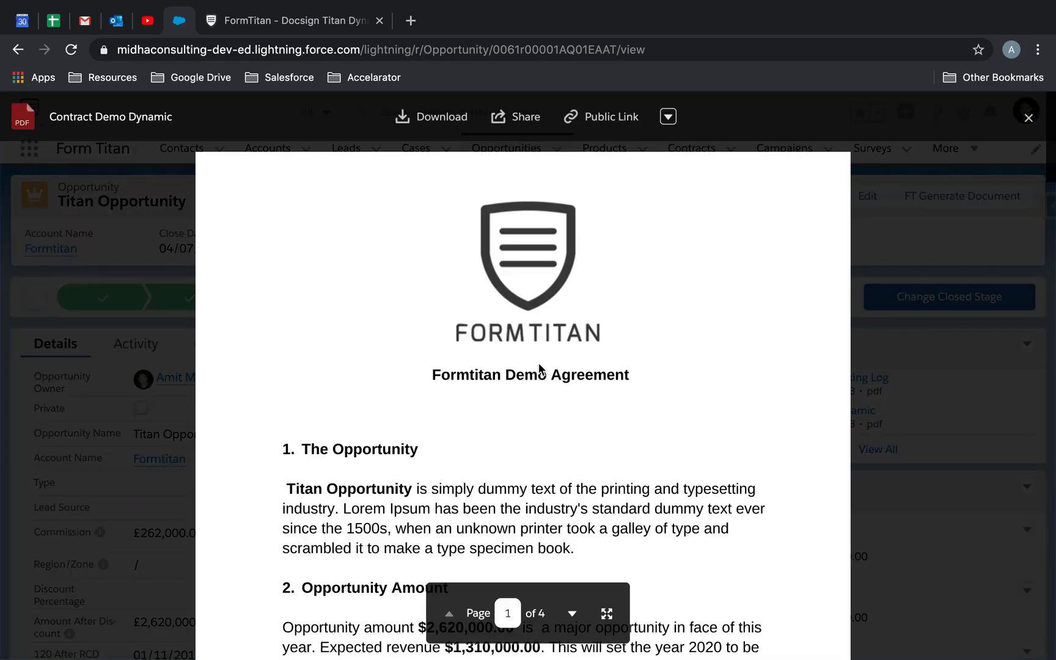
pyautogui.scroll(-3)
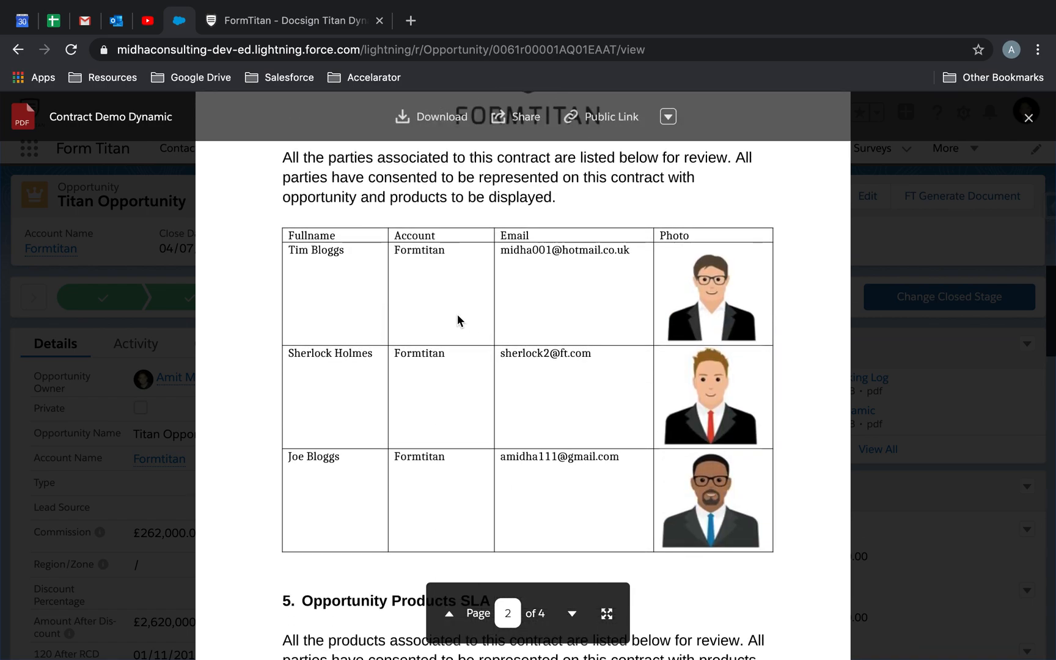
pyautogui.click(449, 614)
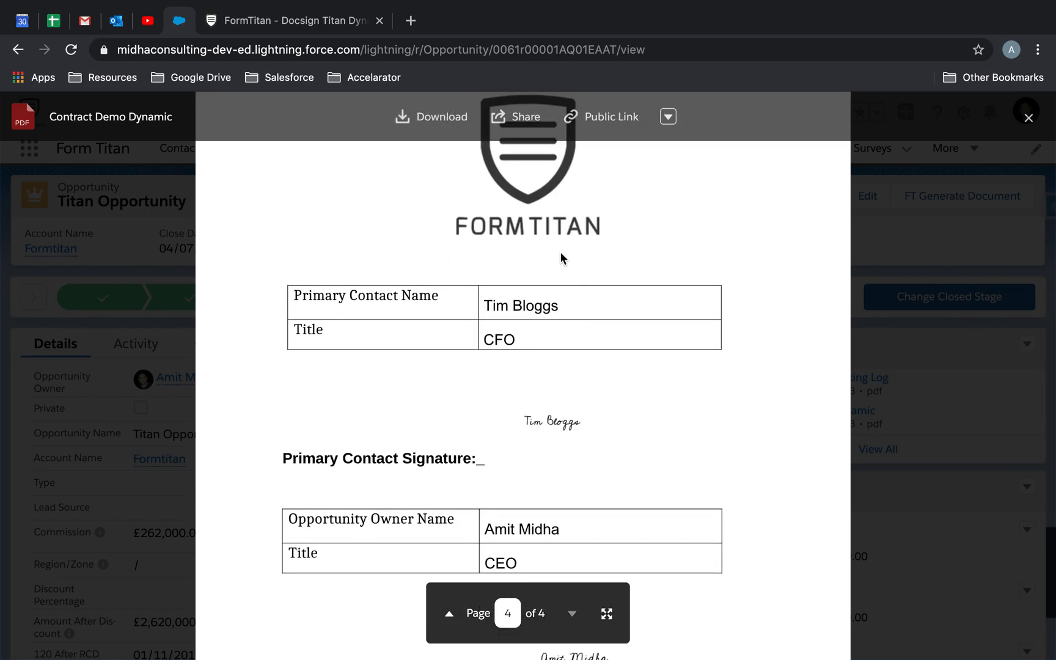
pyautogui.scroll(-3)
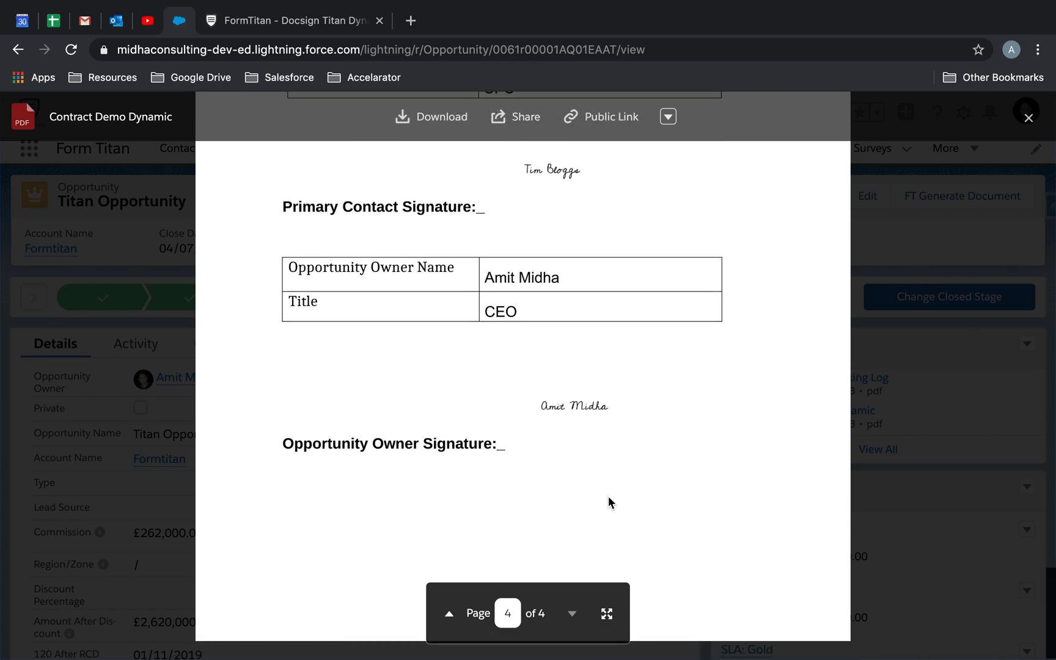
pyautogui.click(449, 614)
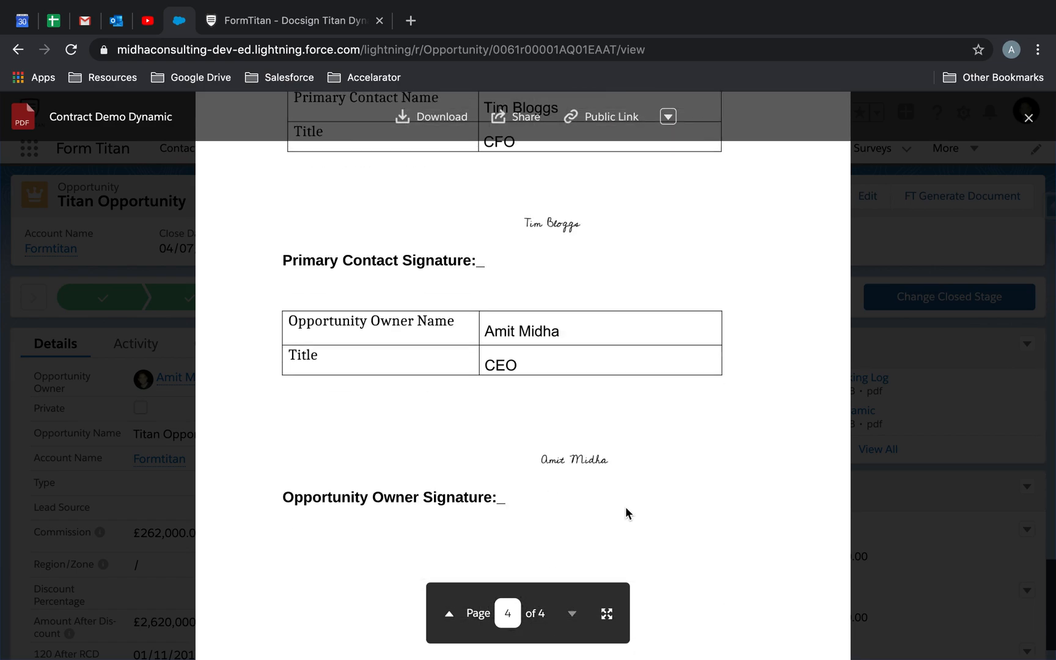
pyautogui.click(1029, 117)
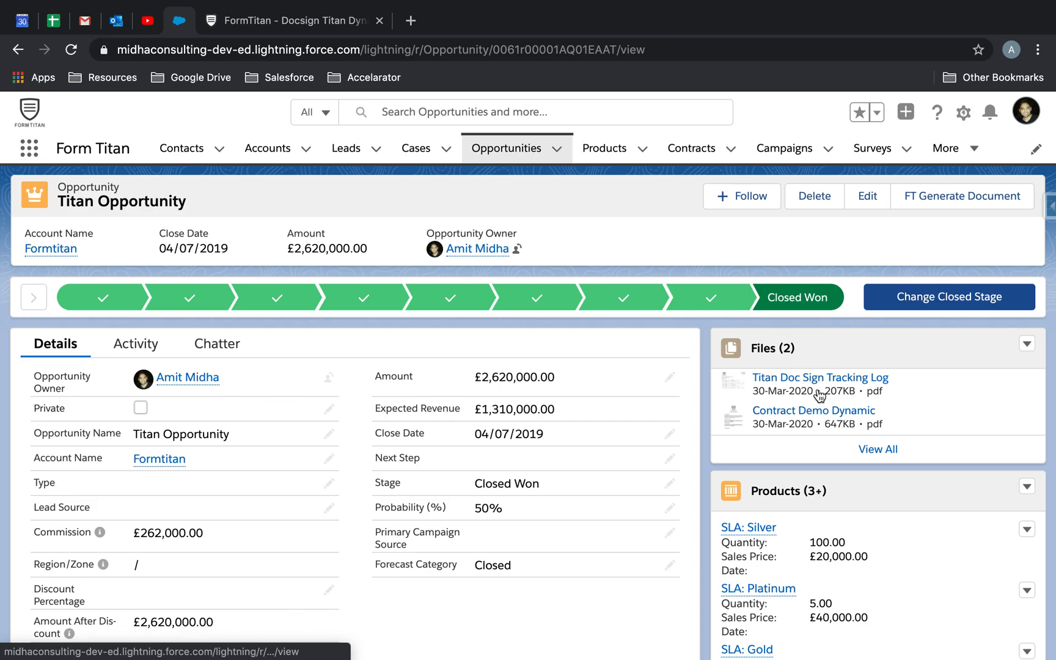
pyautogui.click(820, 378)
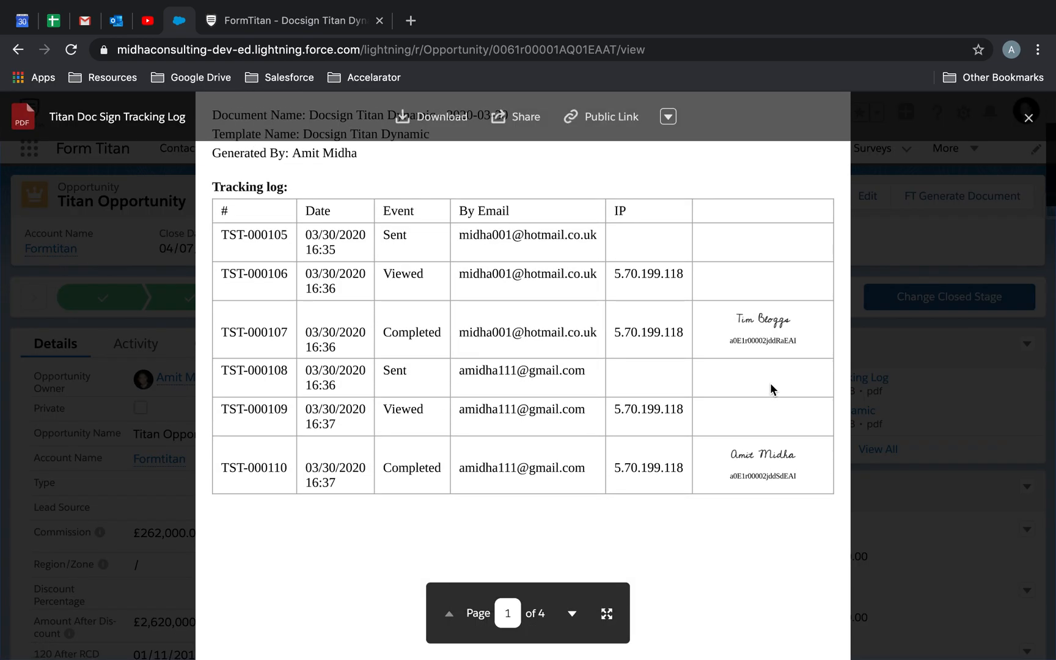
pyautogui.click(1028, 117)
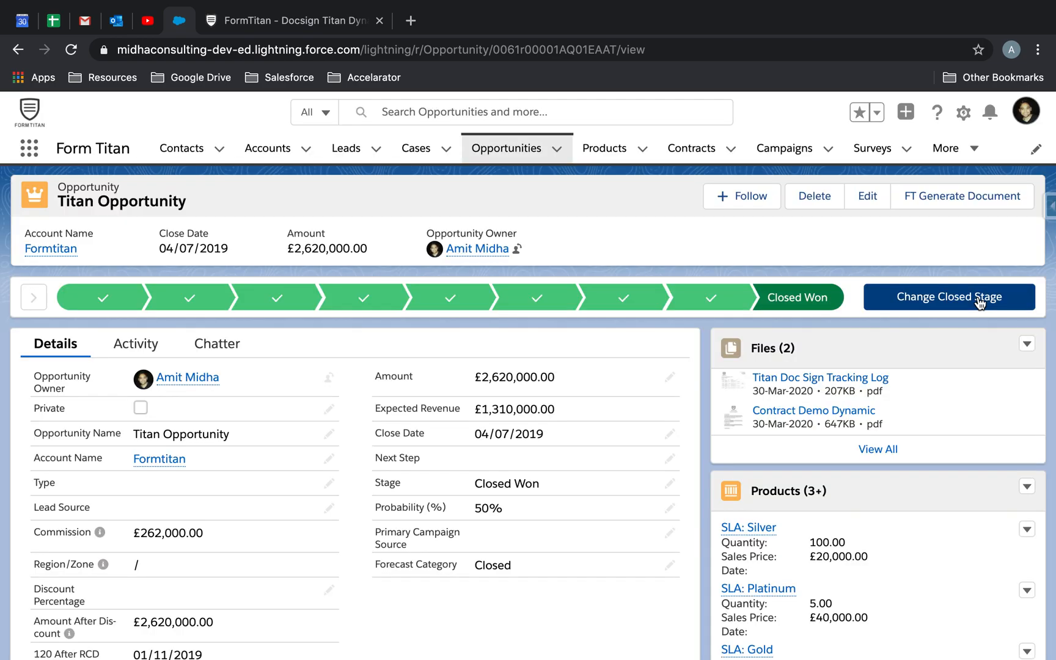